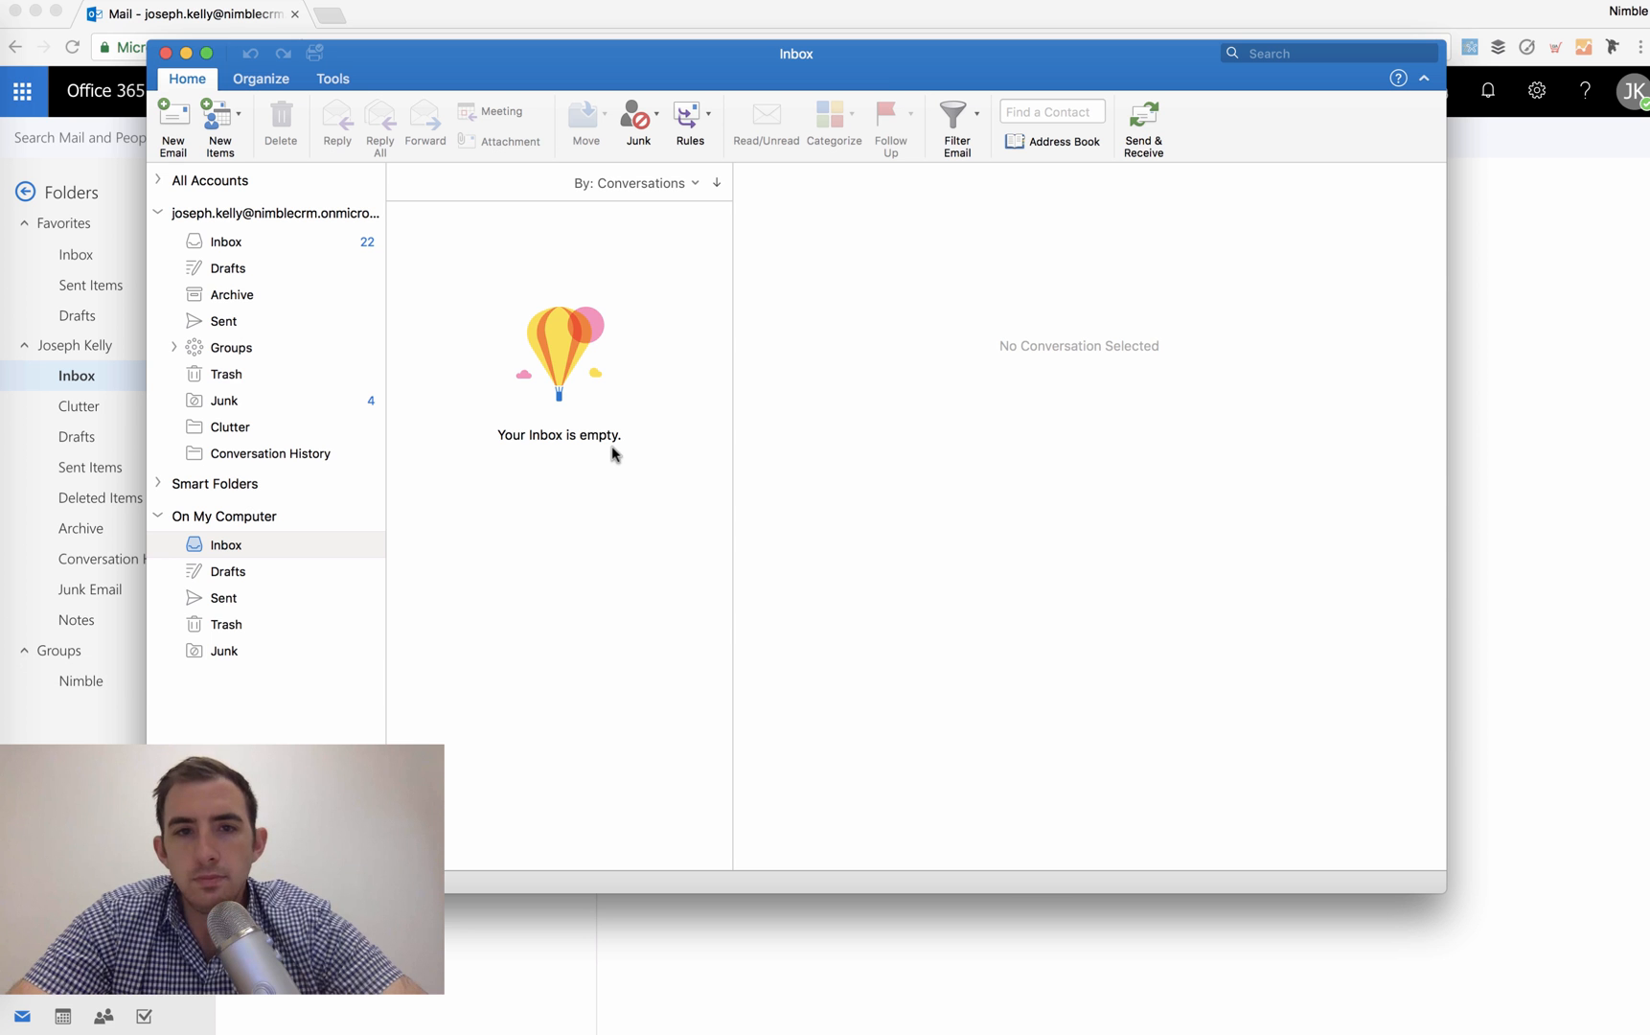
mouse_move(347, 286)
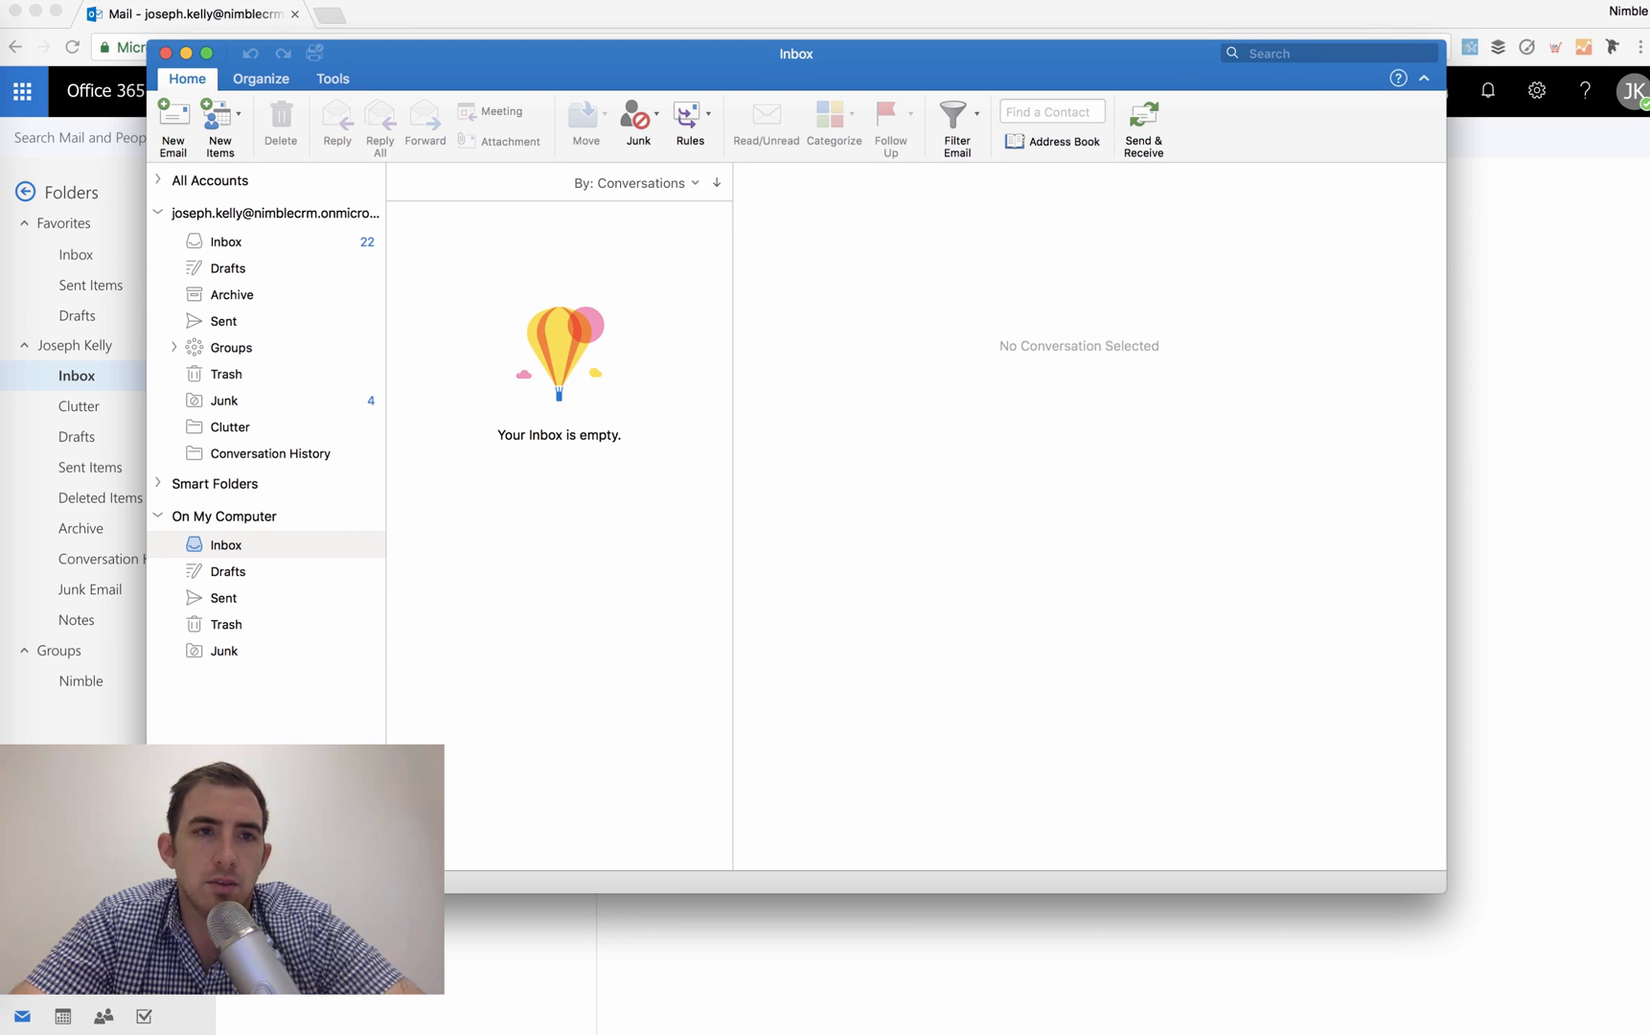
Sign the Exchange account in via Preferences > Accounts so the inbox syncs its messages
click(63, 5)
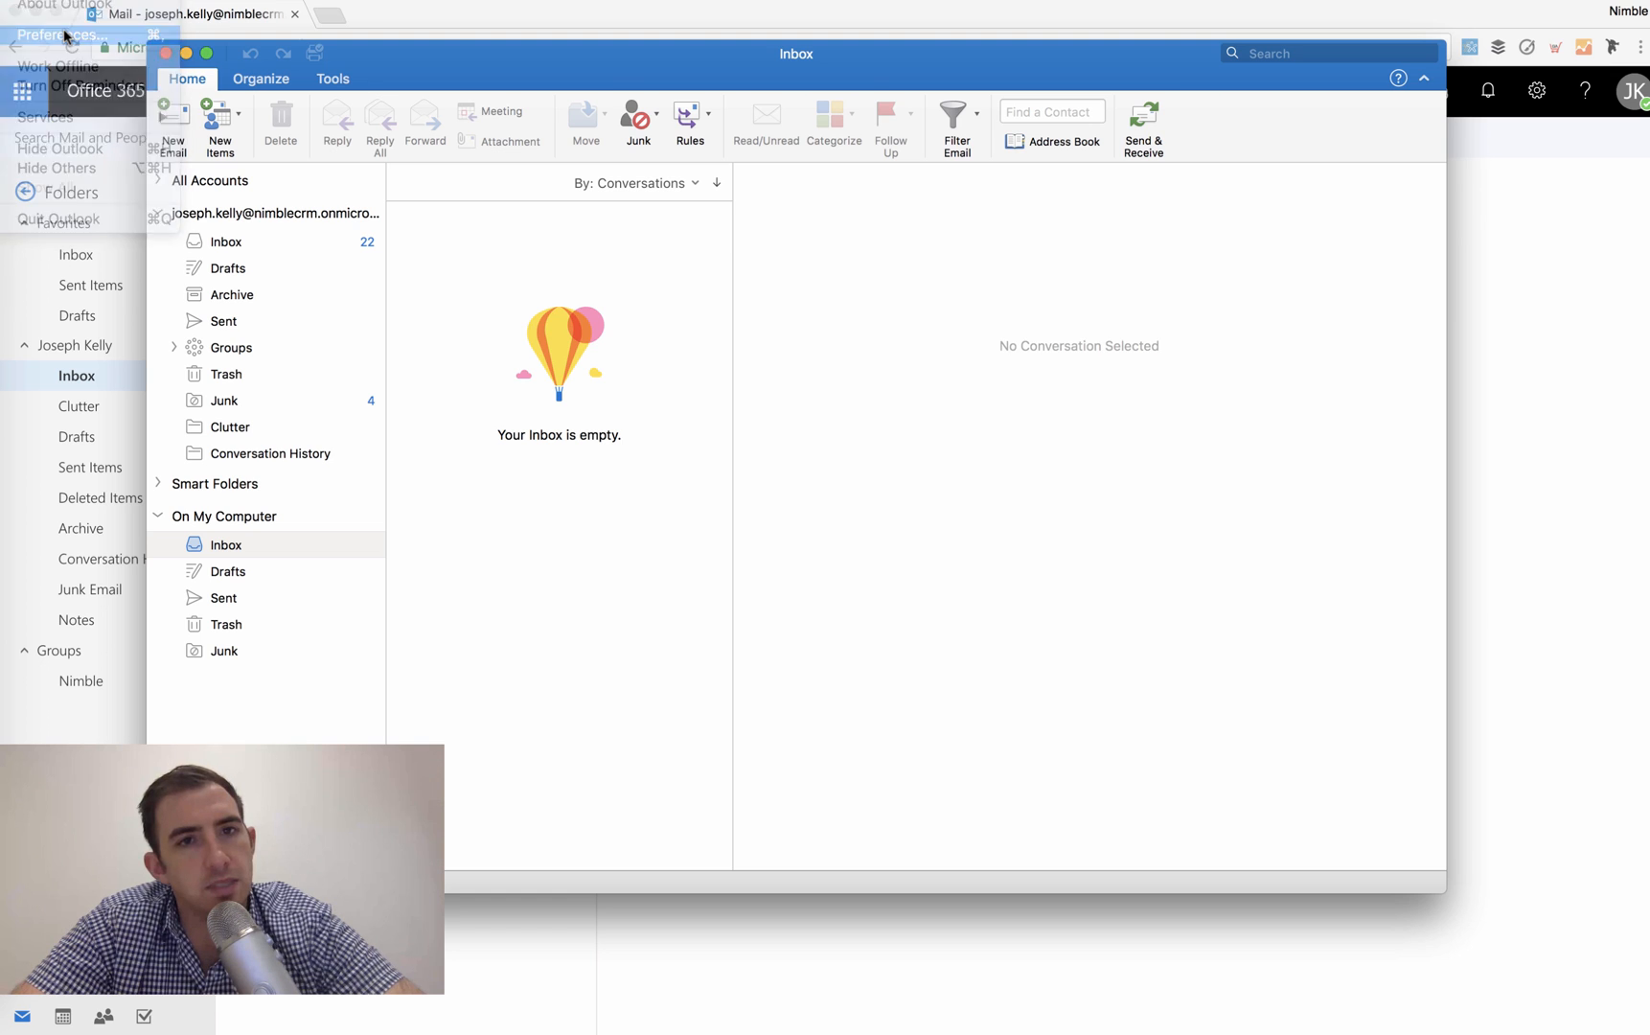
click(59, 34)
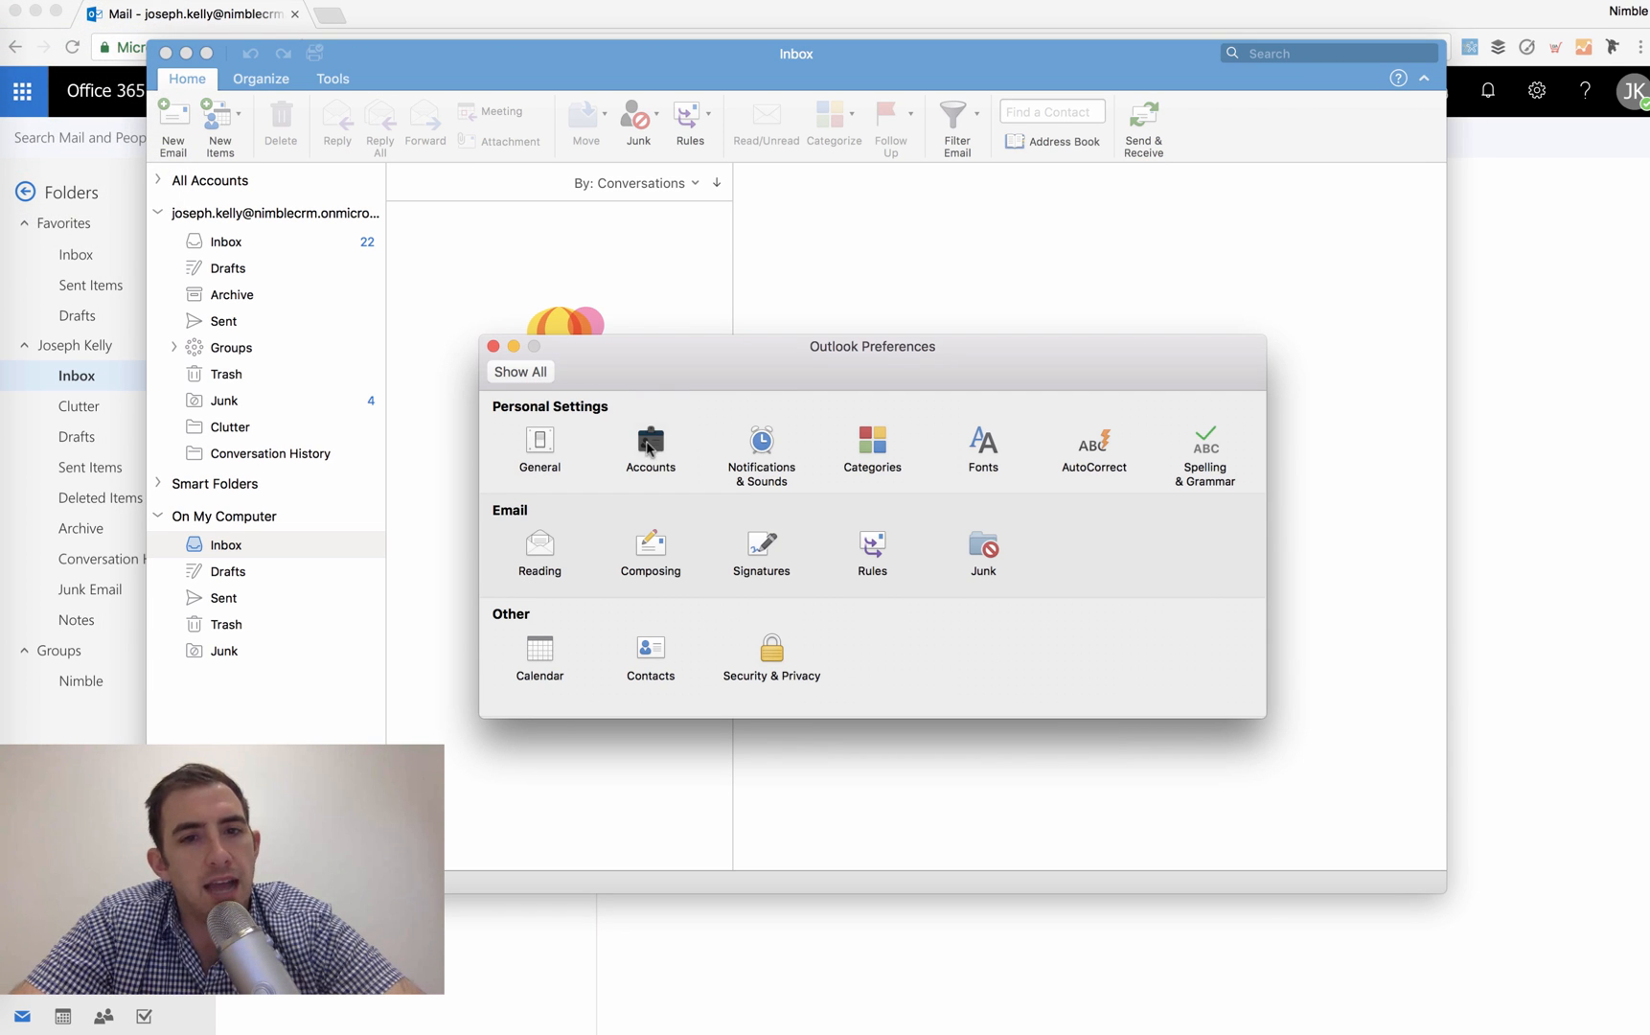
click(650, 444)
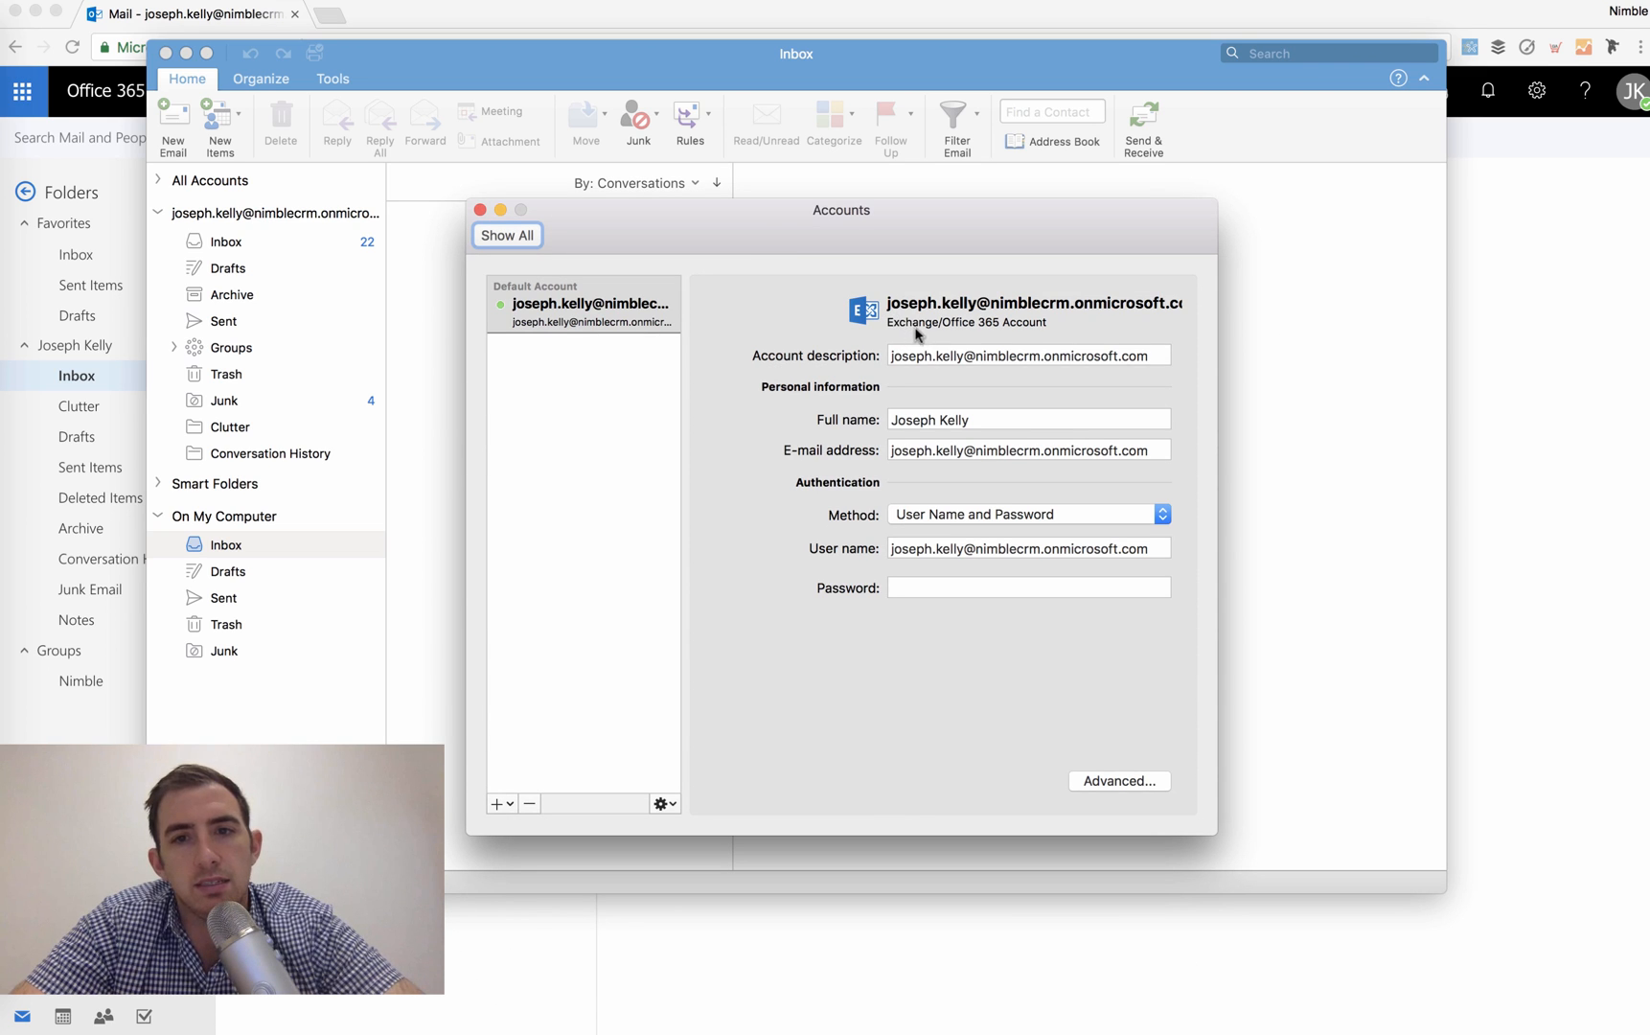
mouse_move(935, 382)
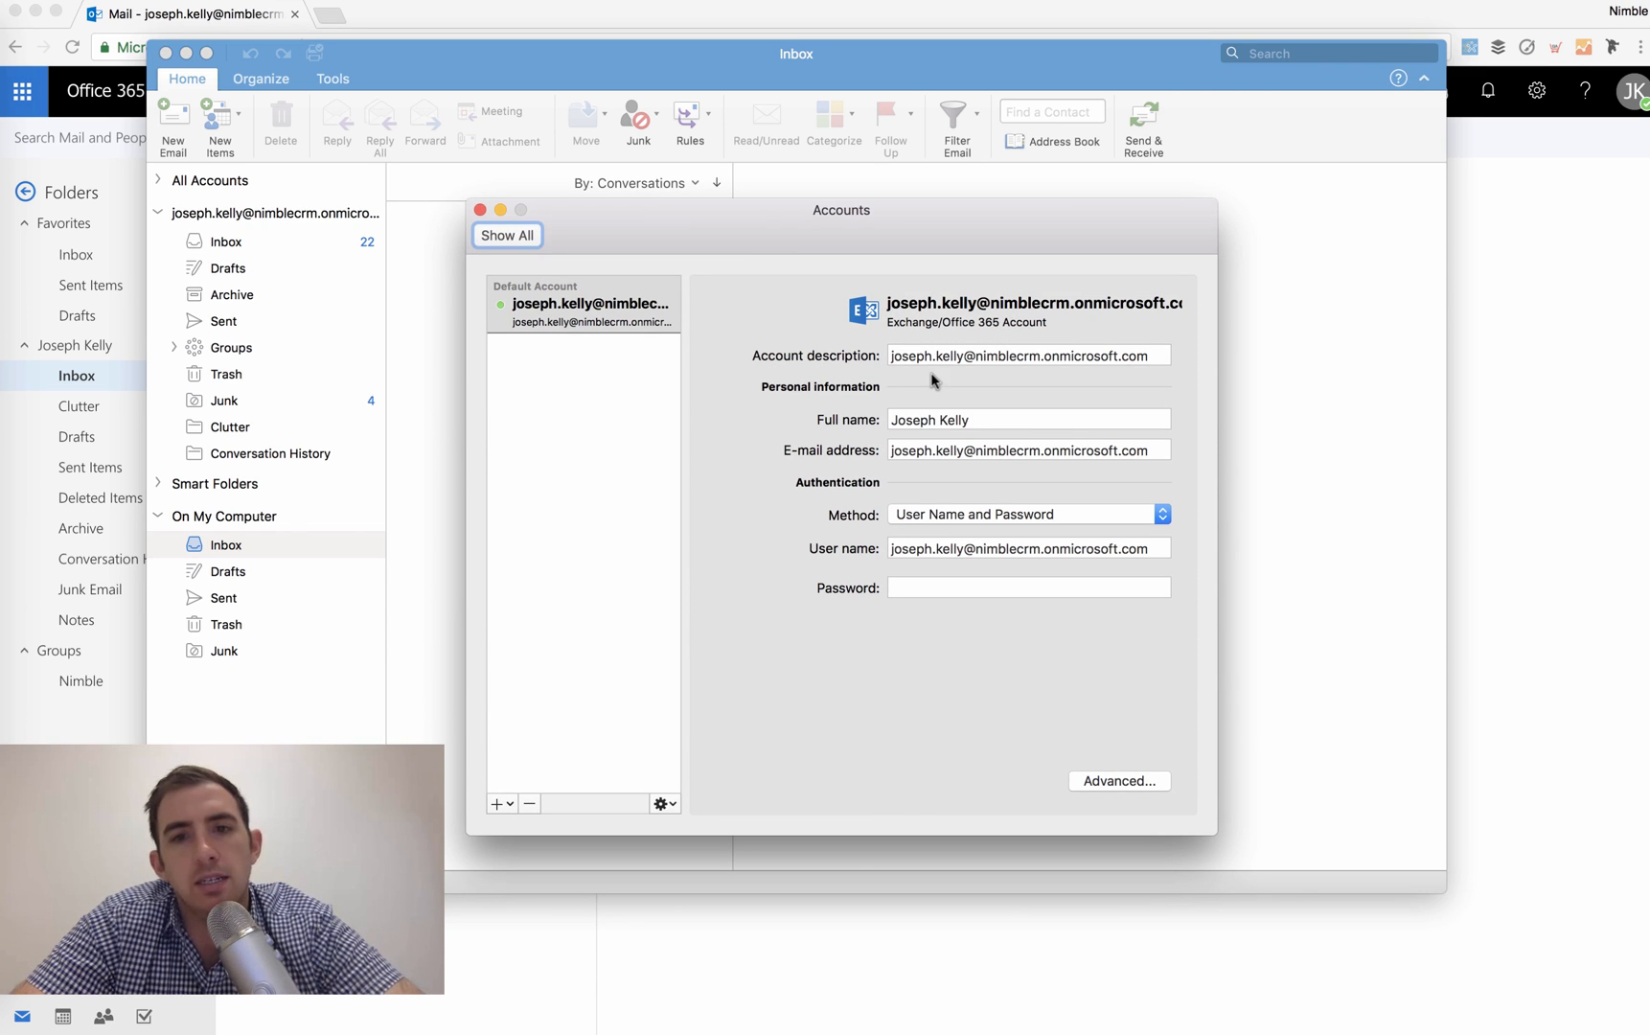
mouse_move(841, 562)
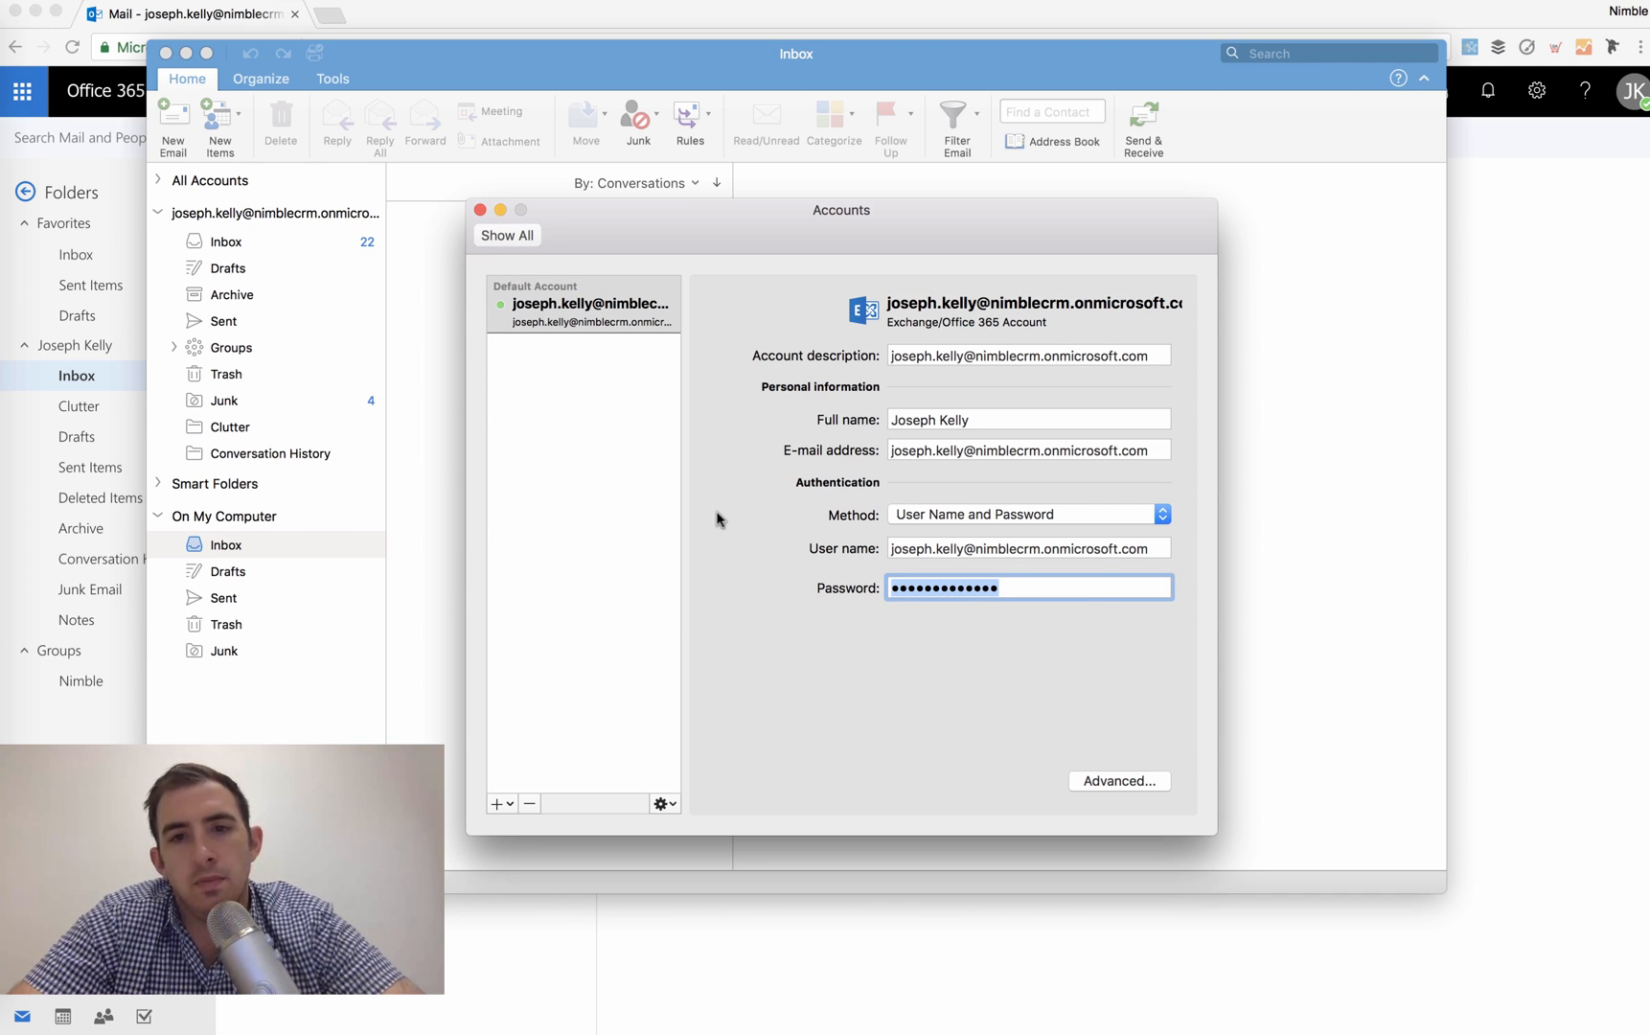
click(481, 209)
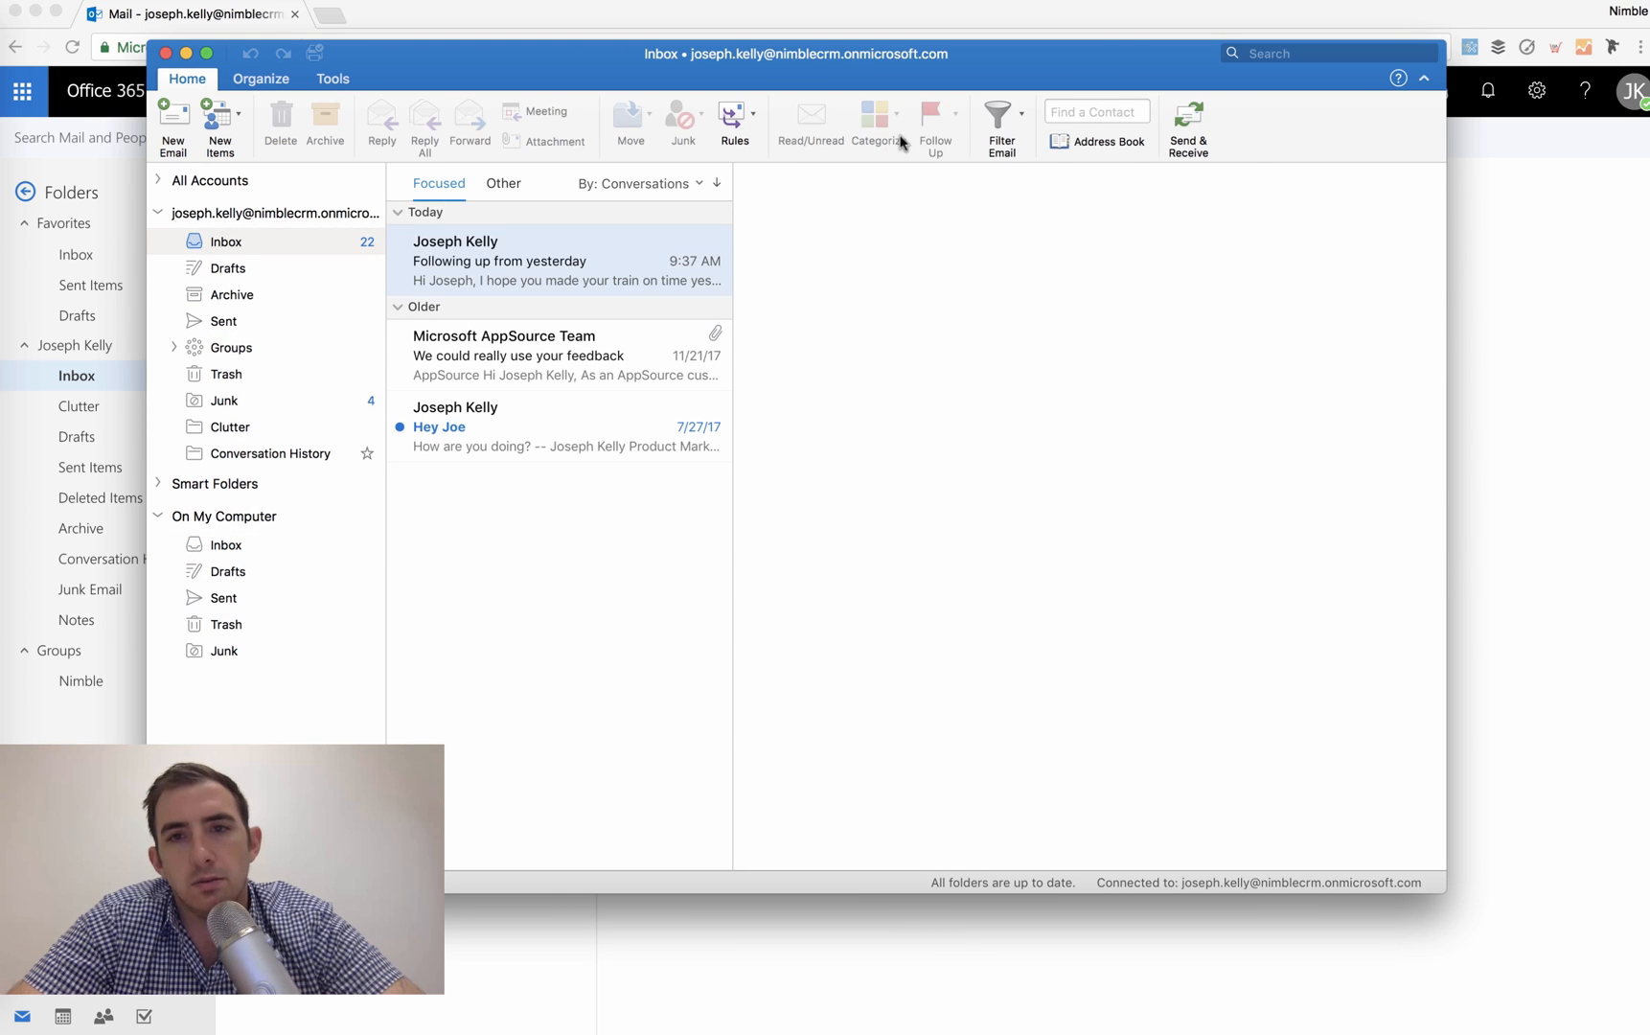
click(560, 260)
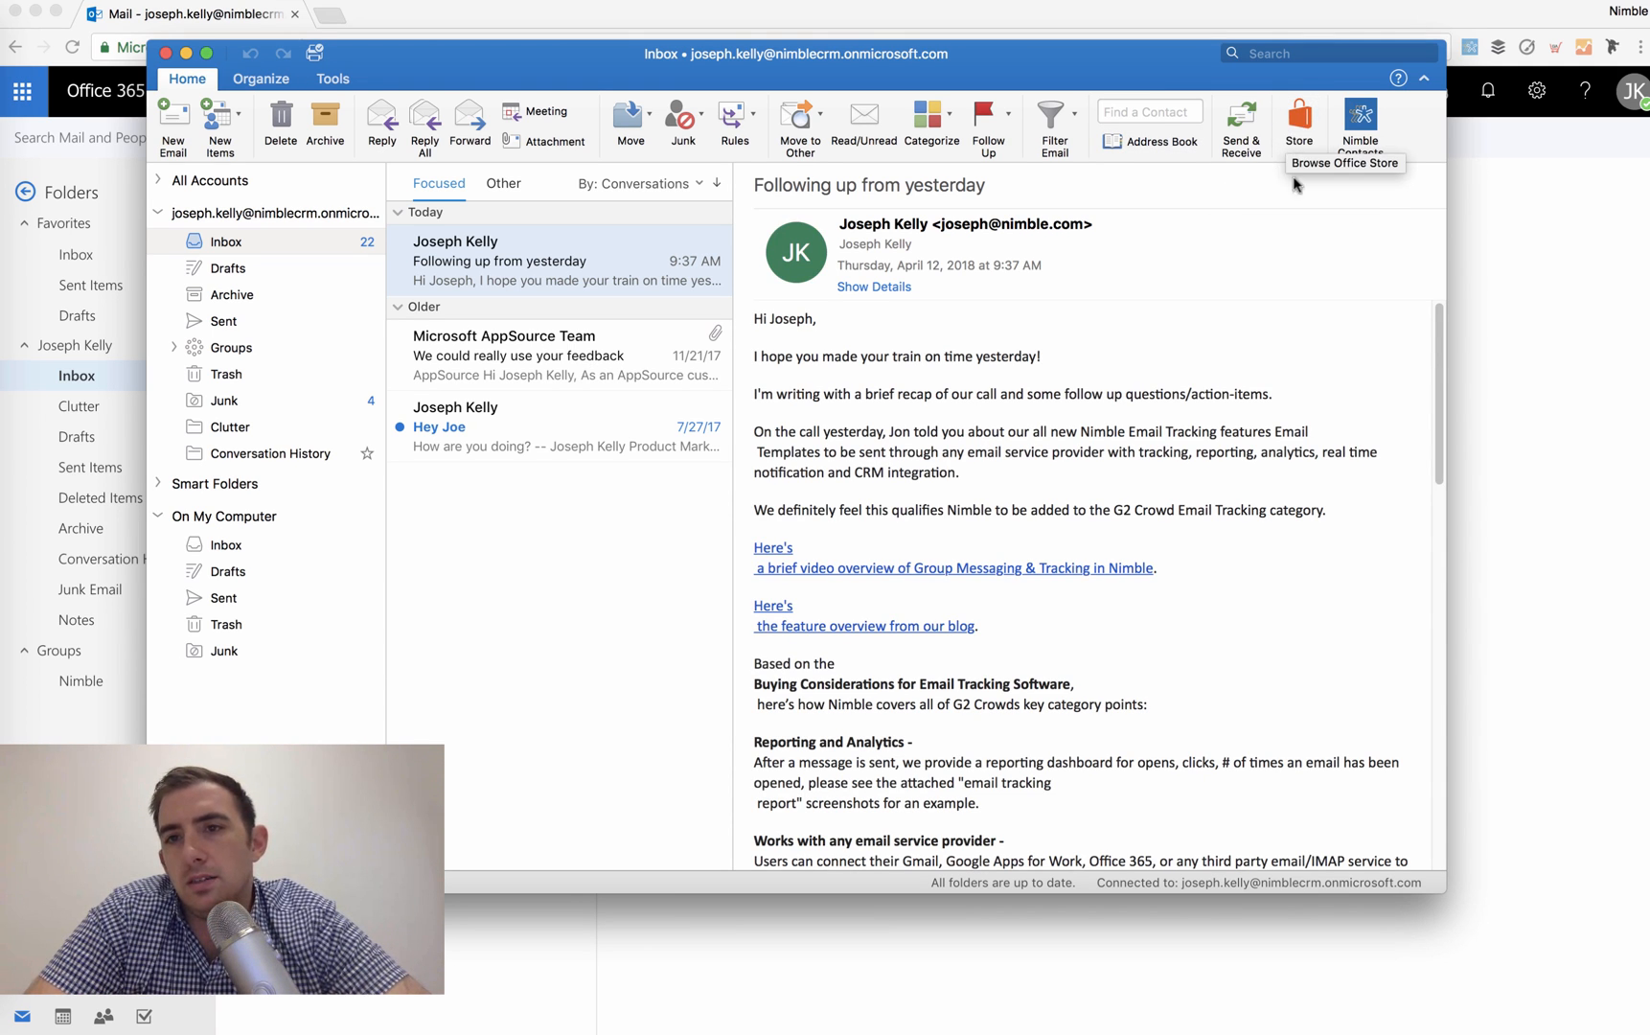
mouse_move(1359, 127)
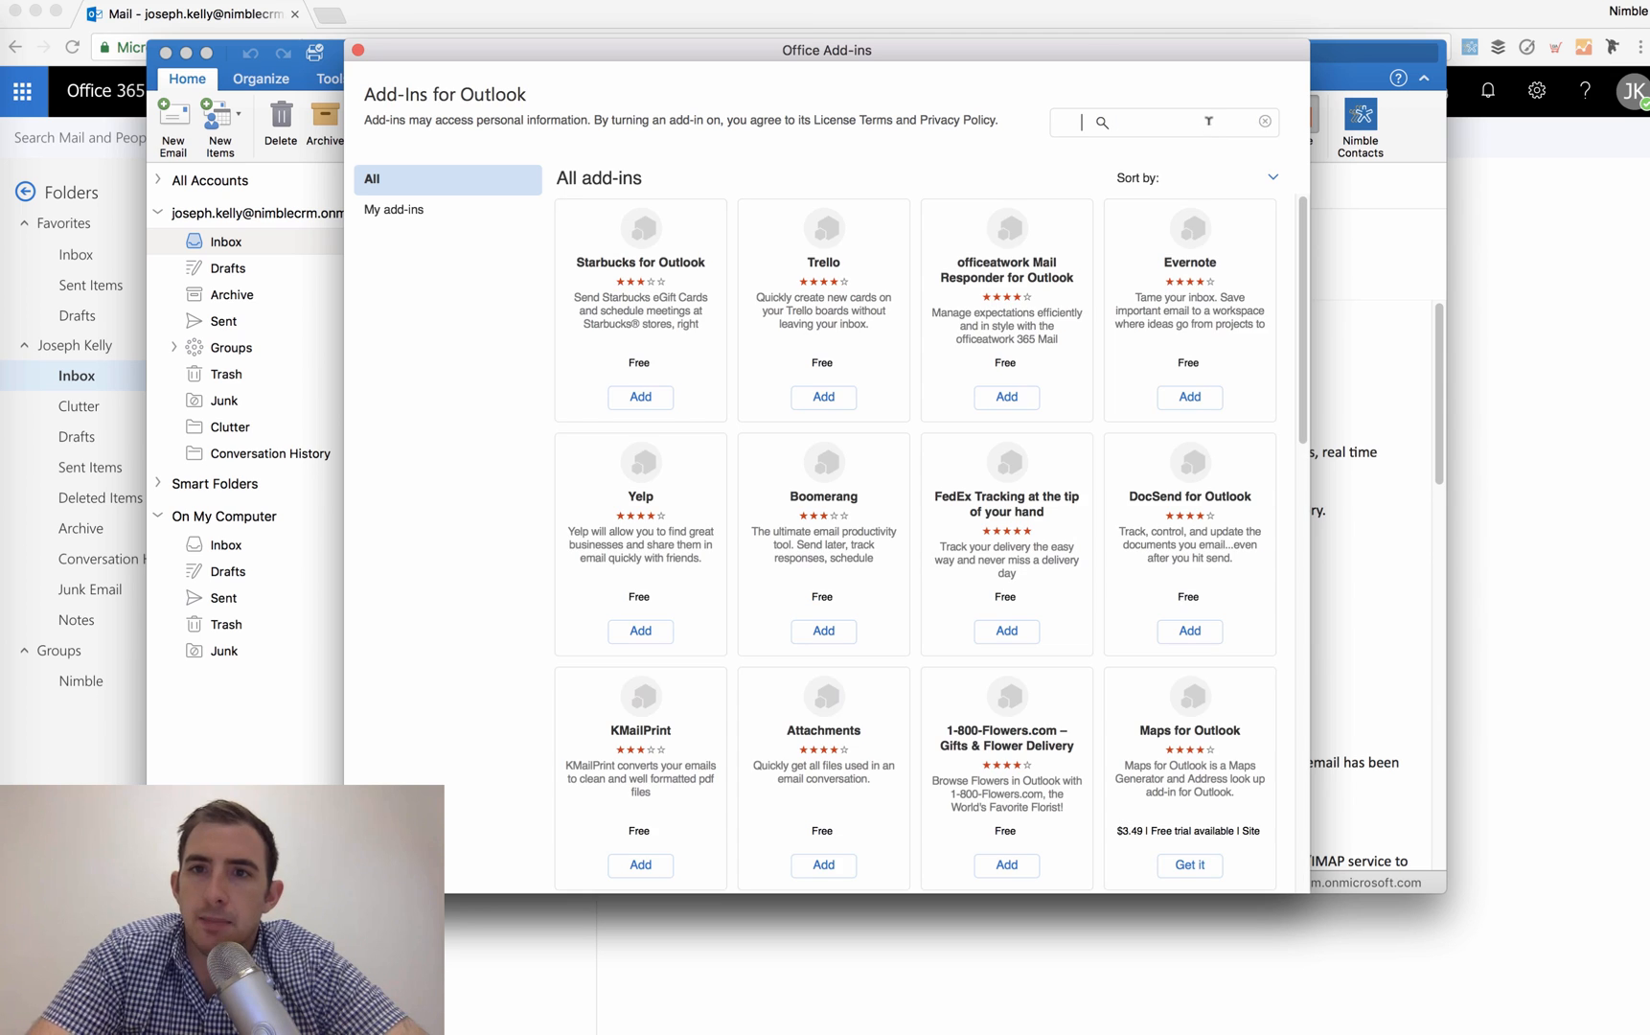
text(nimble)
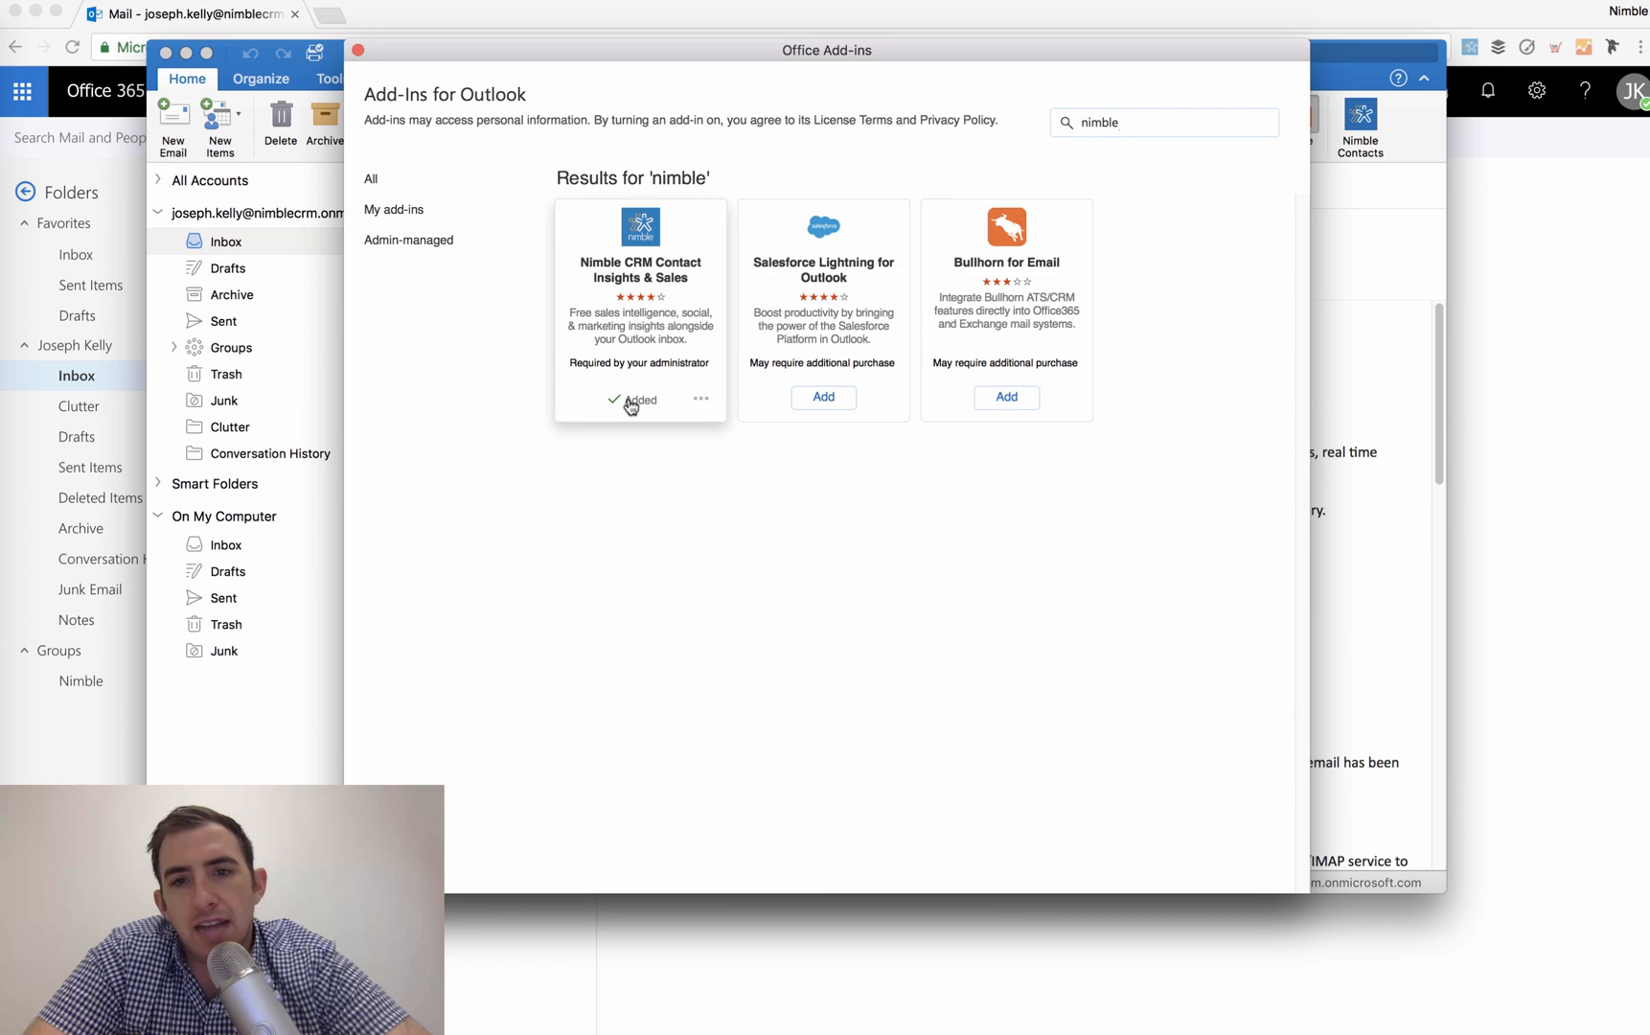
mouse_move(671, 404)
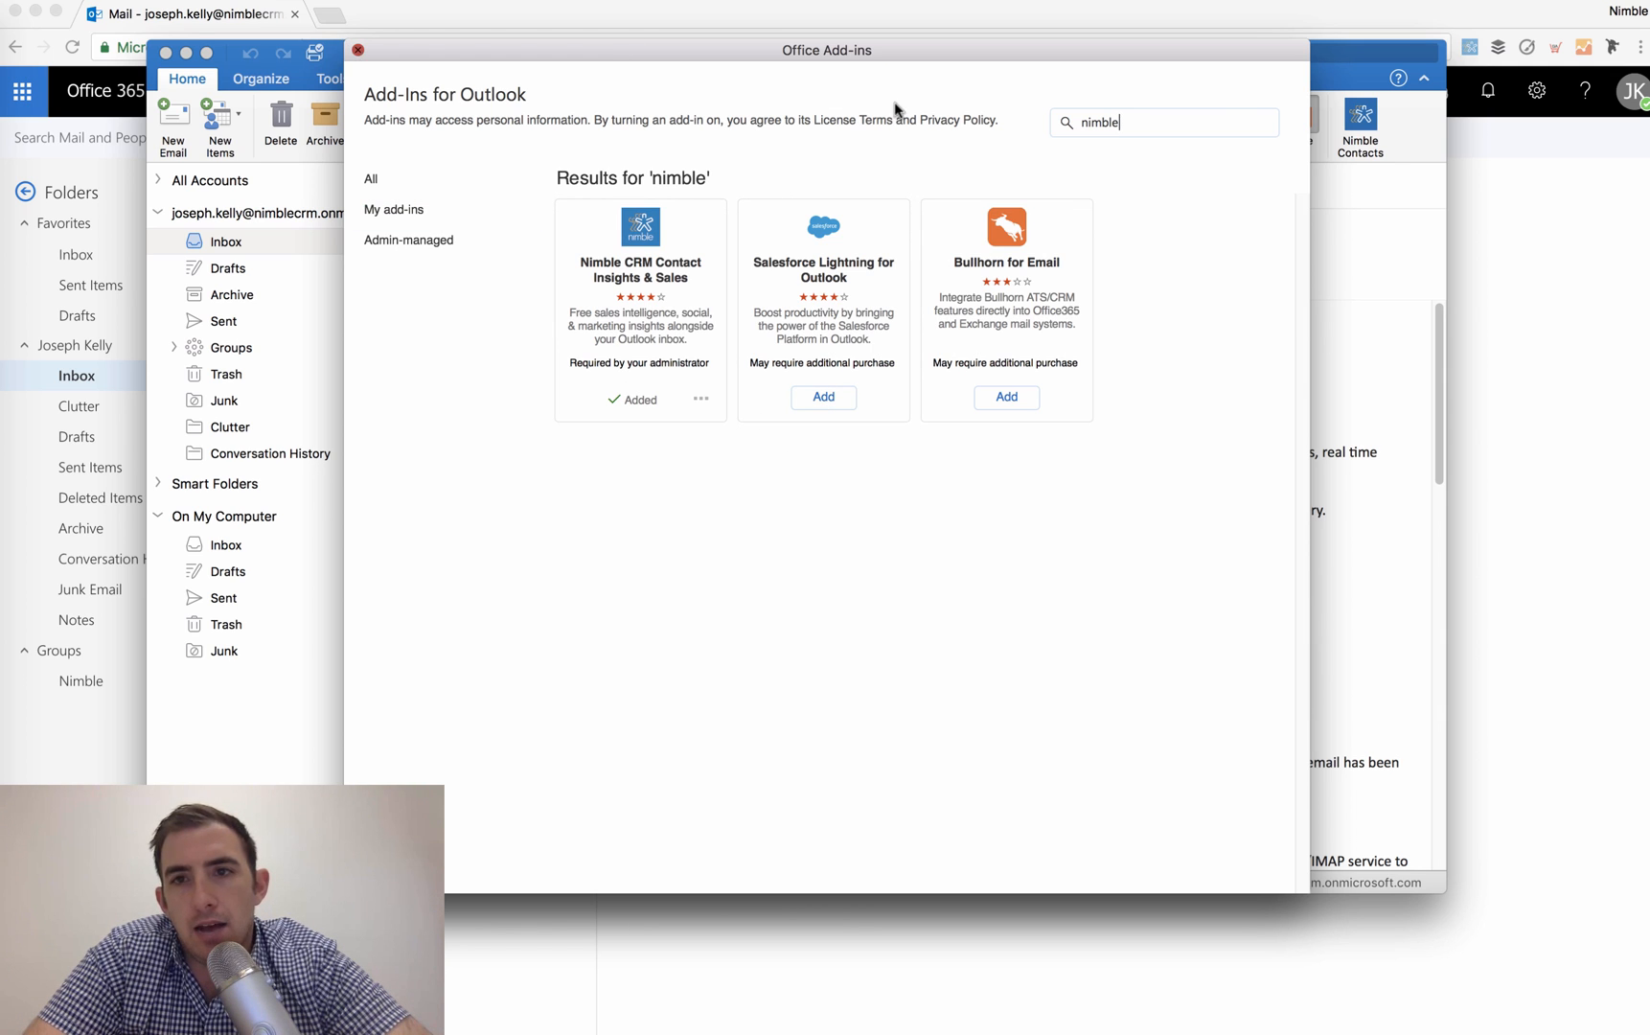
click(358, 49)
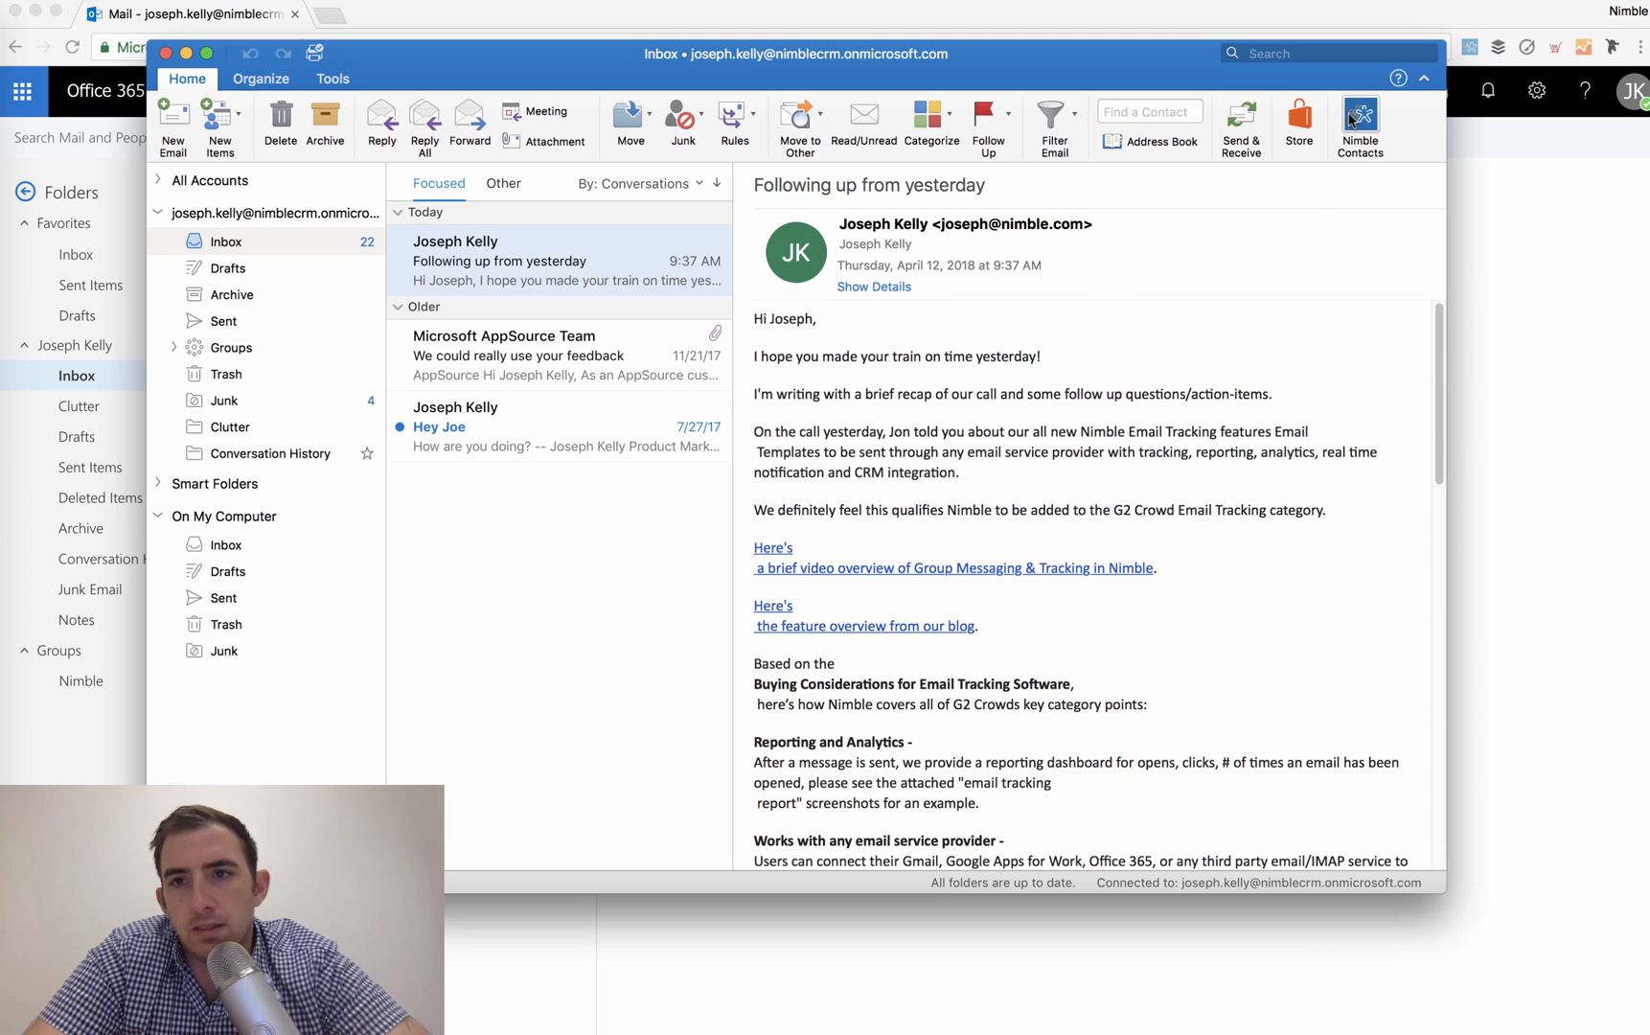
click(1359, 121)
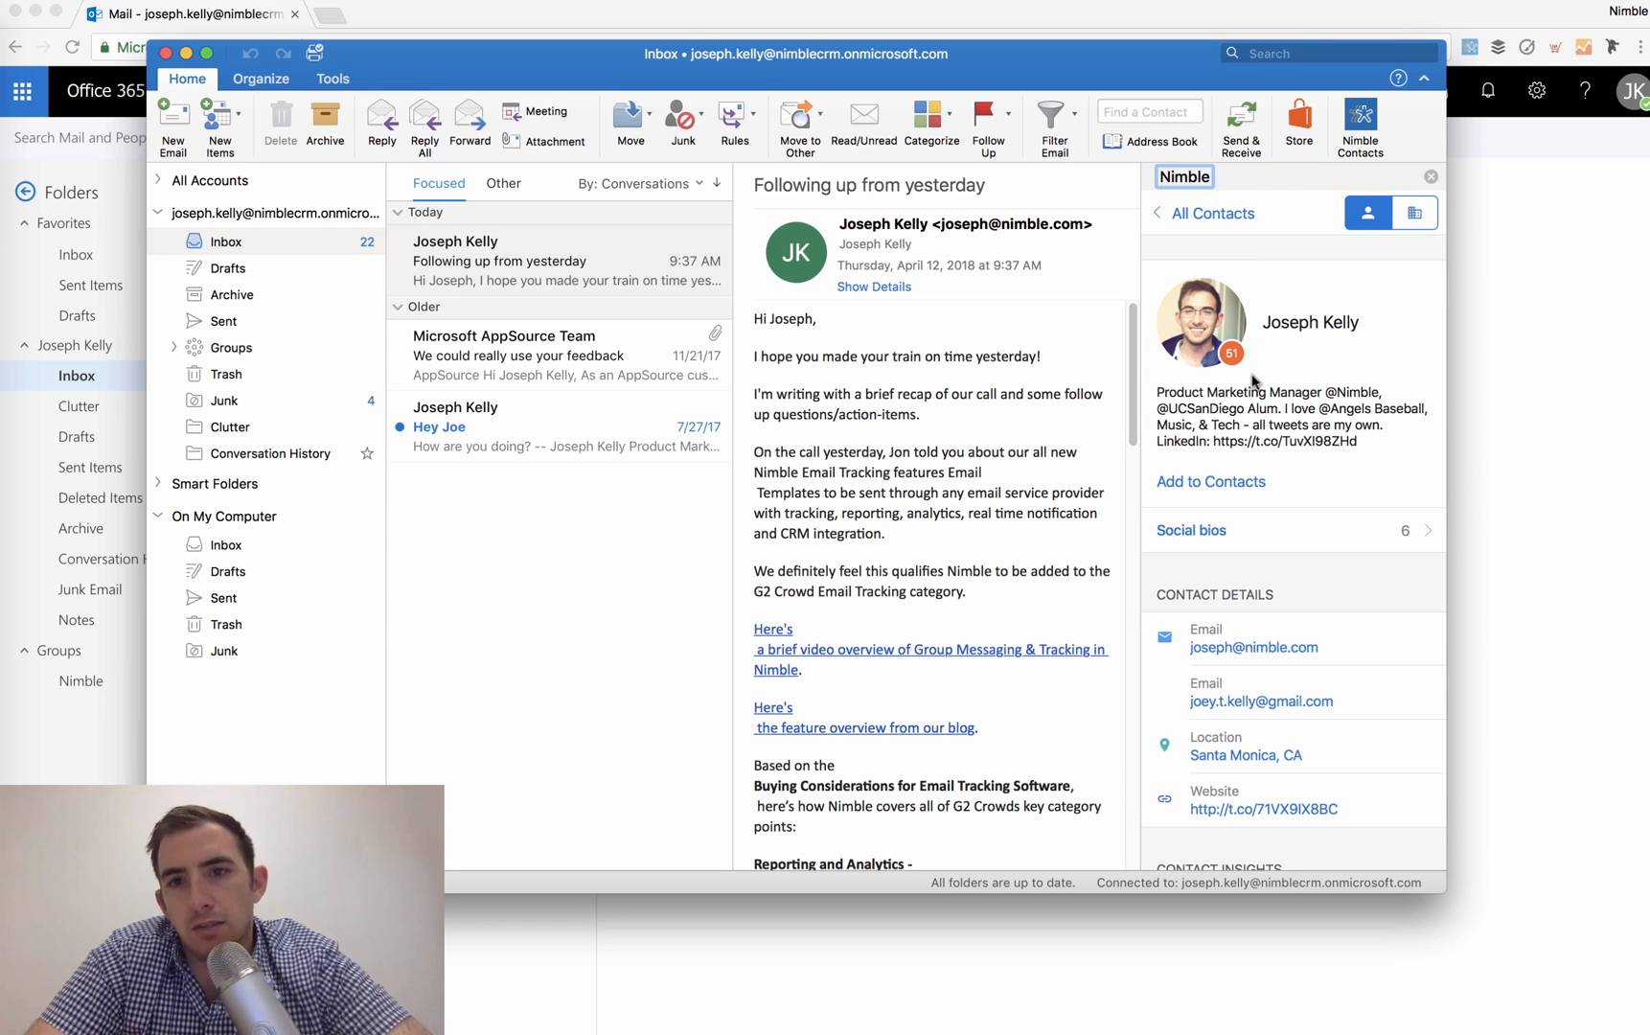
mouse_move(1231, 492)
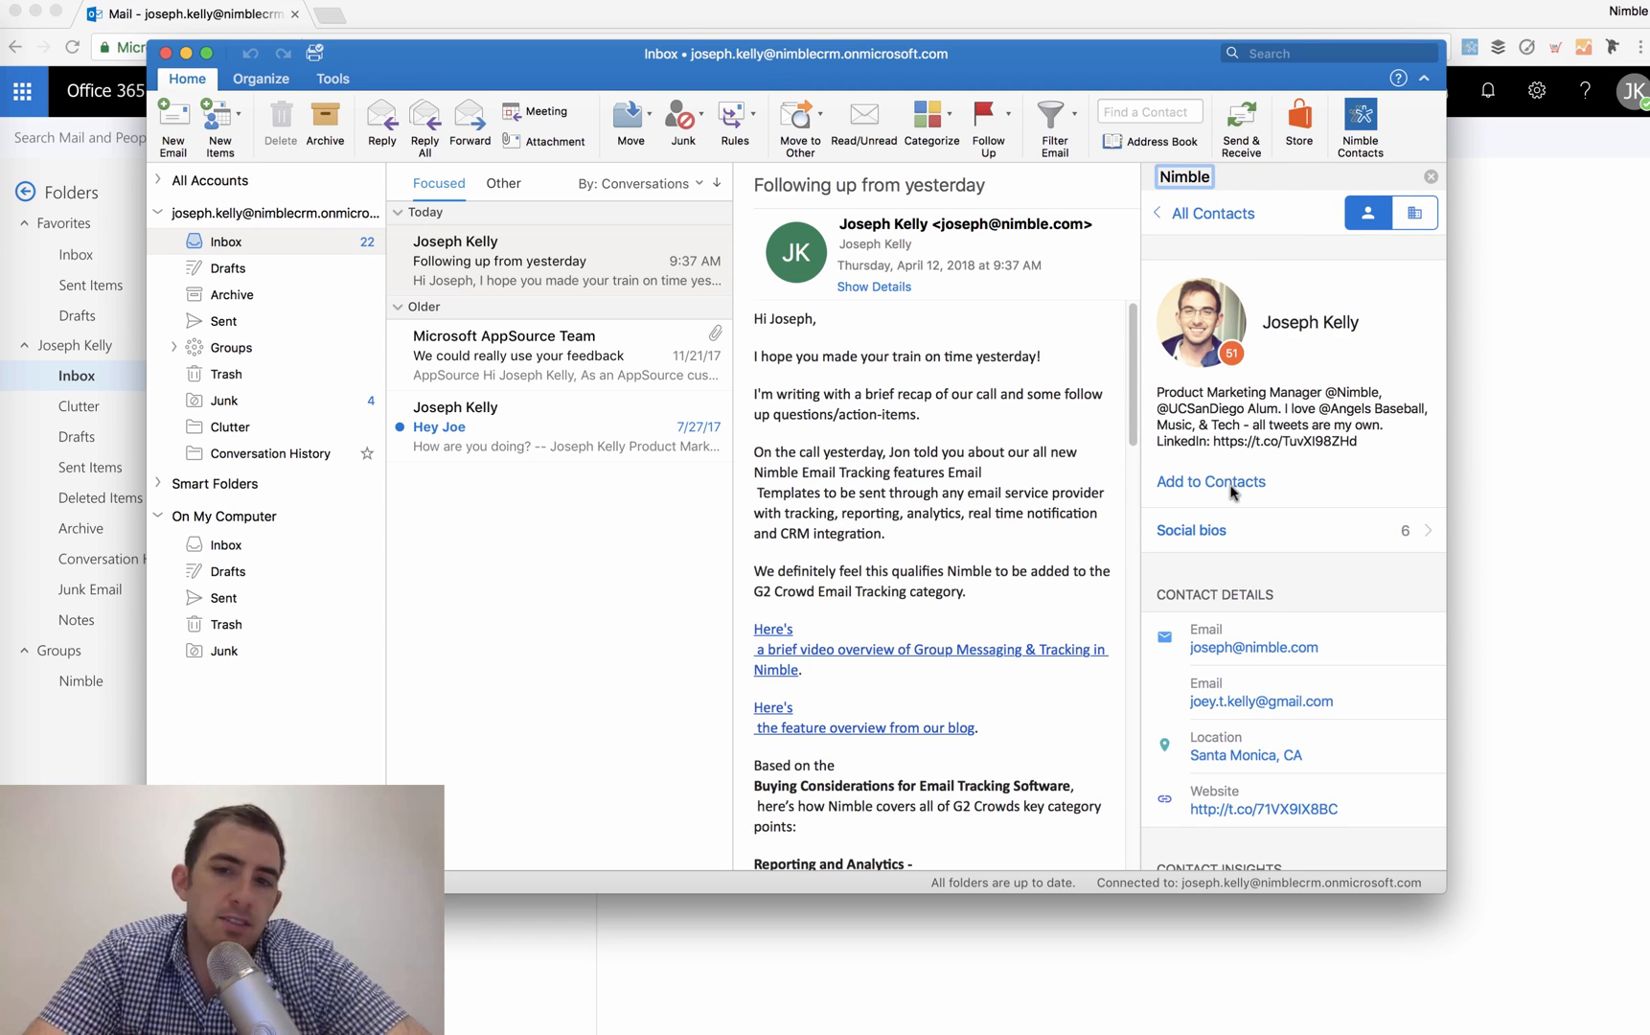
mouse_move(1234, 492)
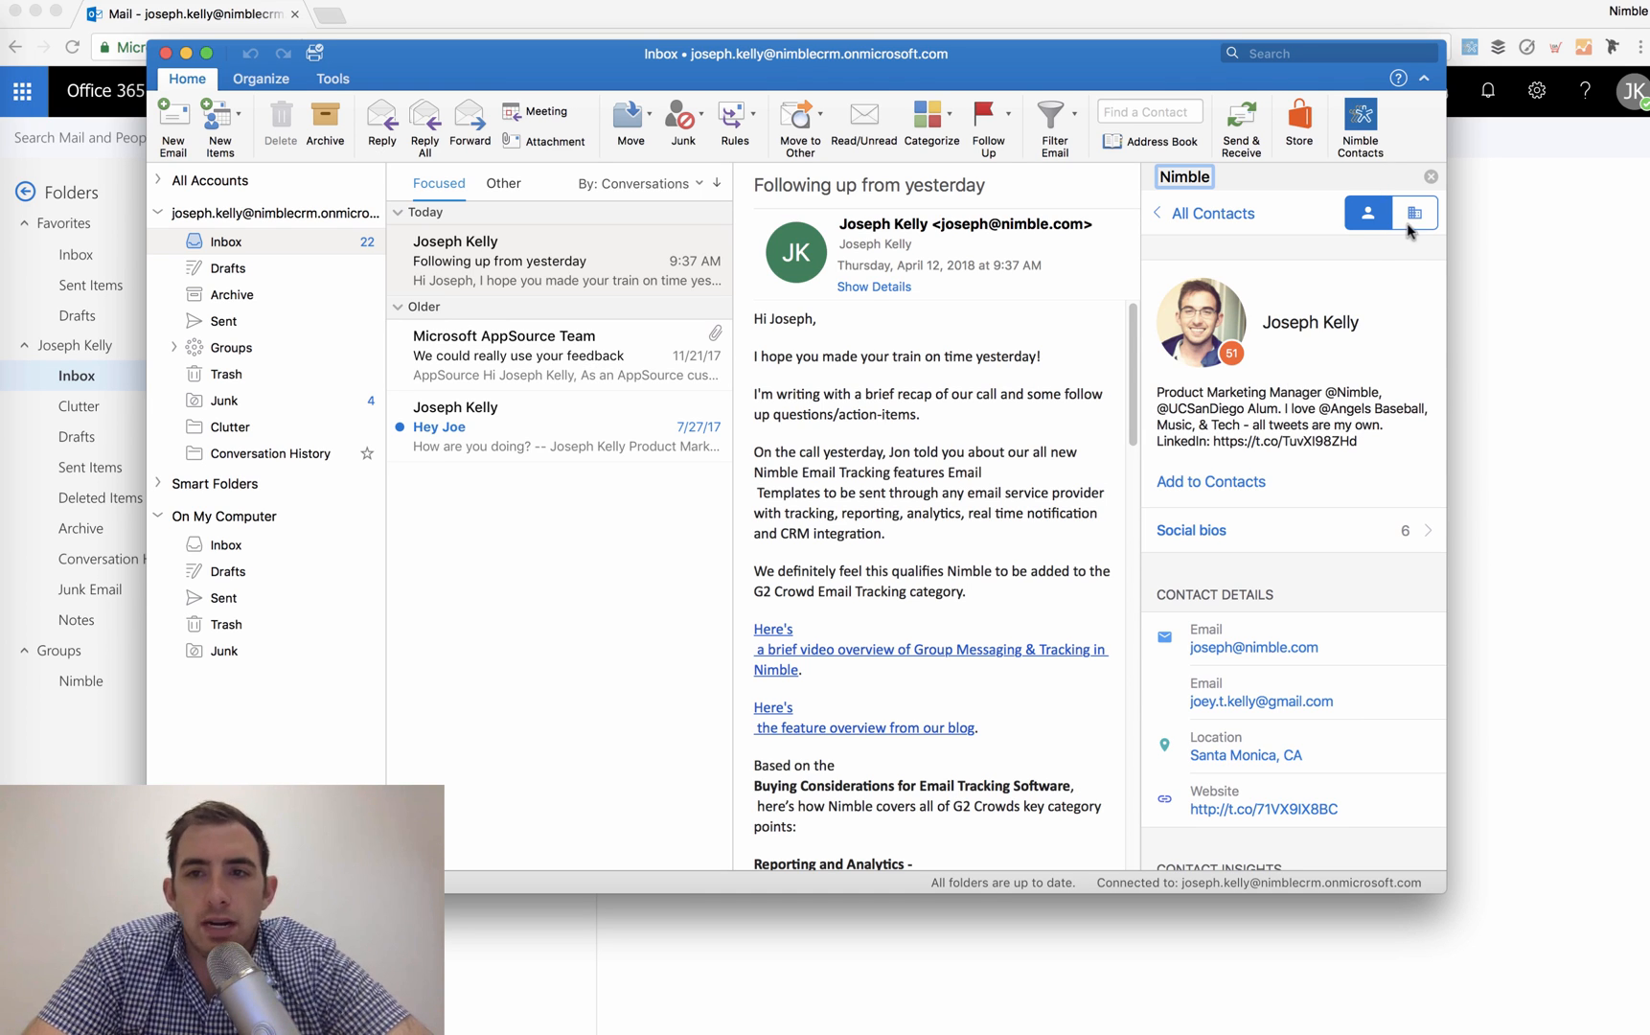
mouse_move(1286, 402)
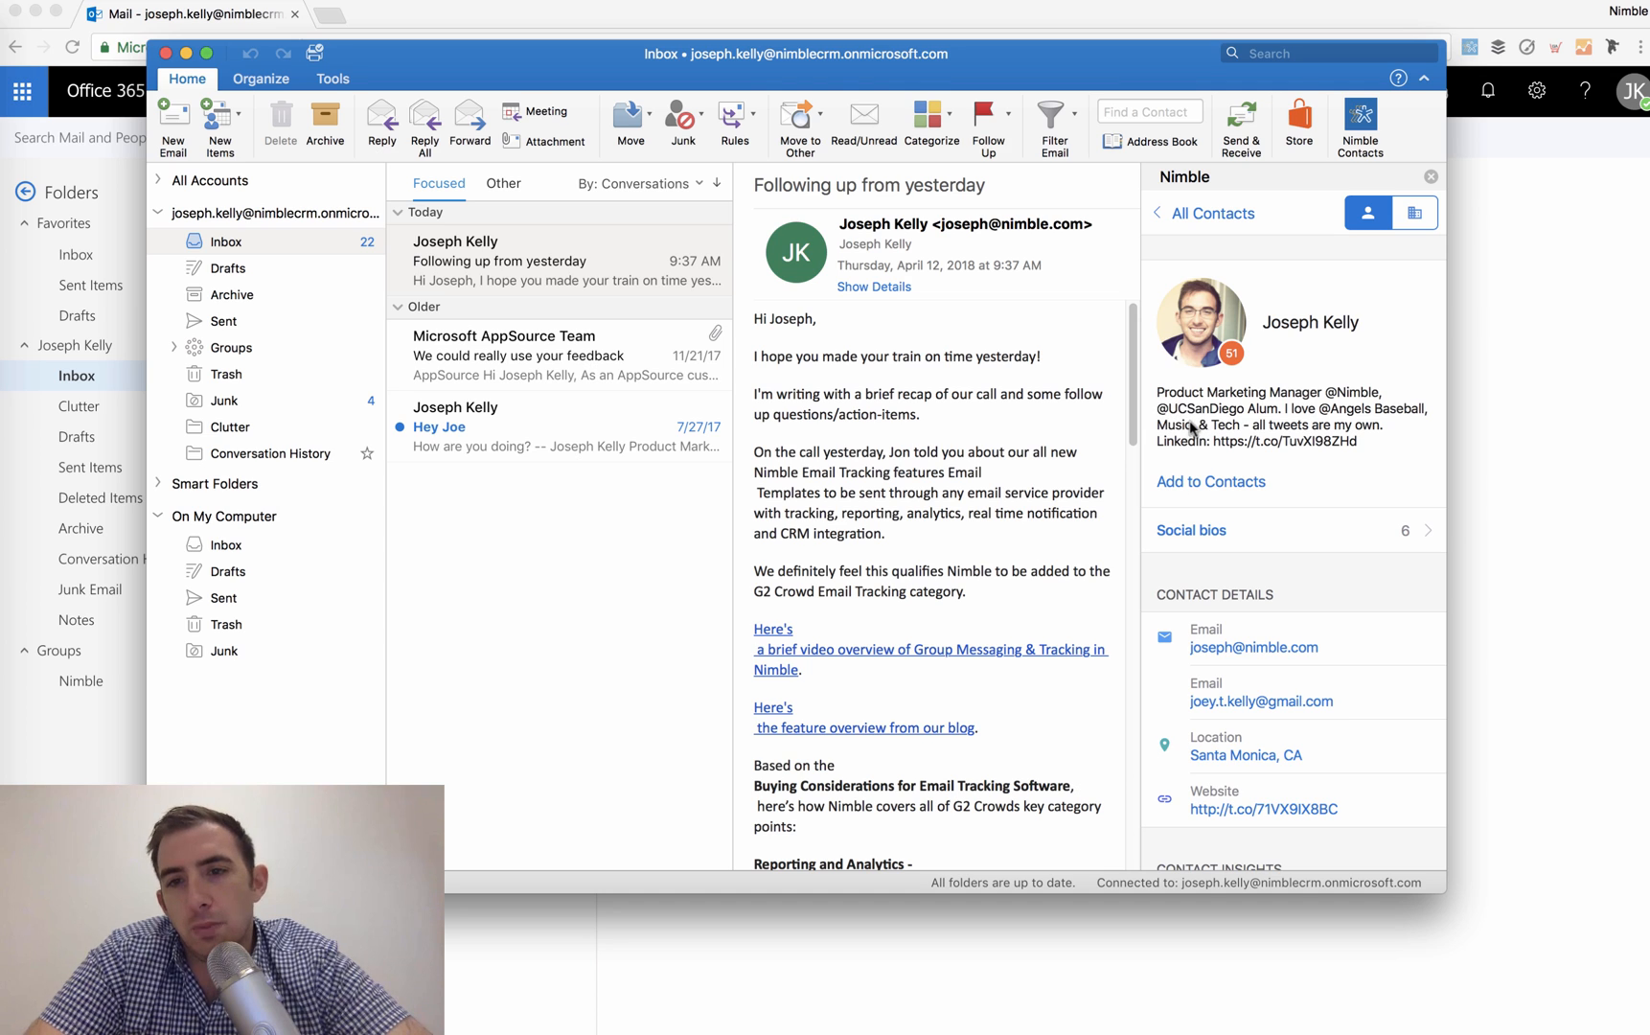
mouse_move(1277, 456)
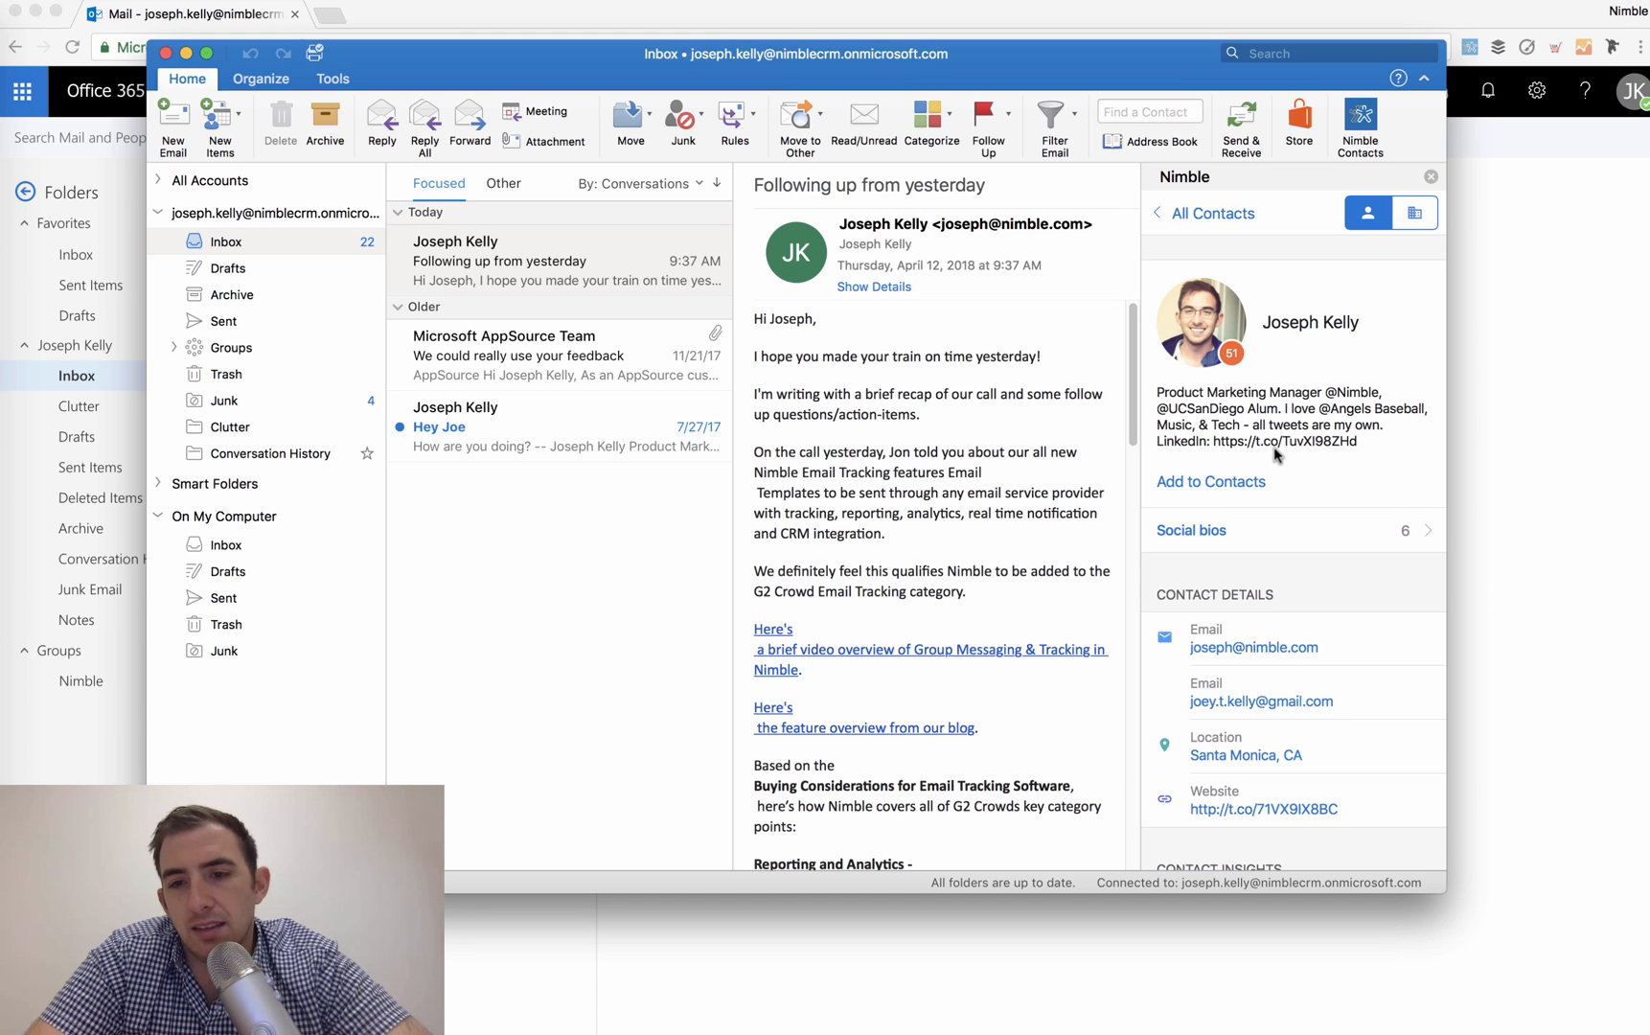
scroll(down, 3)
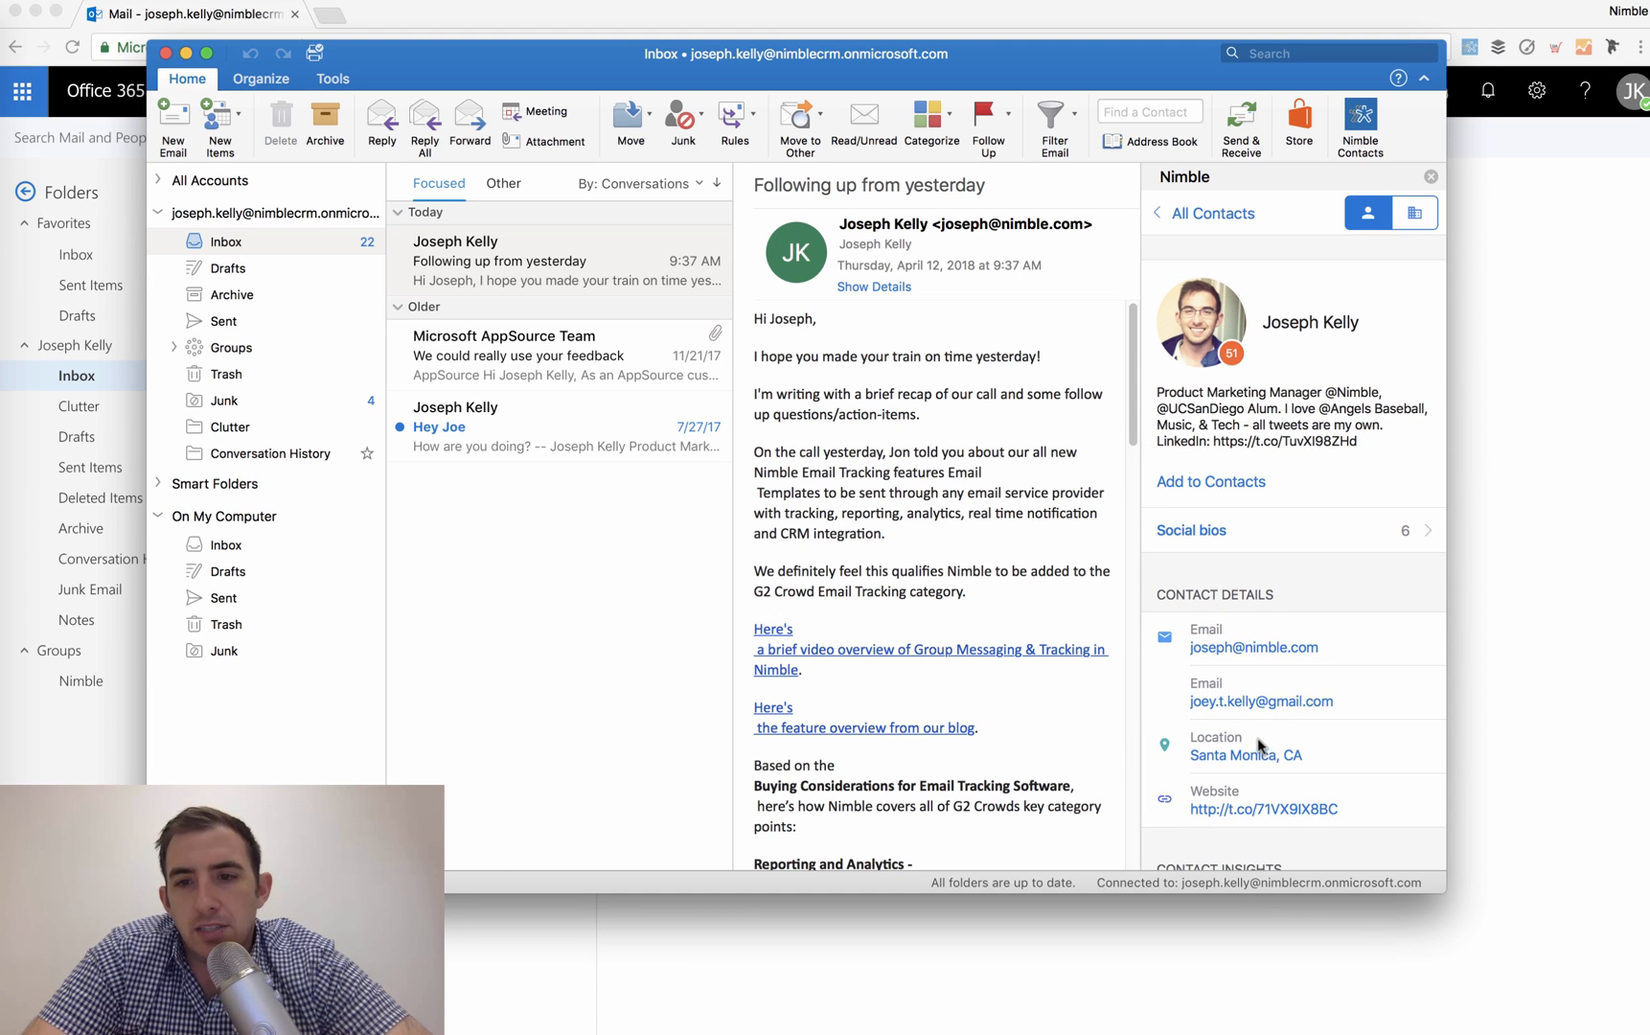
mouse_move(1264, 700)
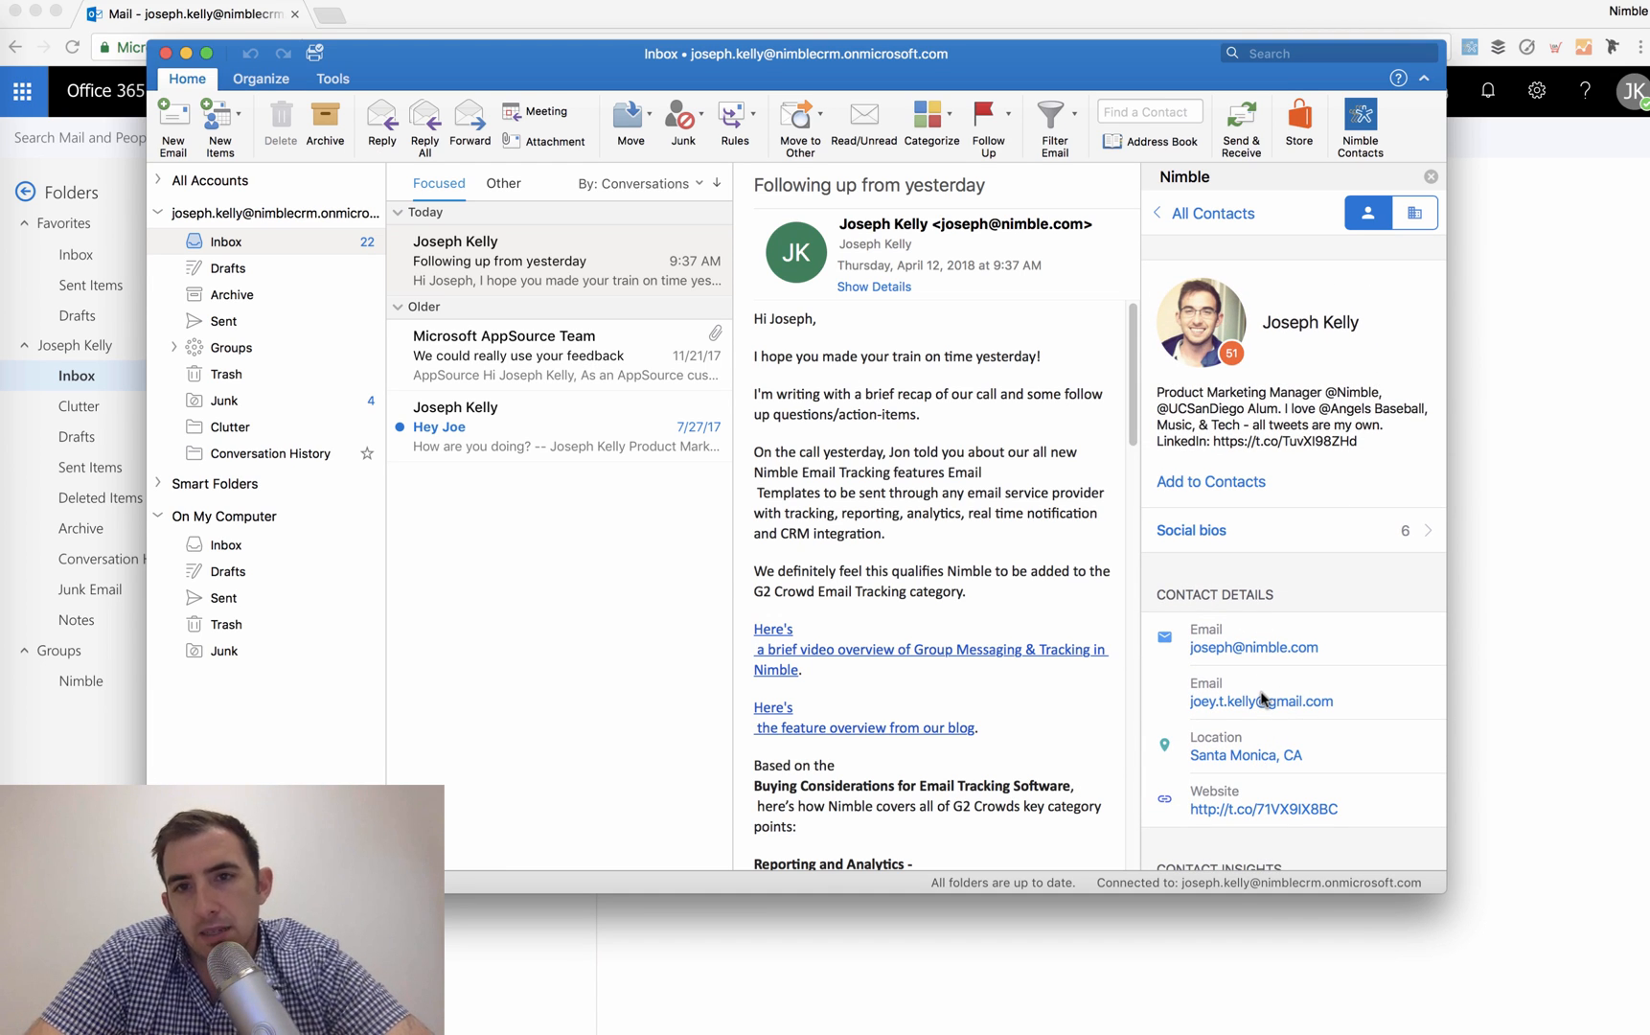
mouse_move(1288, 780)
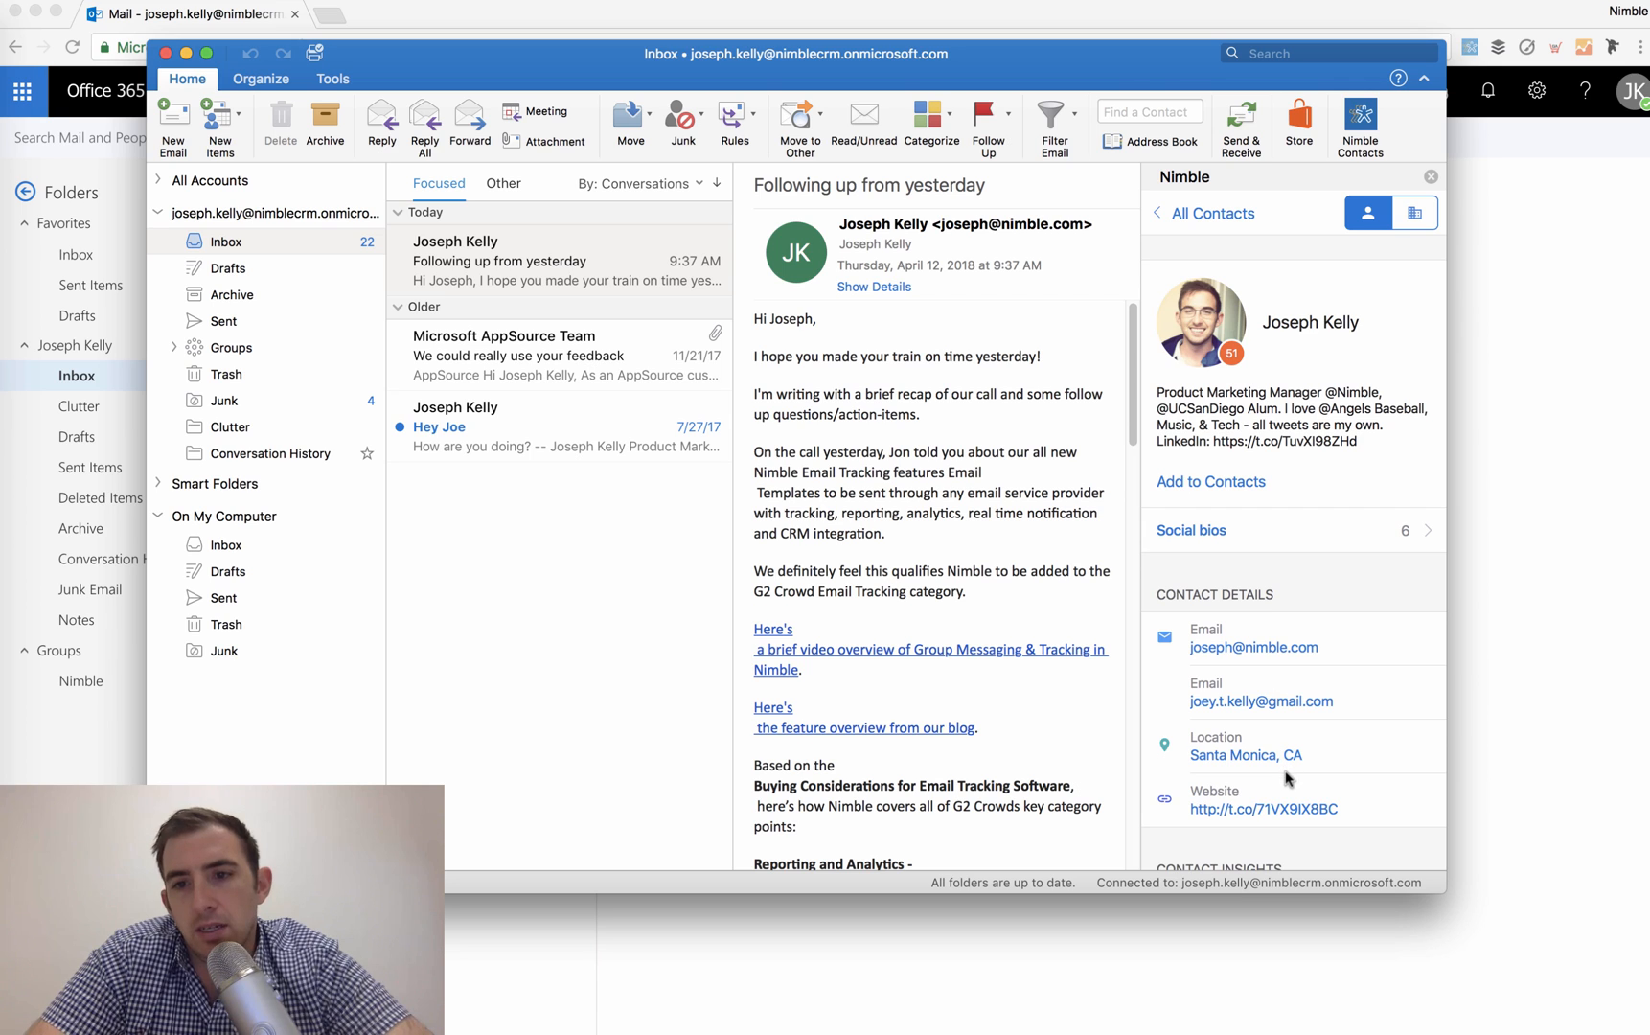
mouse_move(1416, 197)
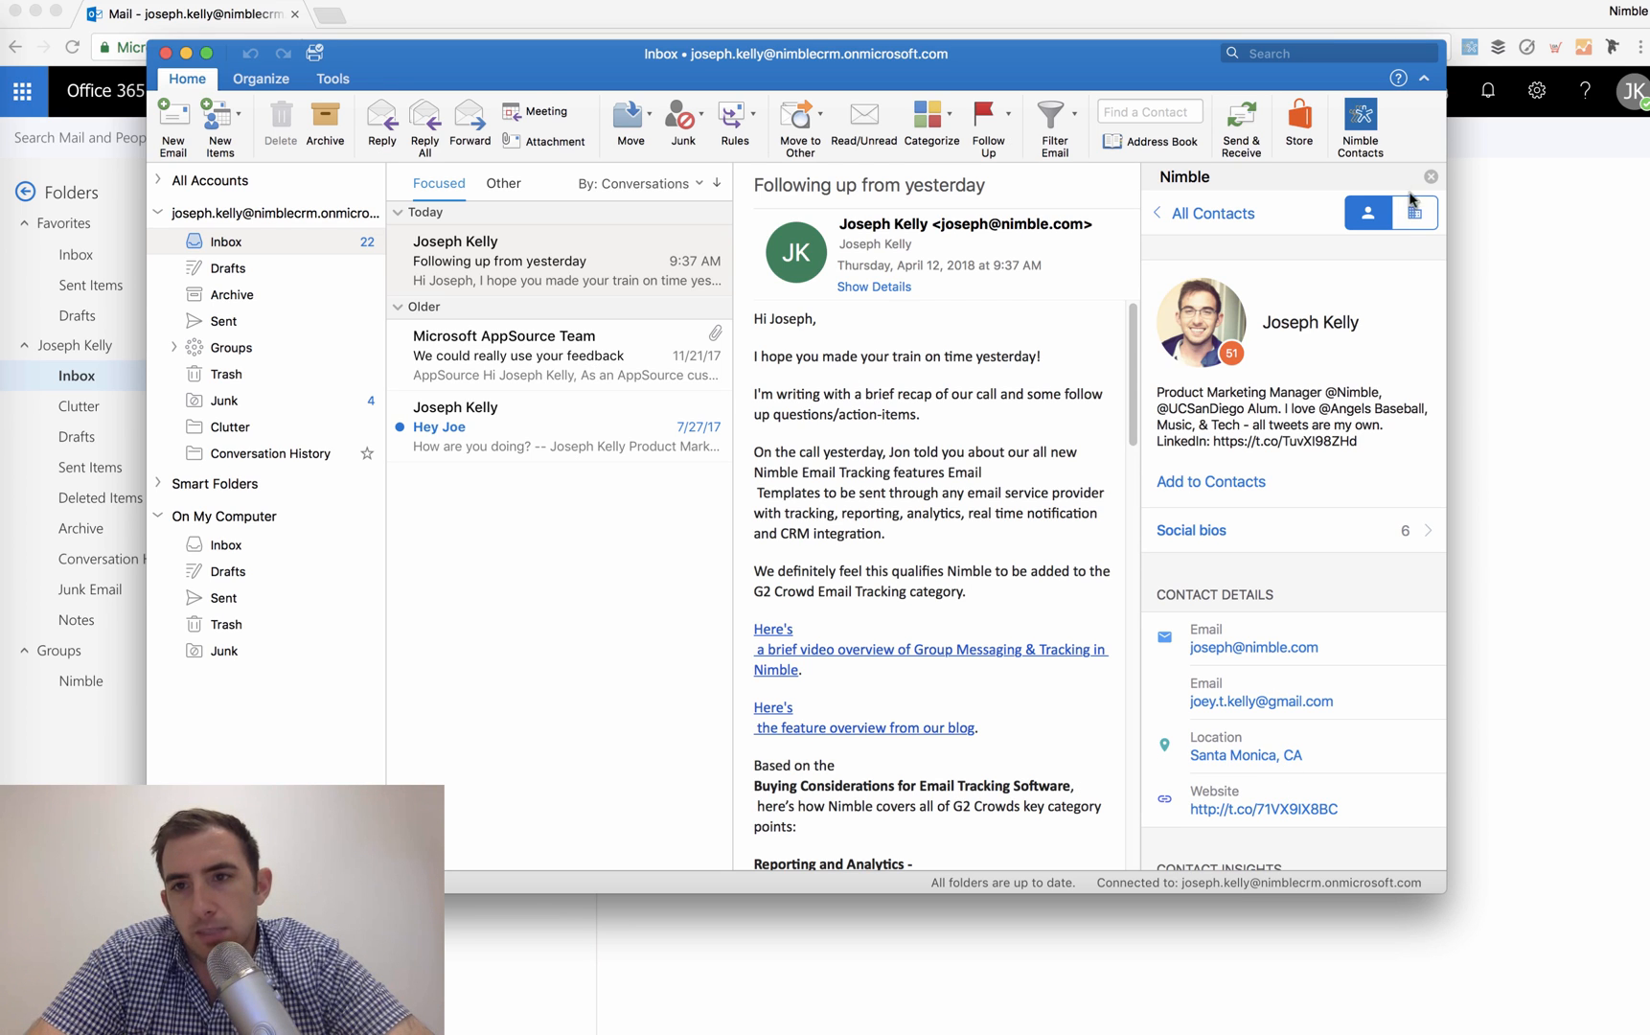
Switch the Nimble pane to company insights for Nimble, Inc
click(1417, 213)
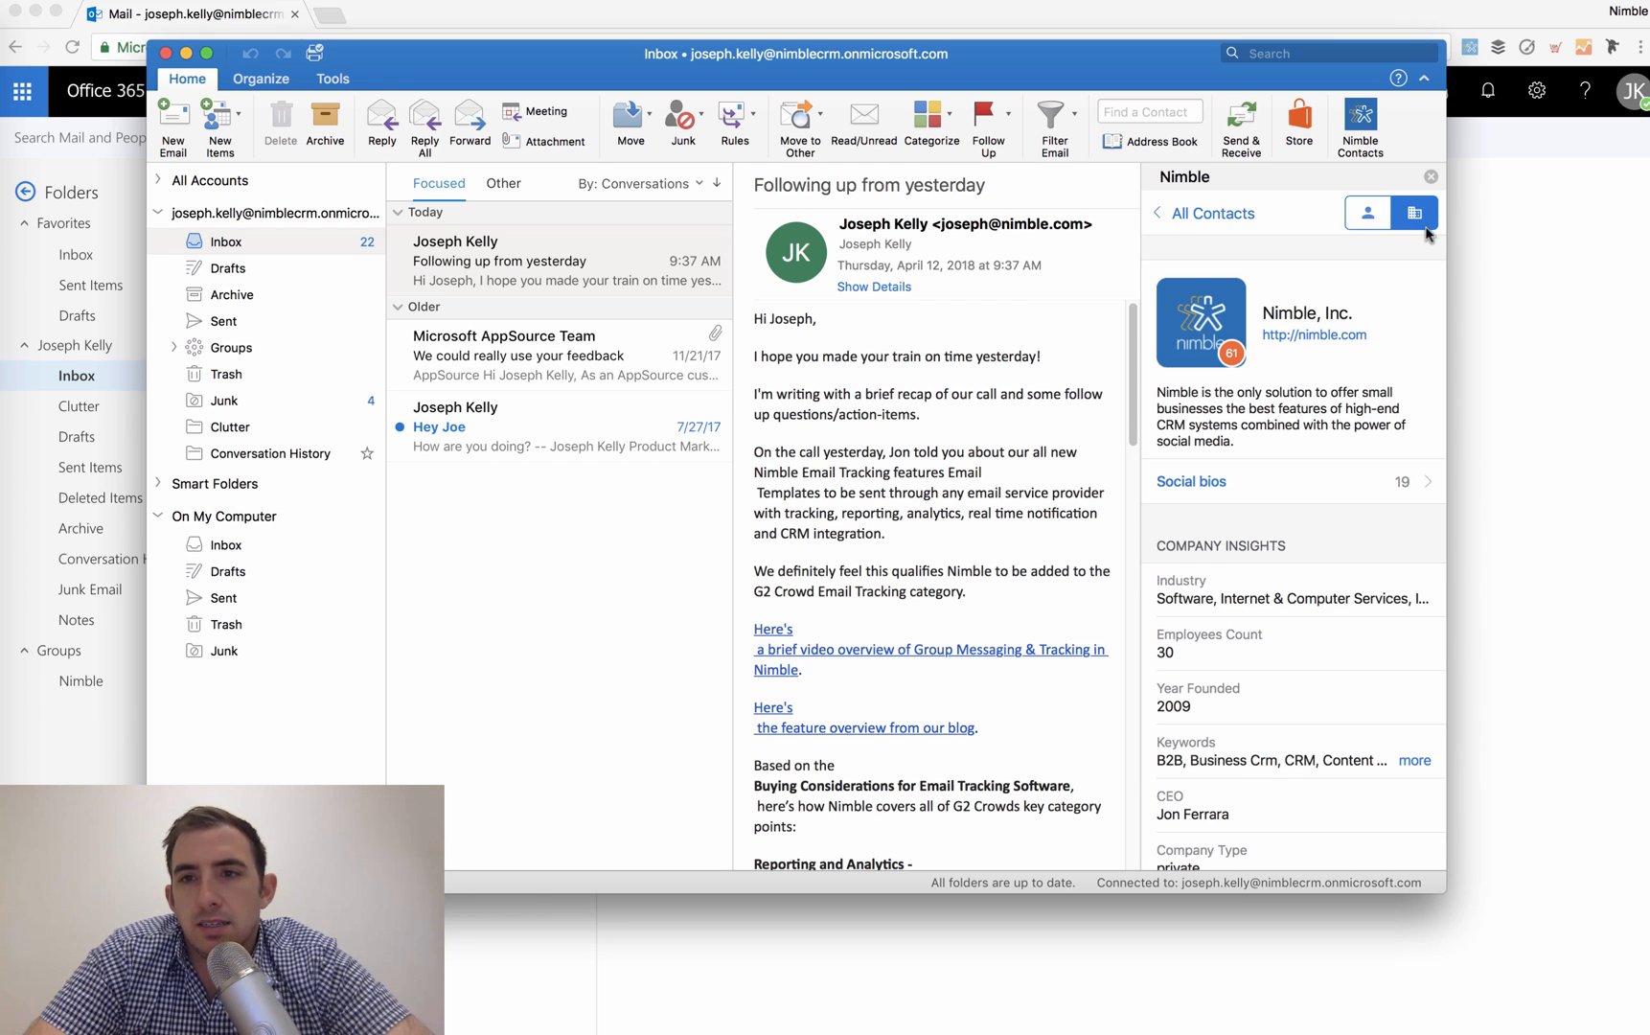
mouse_move(1315, 345)
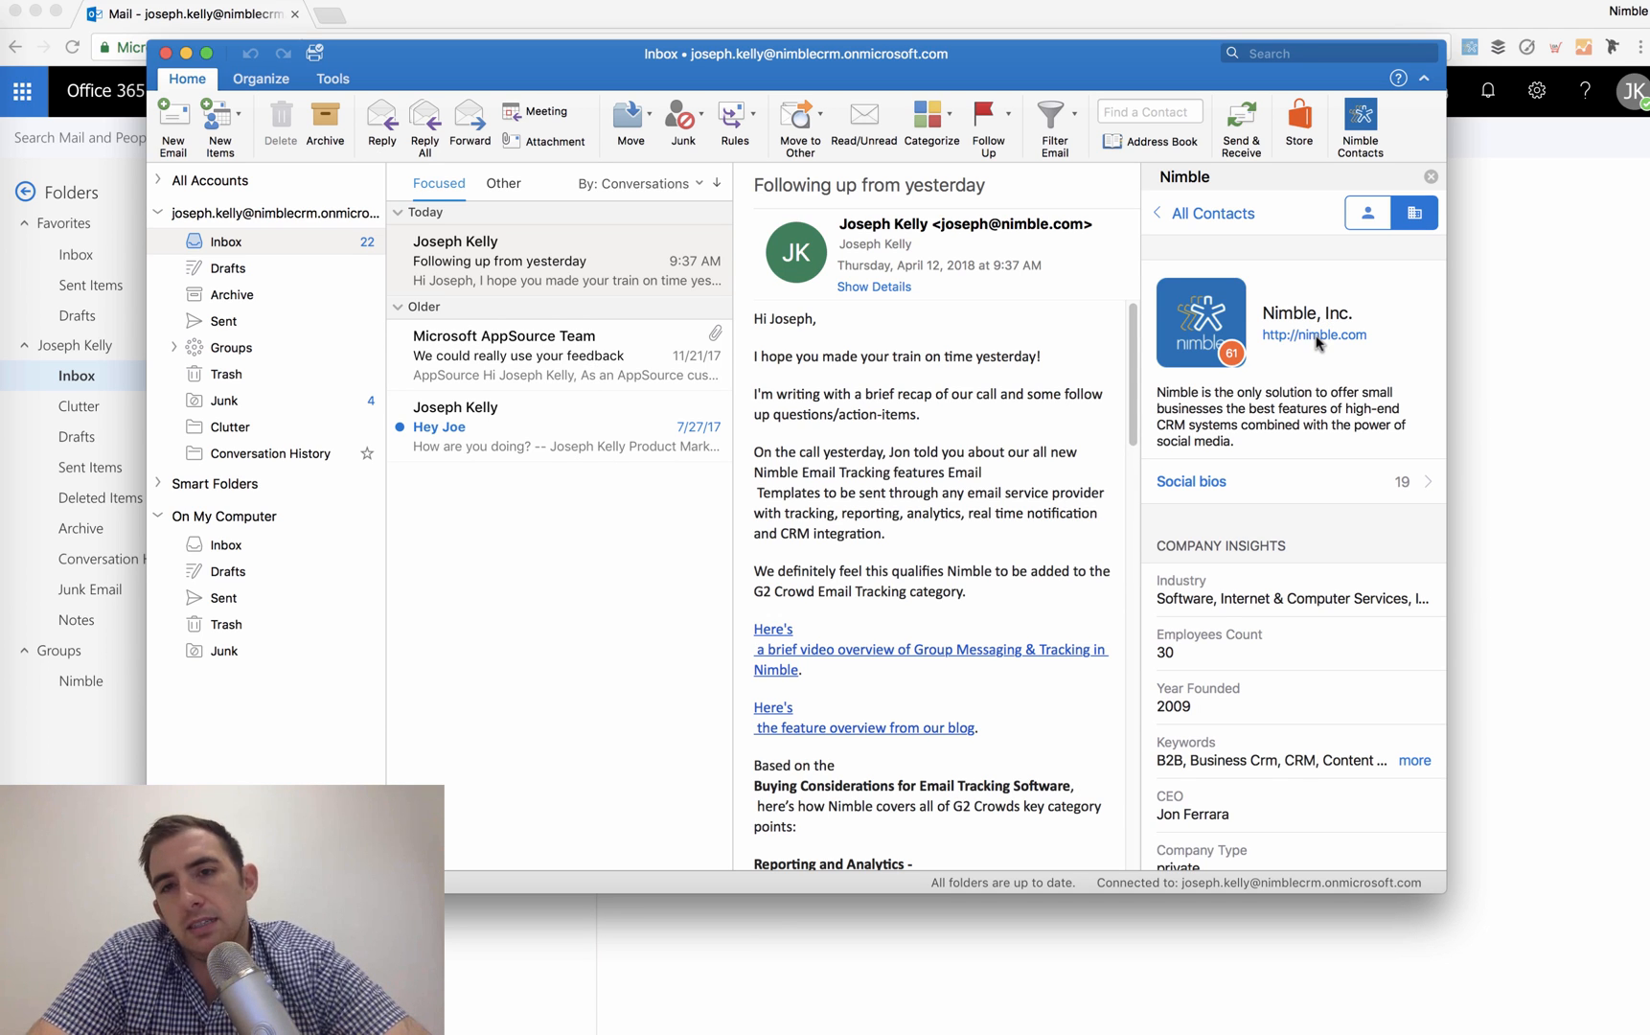
mouse_move(1013, 239)
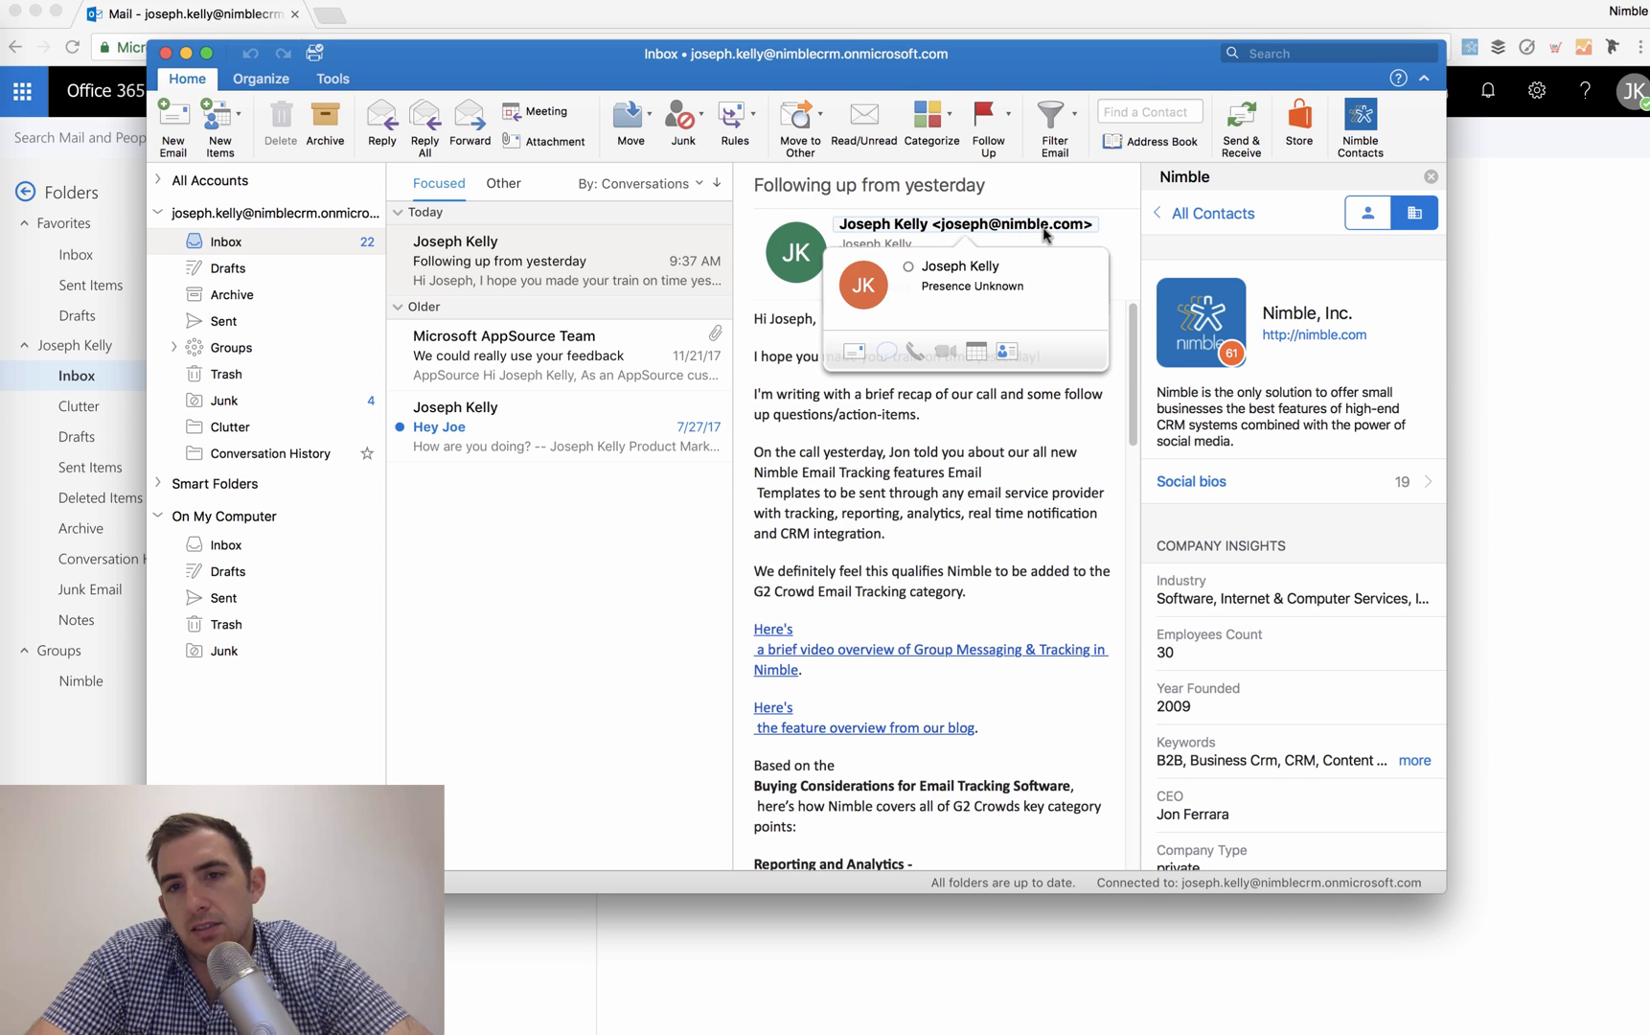
mouse_move(1022, 238)
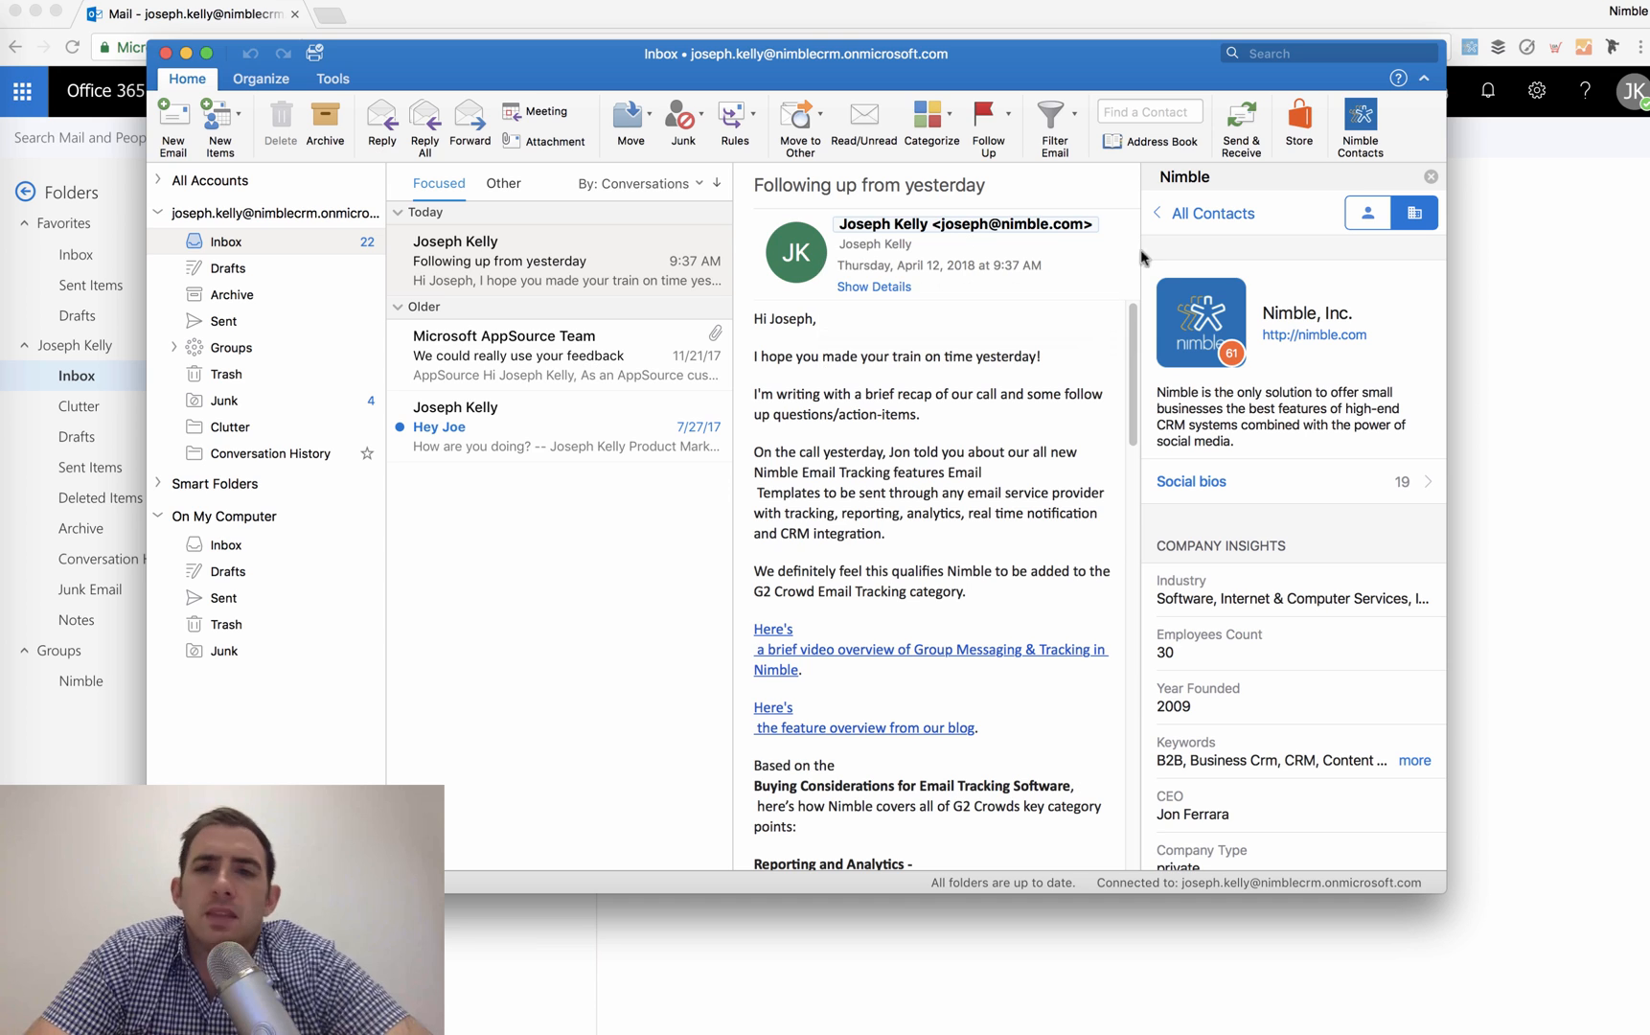
mouse_move(1252, 453)
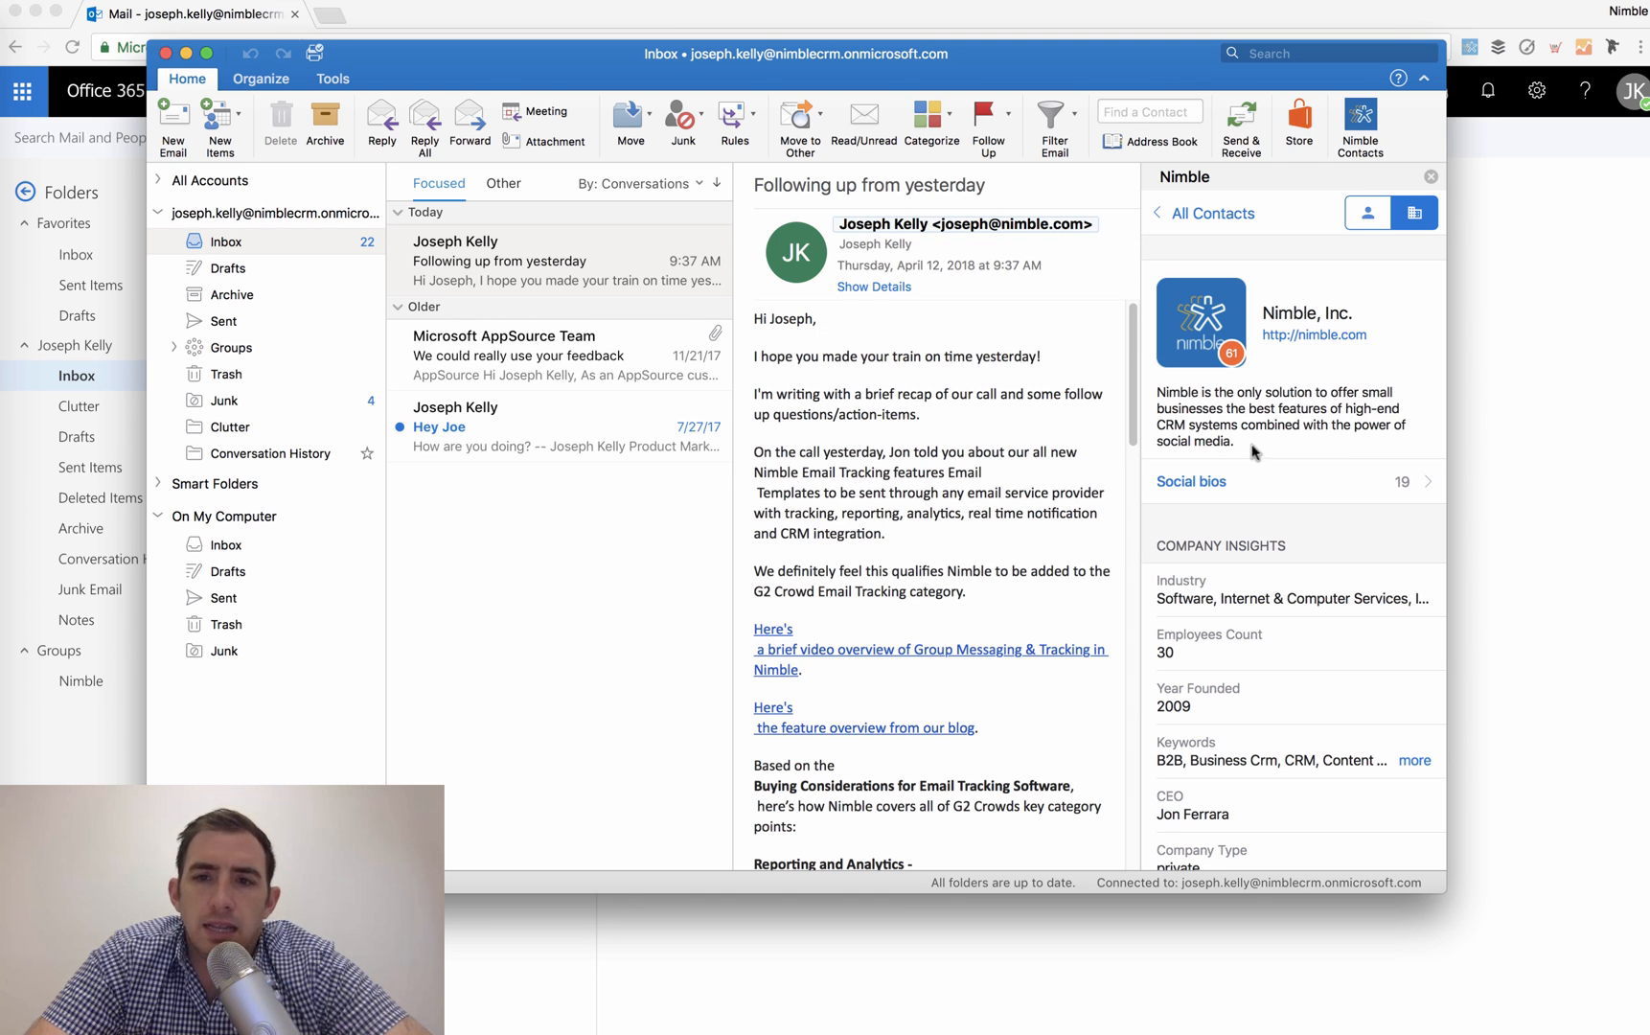
mouse_move(1248, 454)
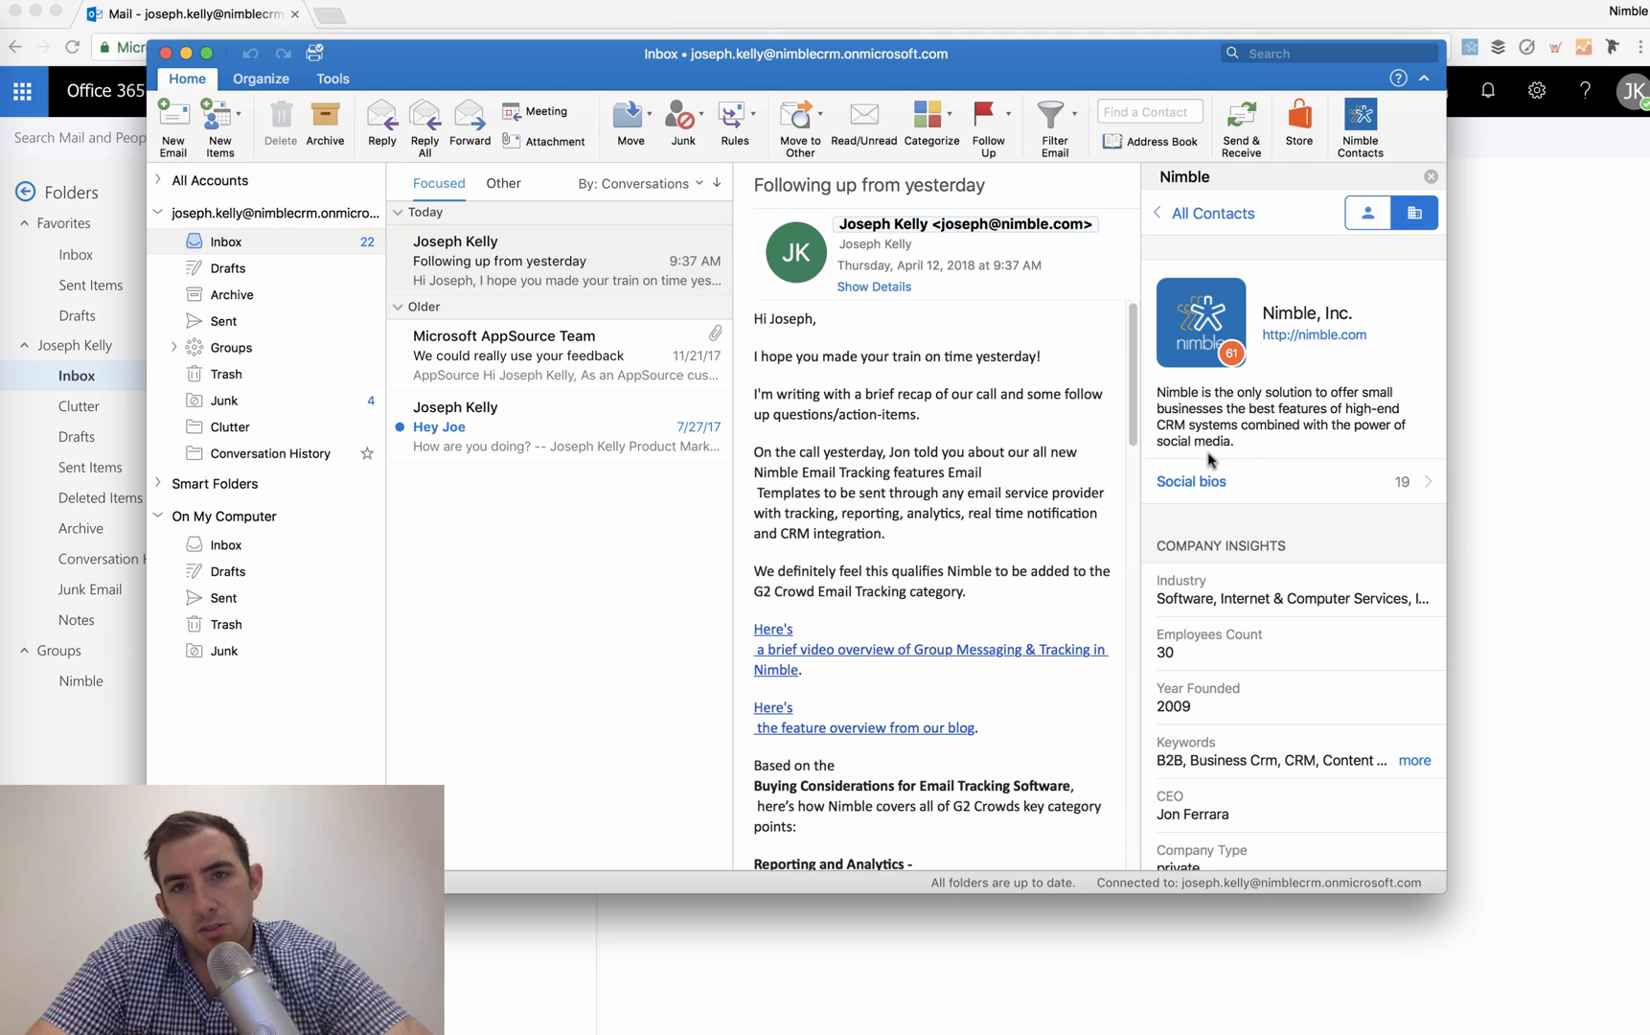
mouse_move(1255, 550)
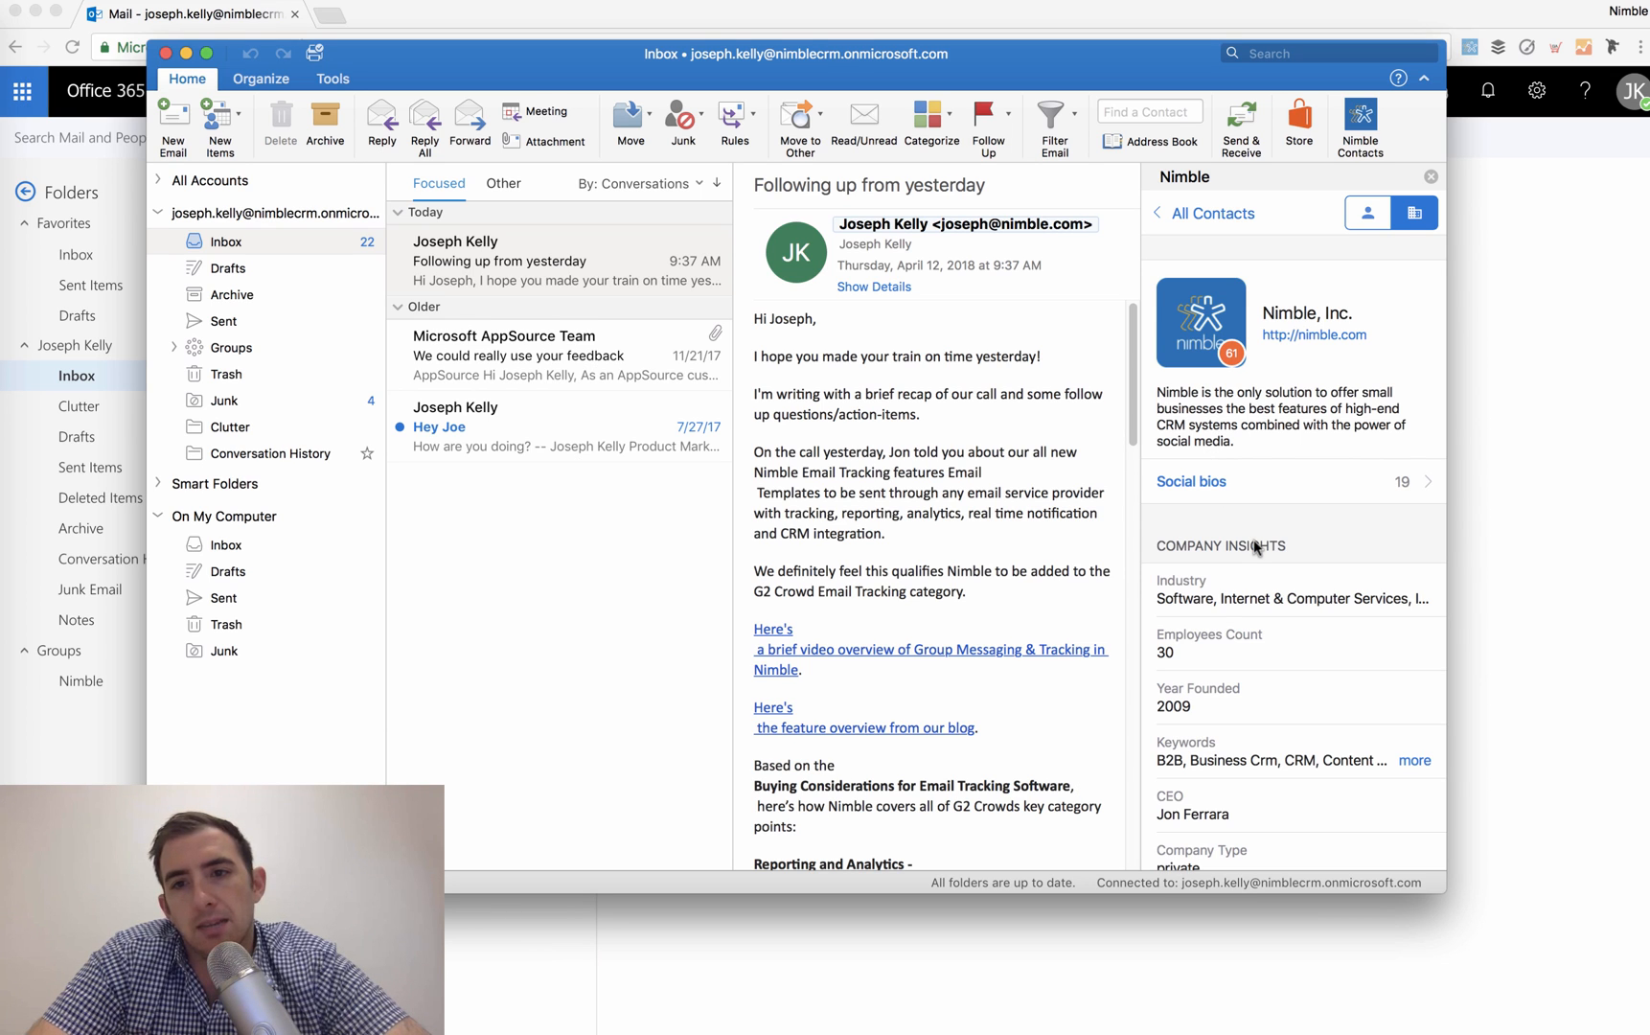
mouse_move(1270, 479)
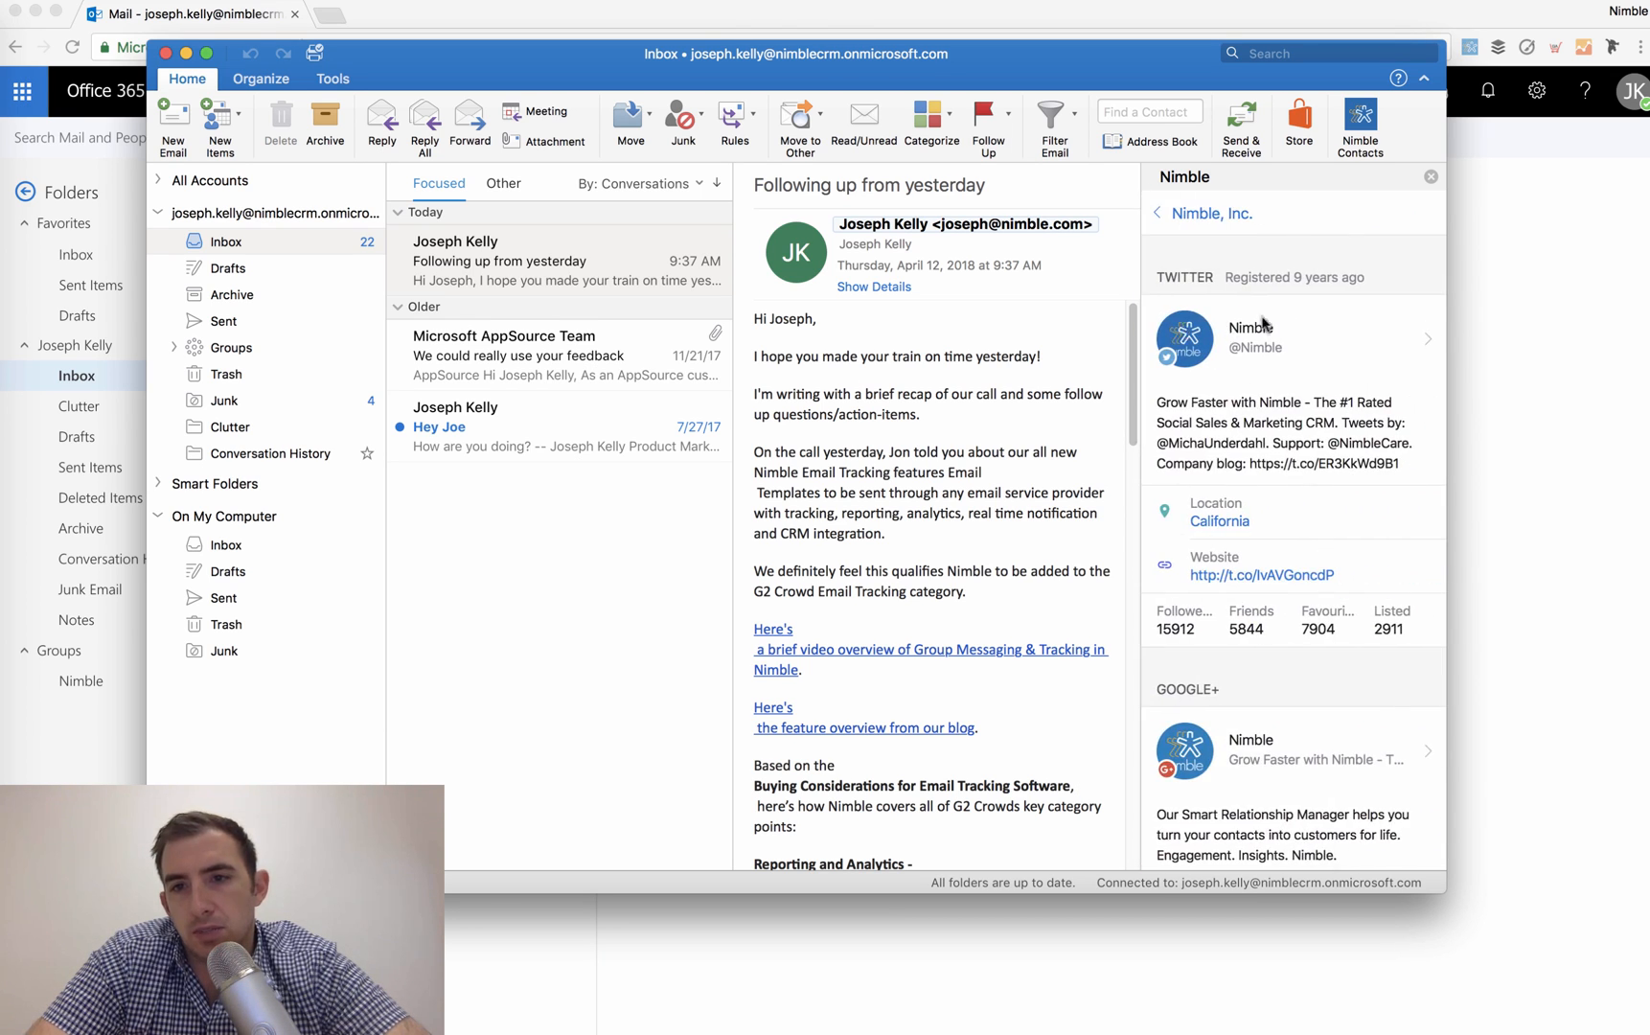
Open Nimble's Twitter profile from the social bios in a new browser tab
scroll(down, 3)
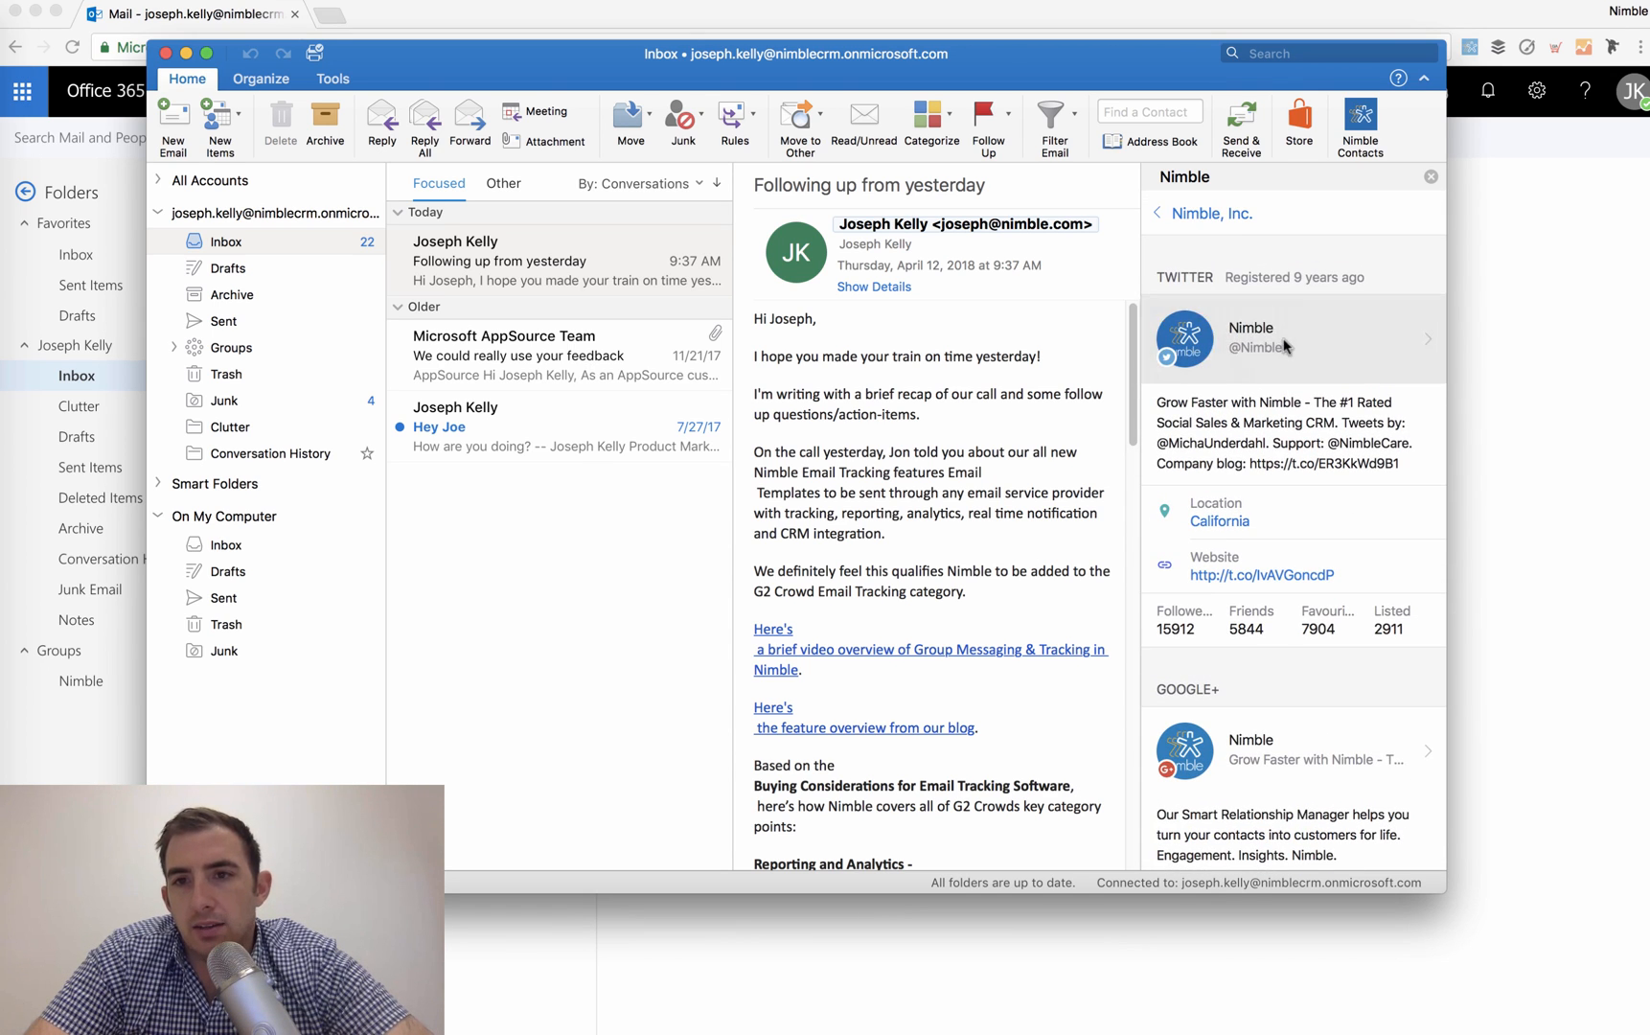
click(1252, 337)
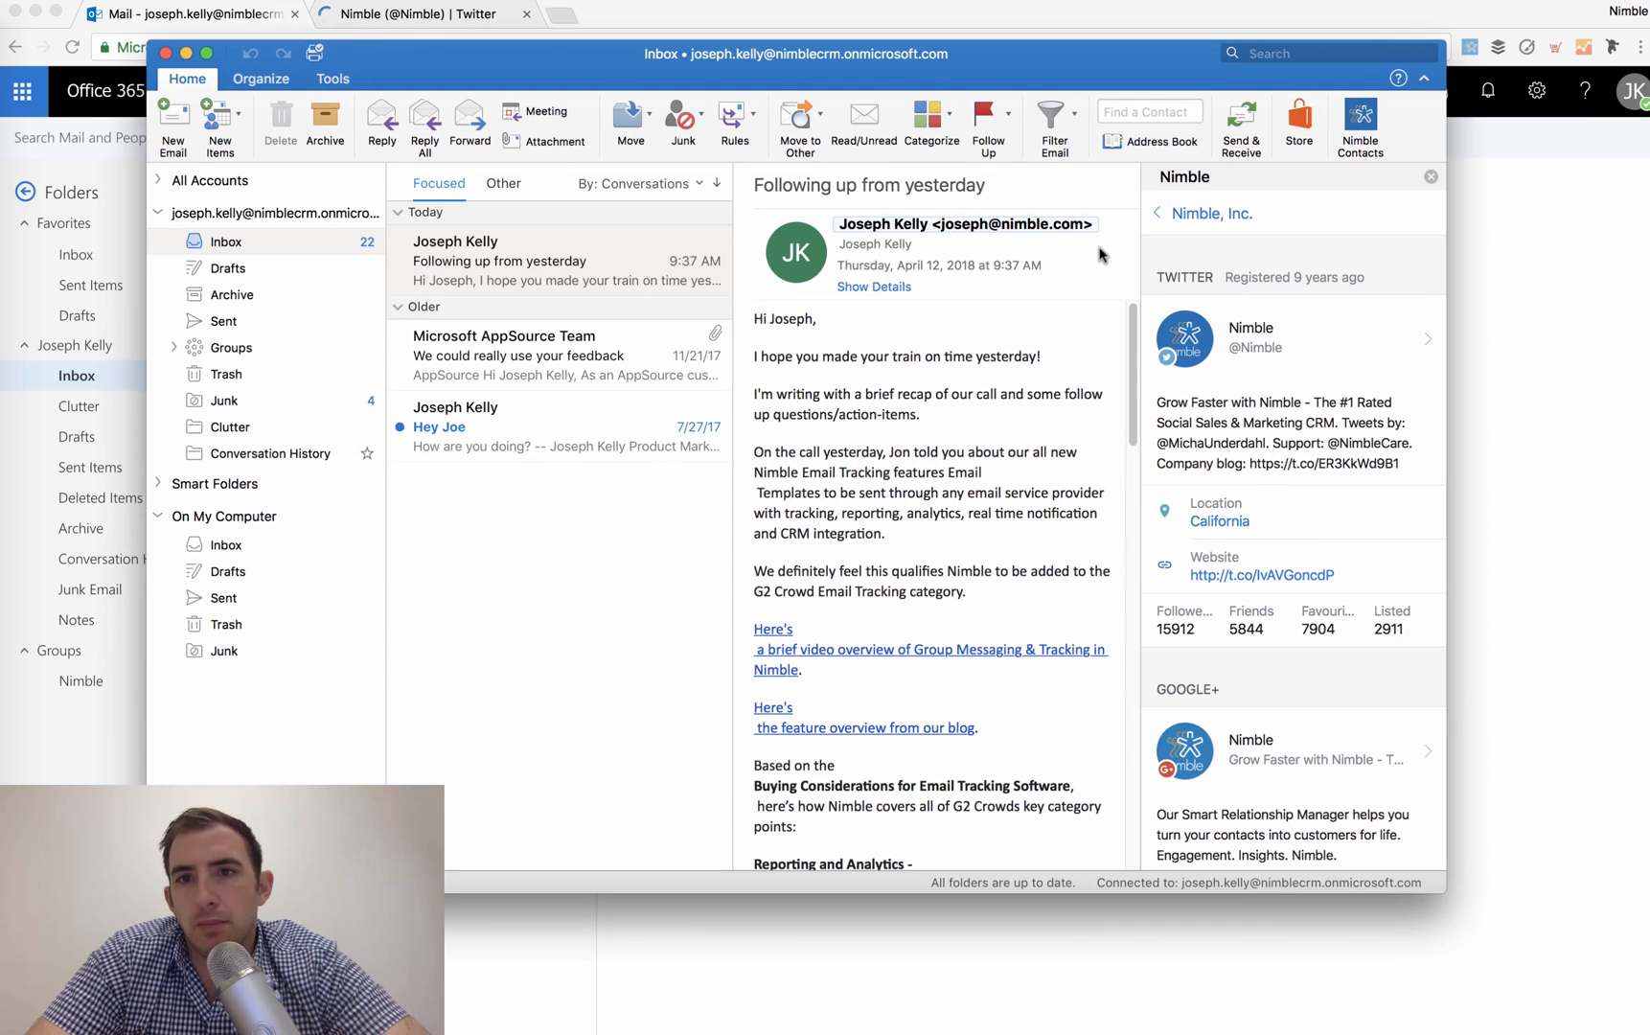
mouse_move(1165, 178)
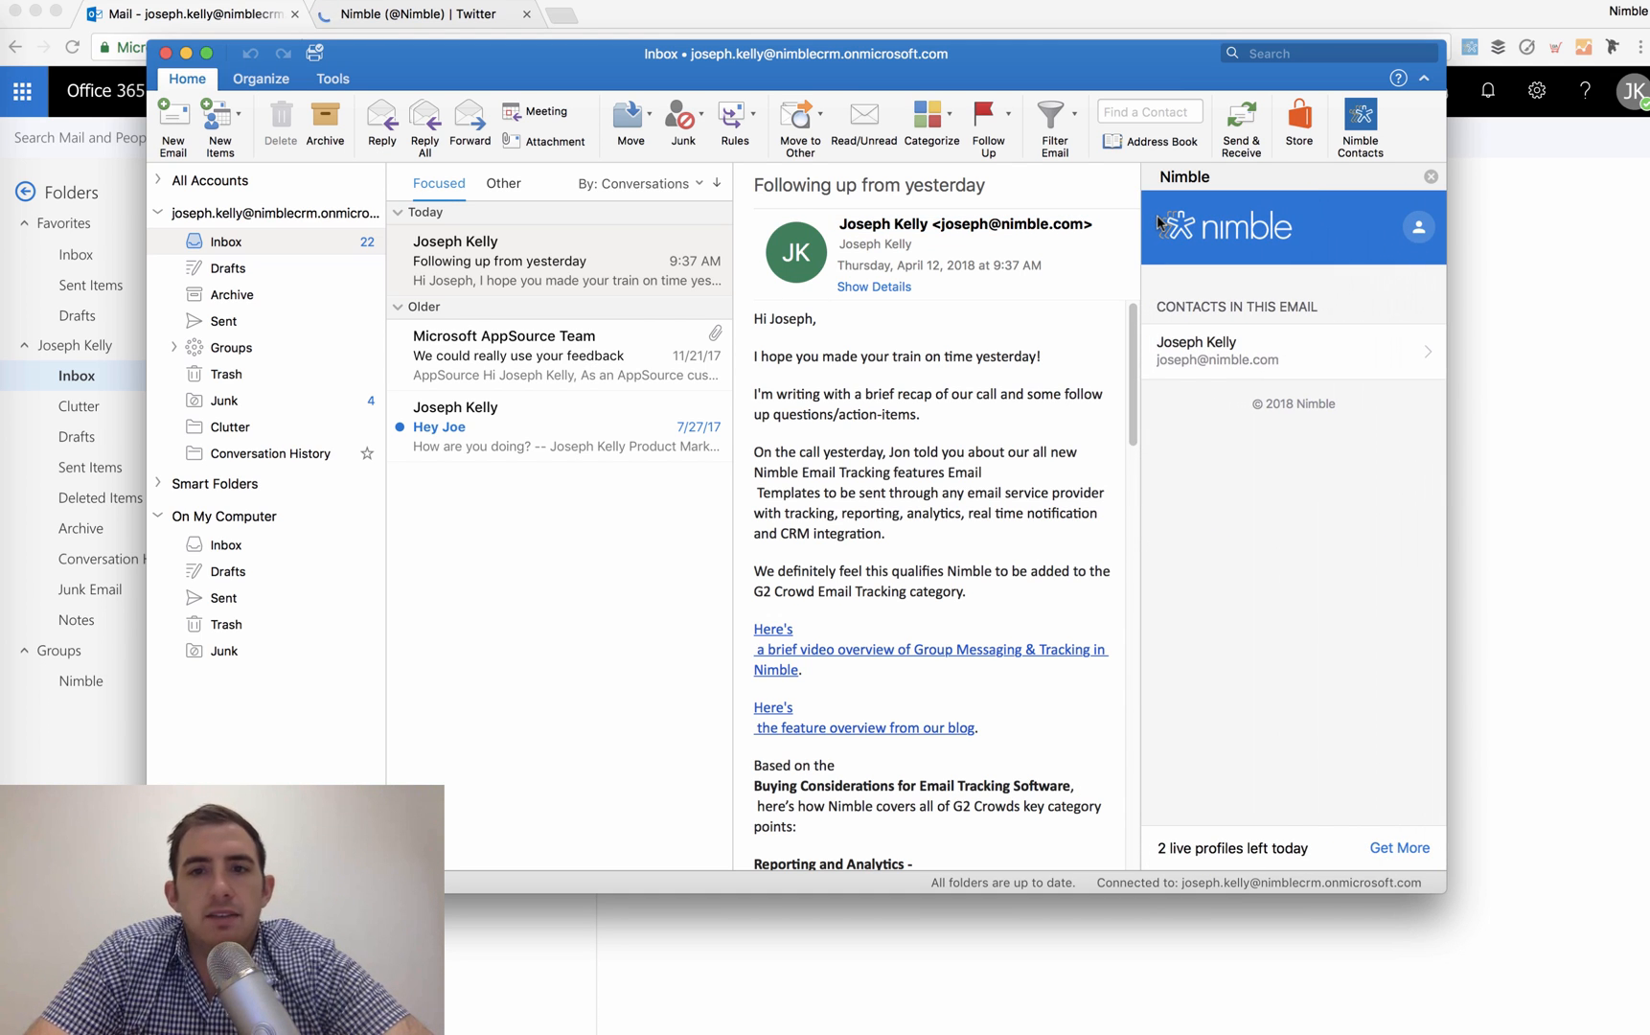
mouse_move(1263, 870)
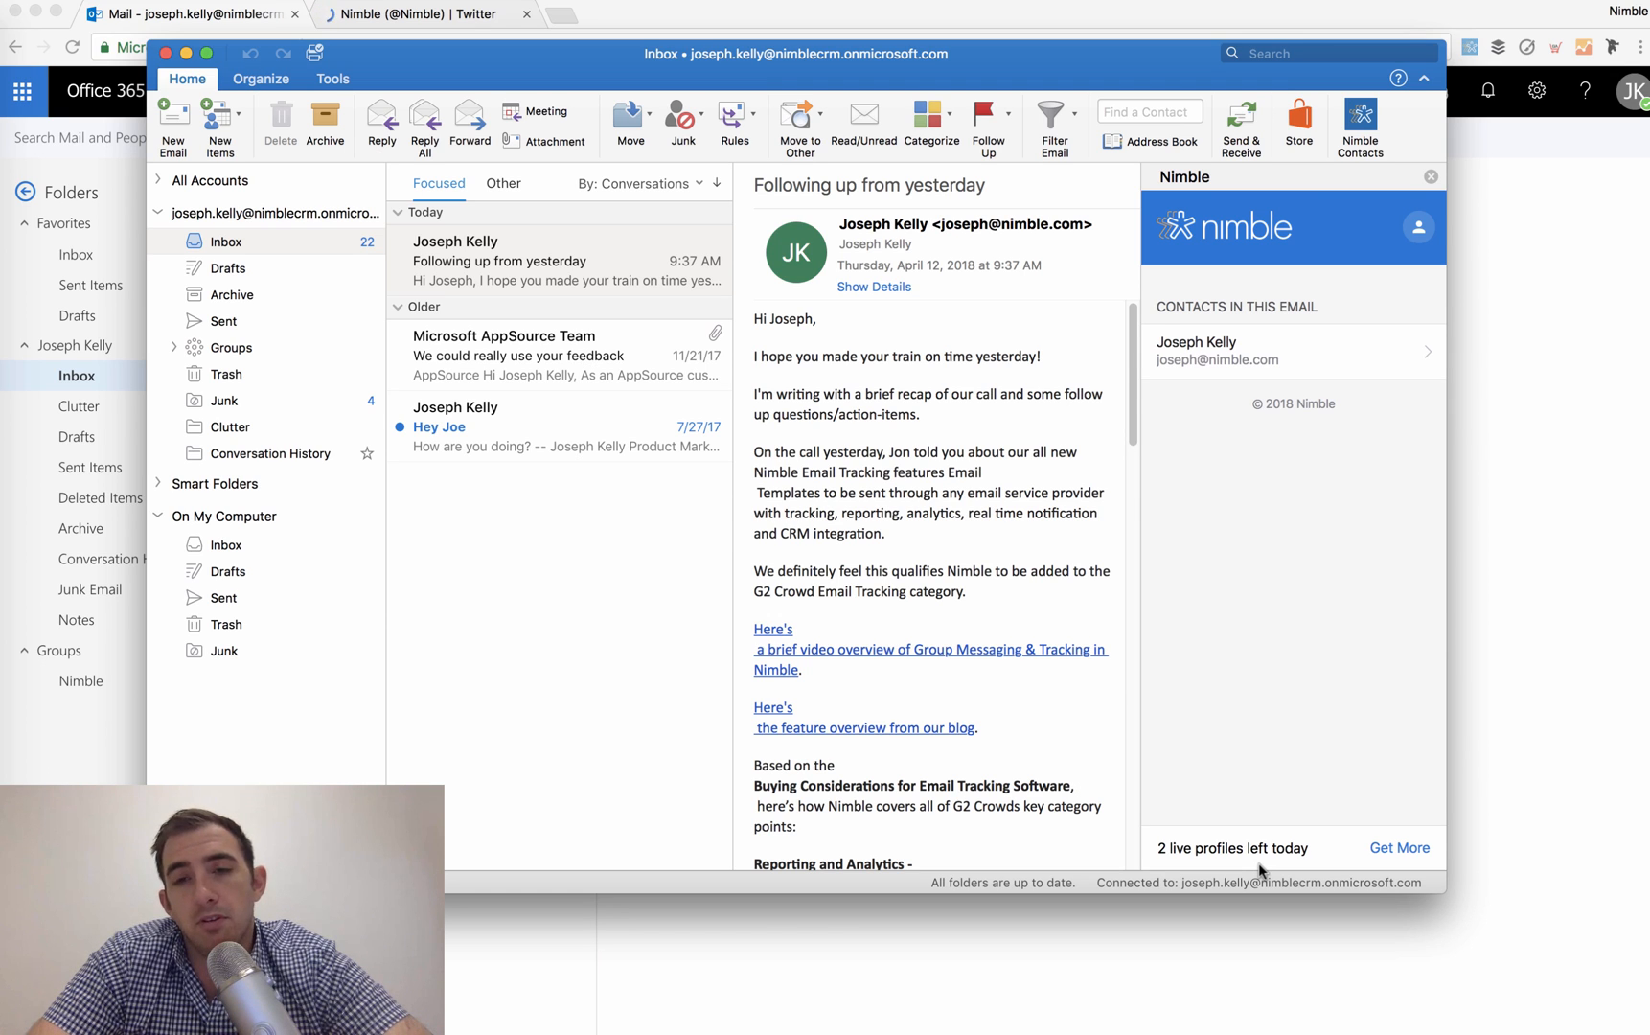
mouse_move(1353, 618)
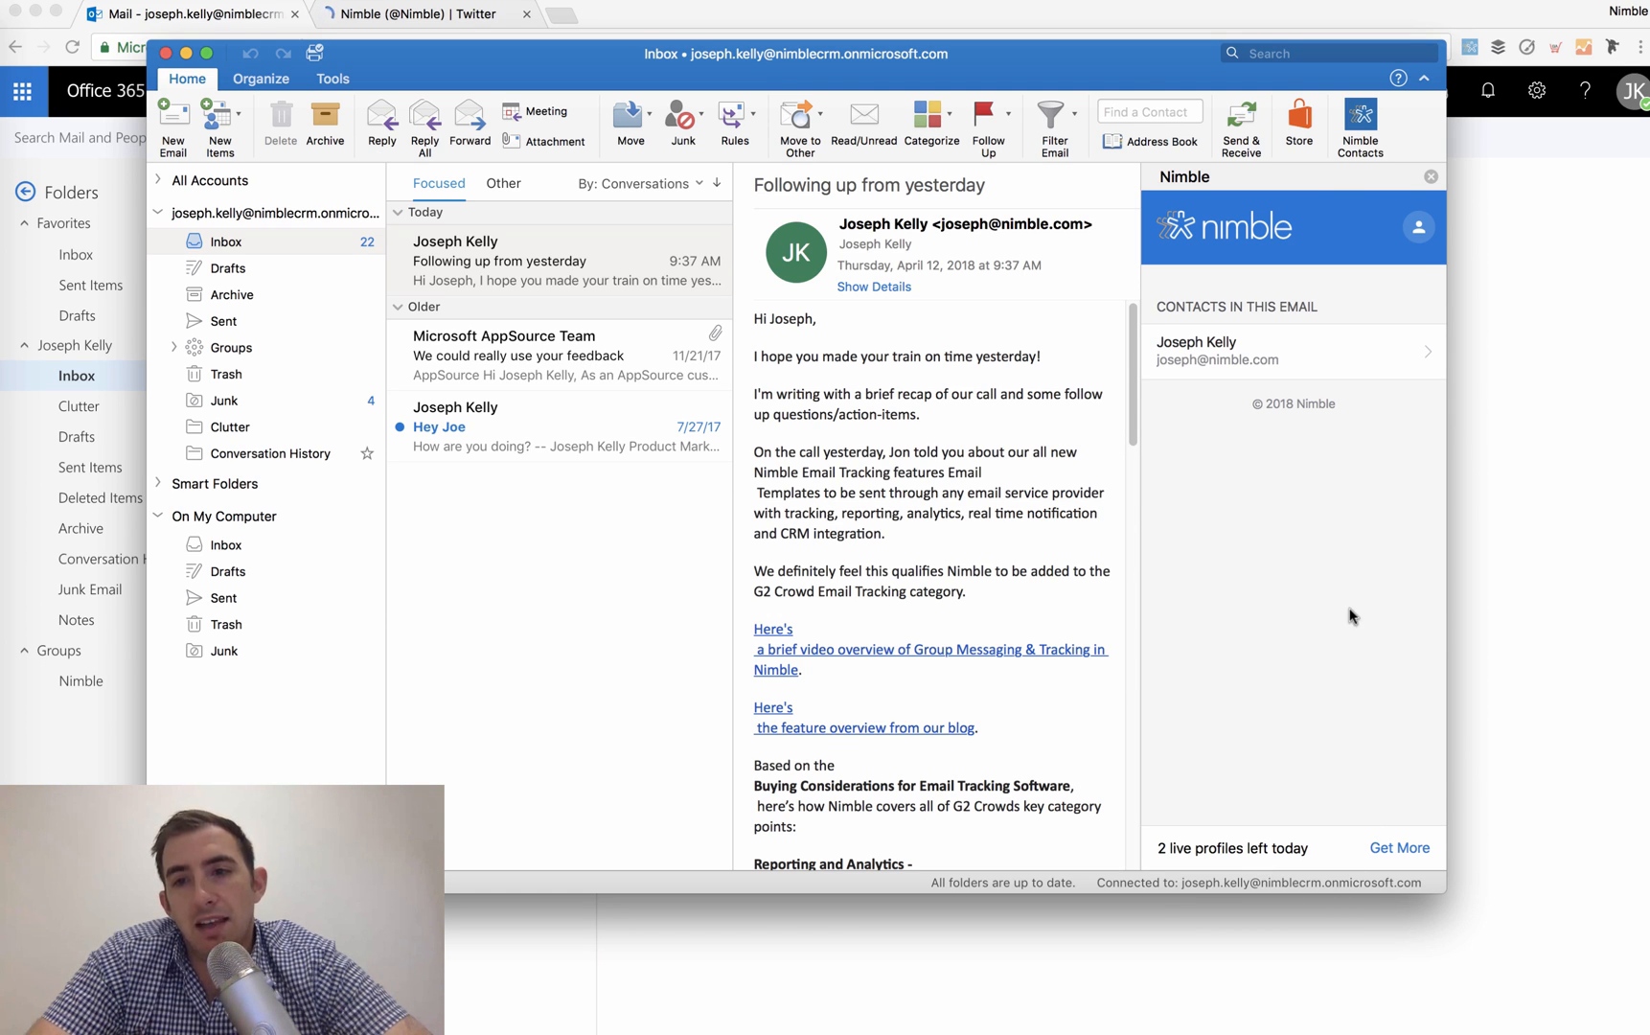
click(1399, 847)
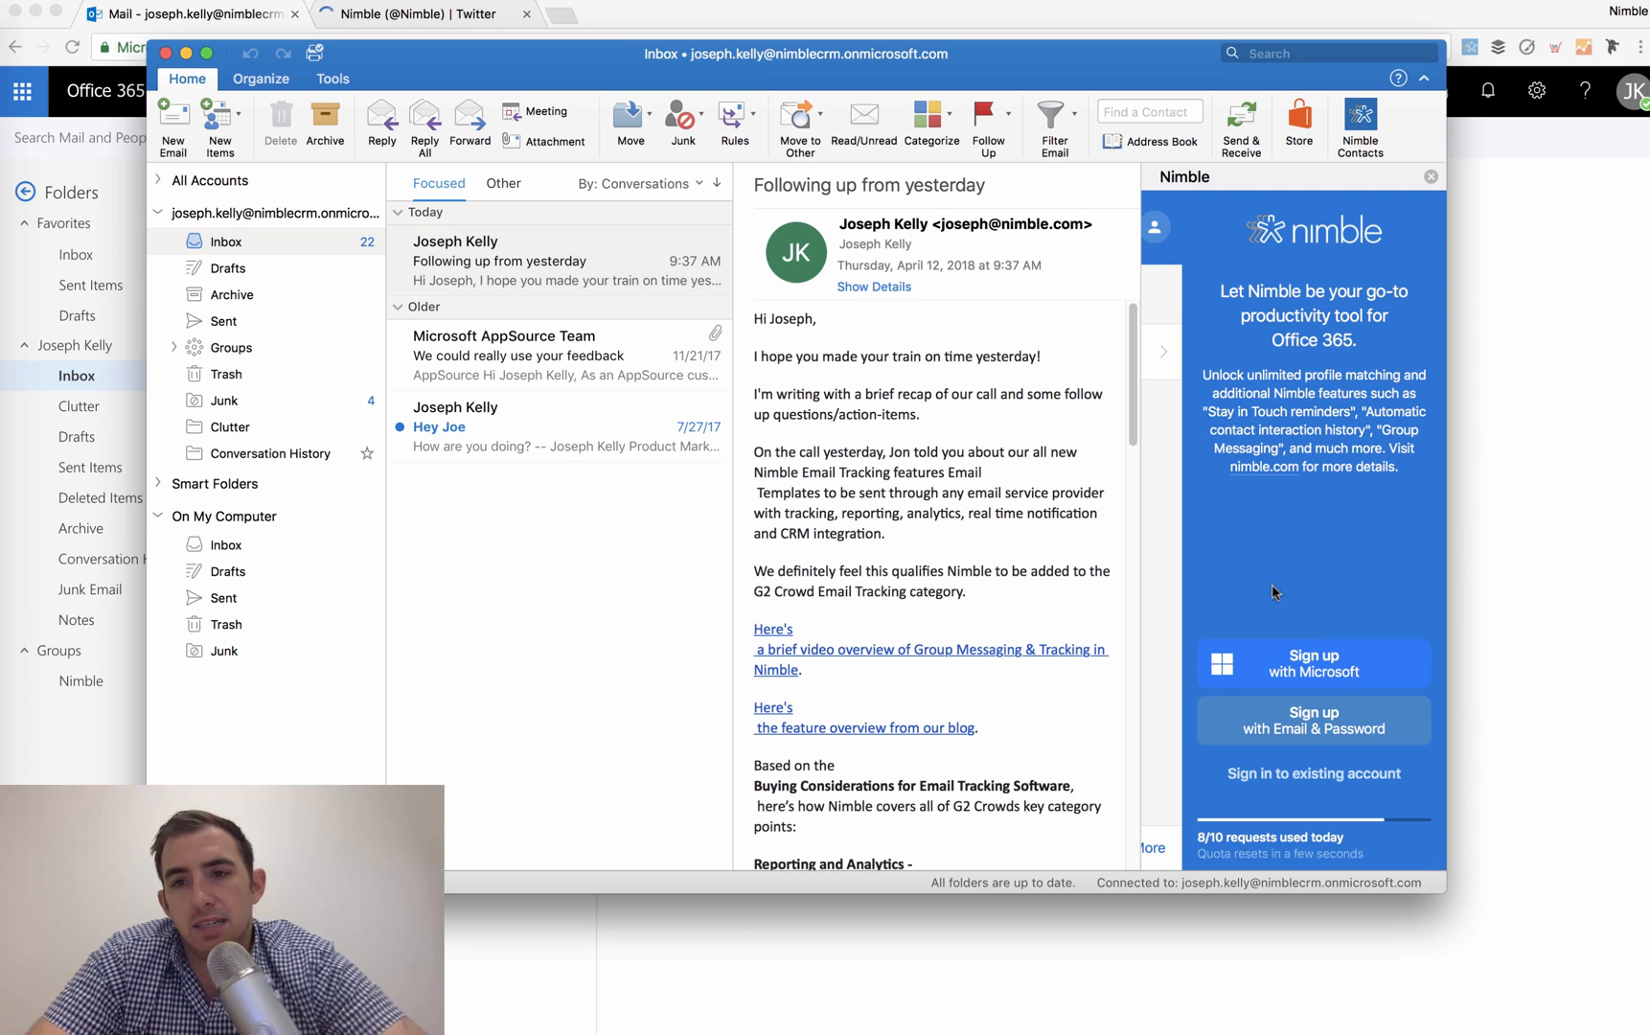
click(1311, 773)
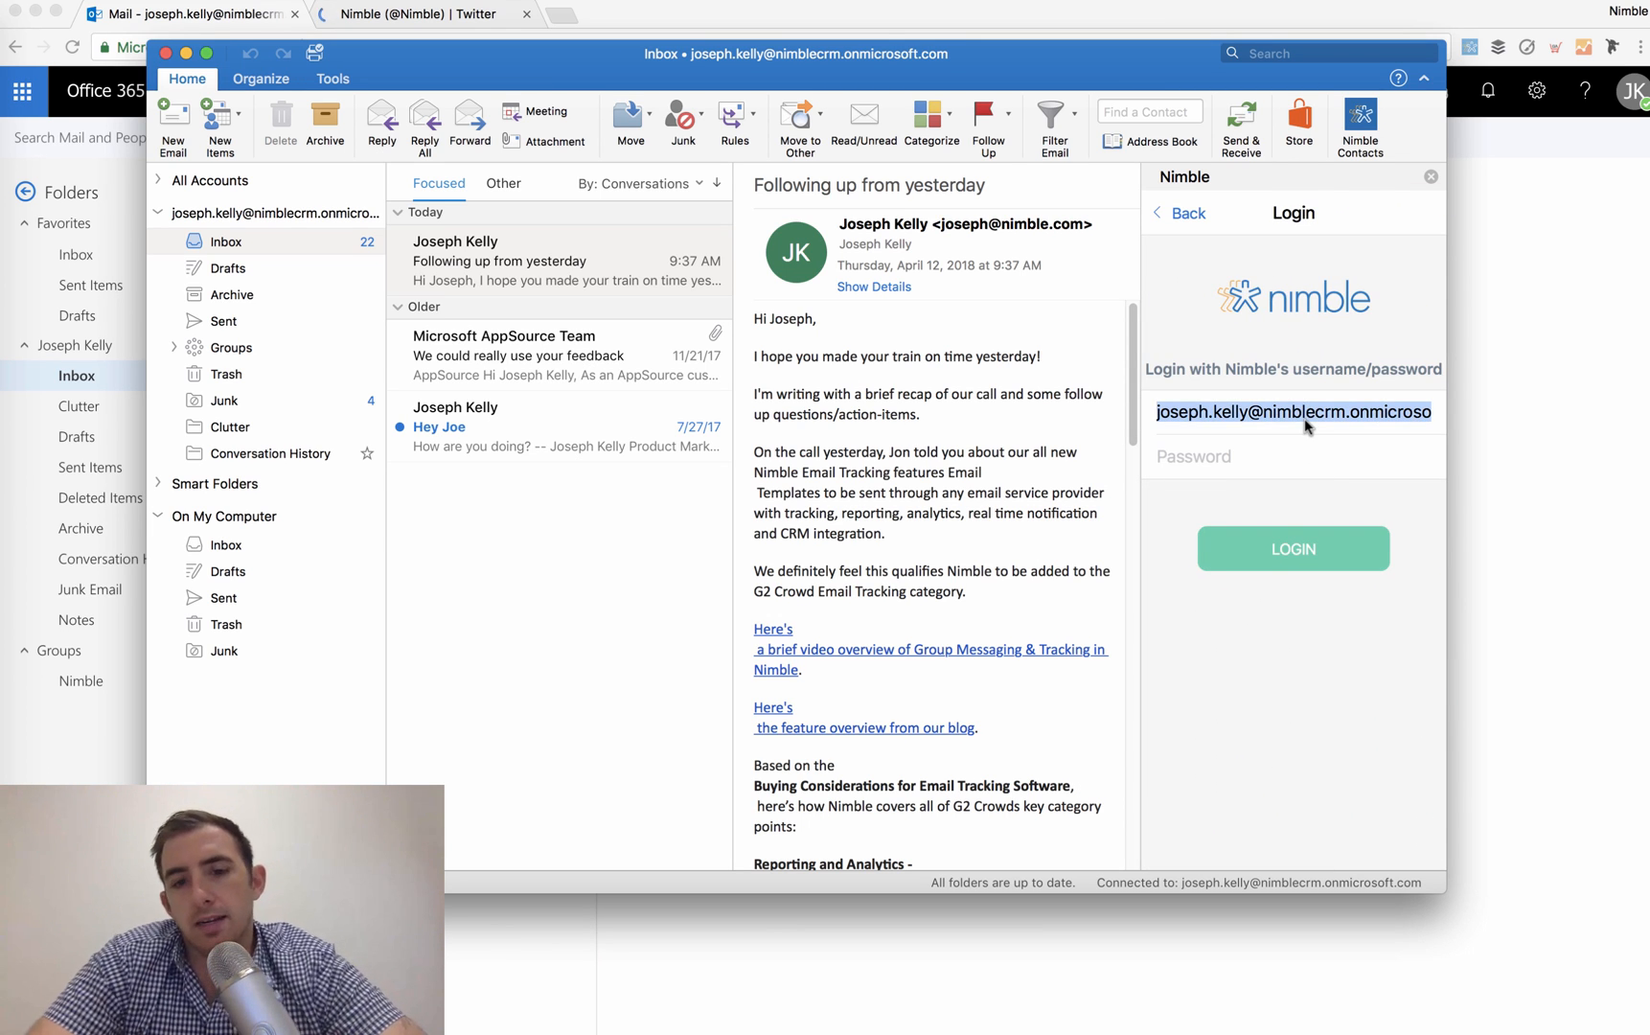
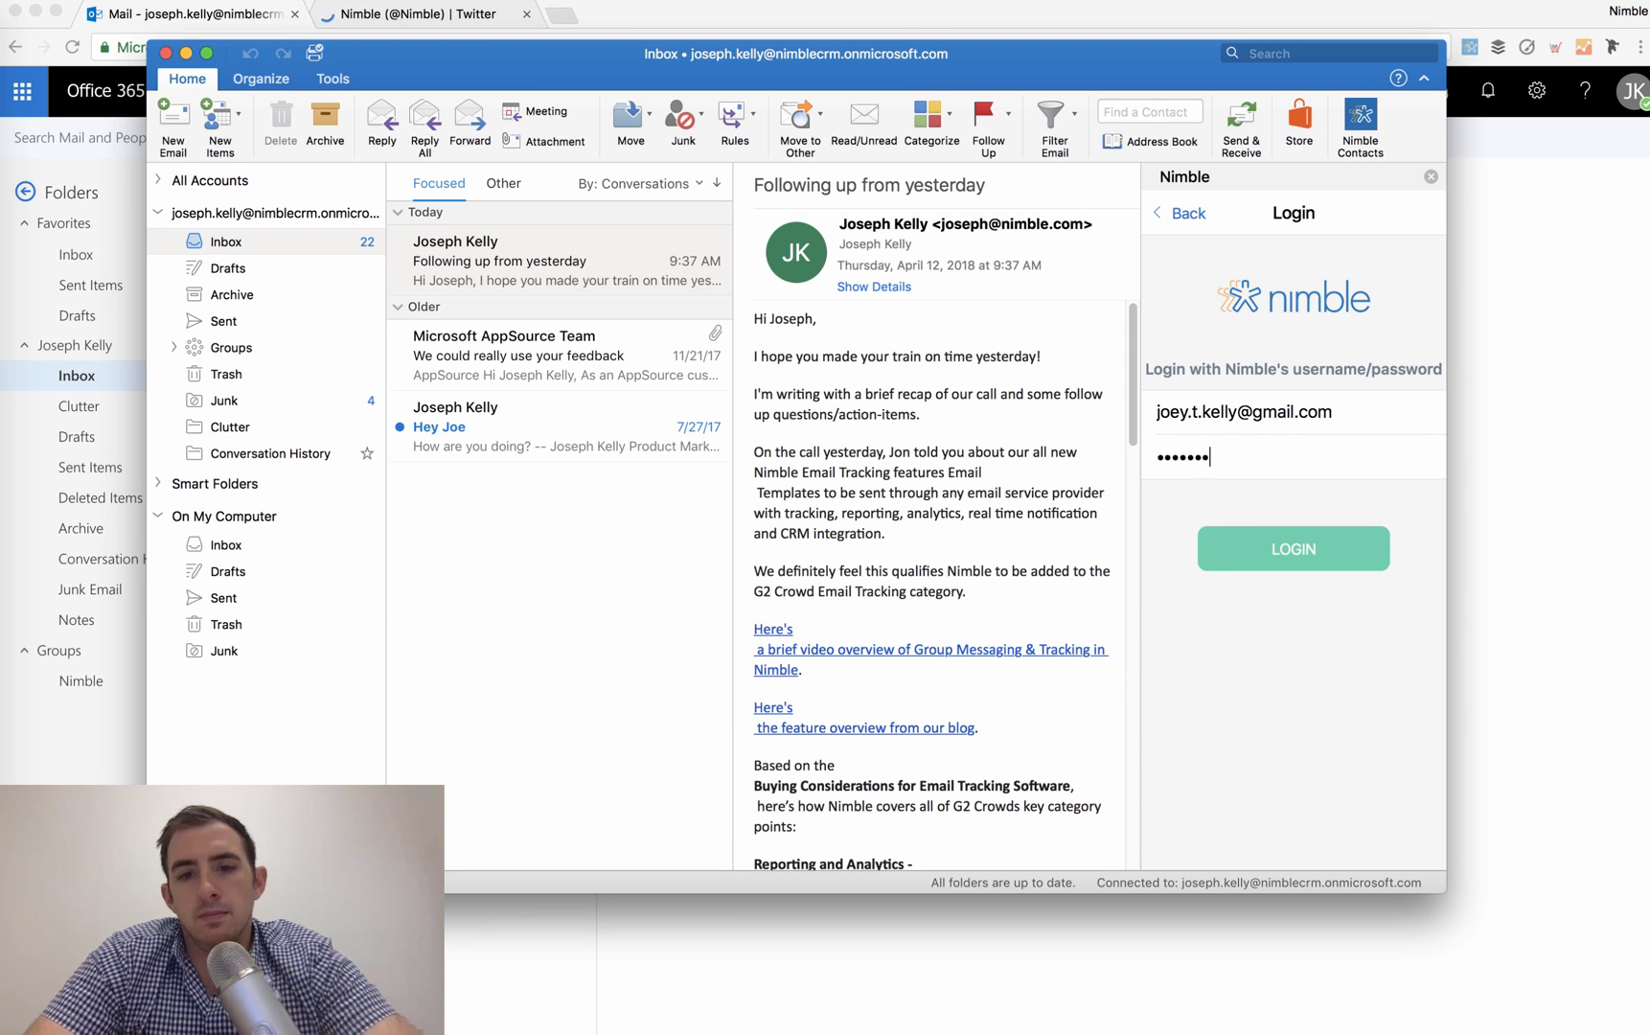
click(1294, 549)
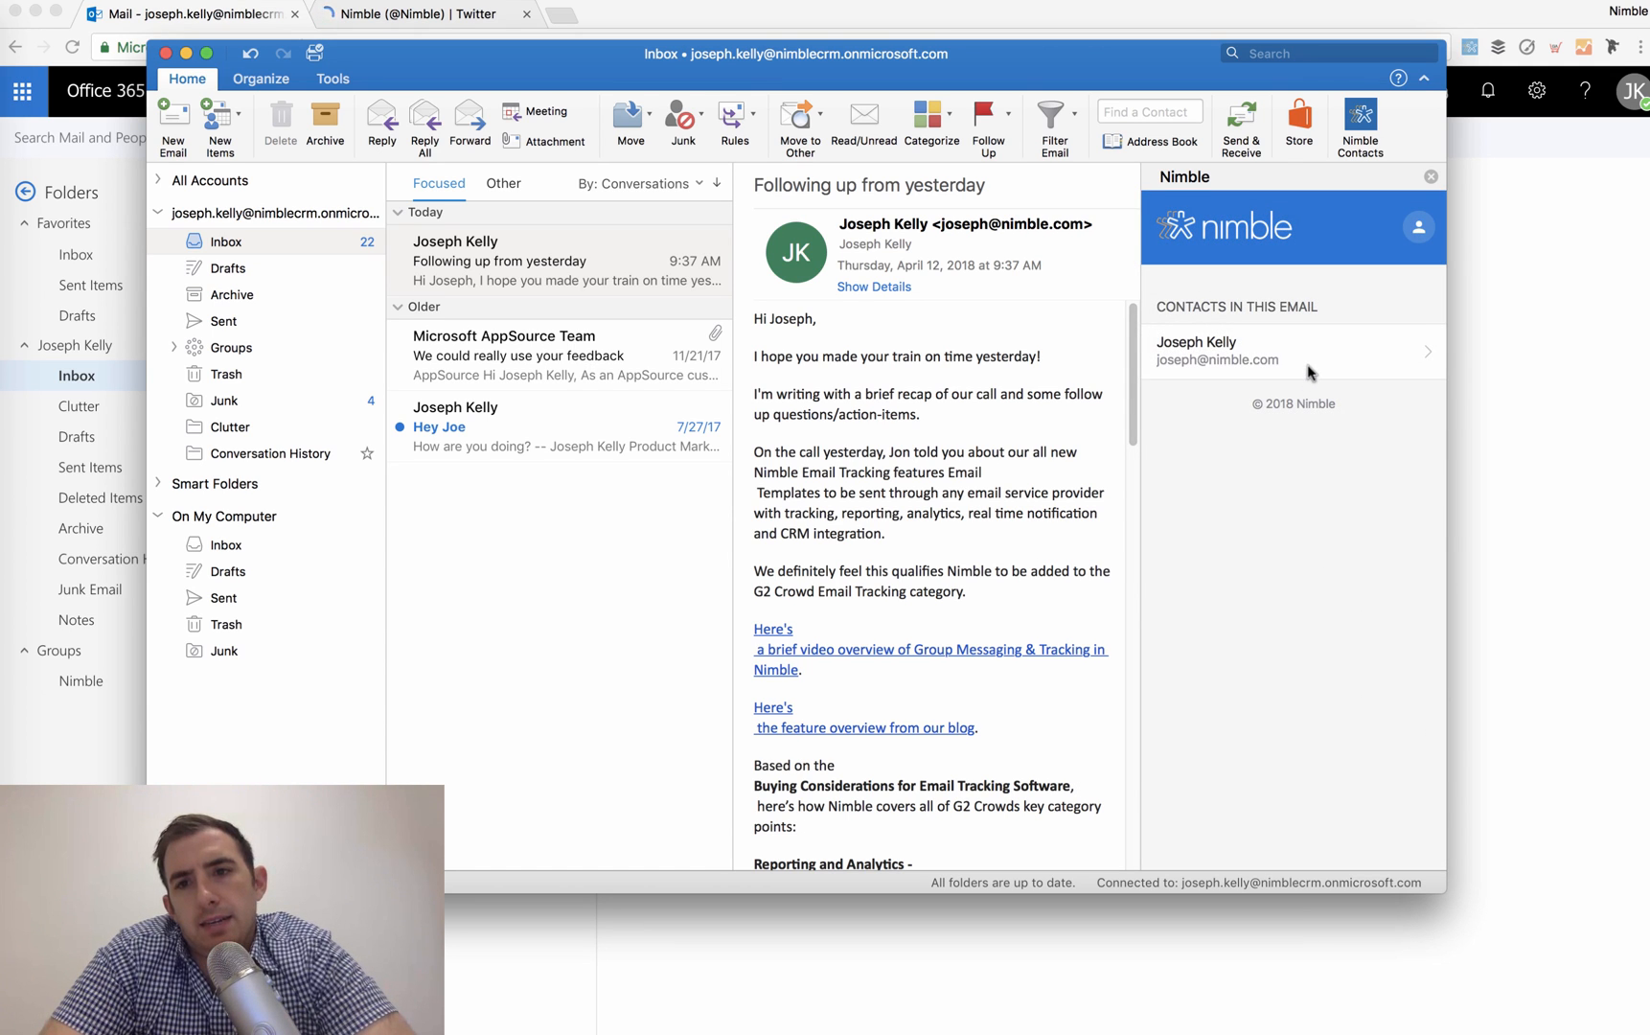
click(1292, 351)
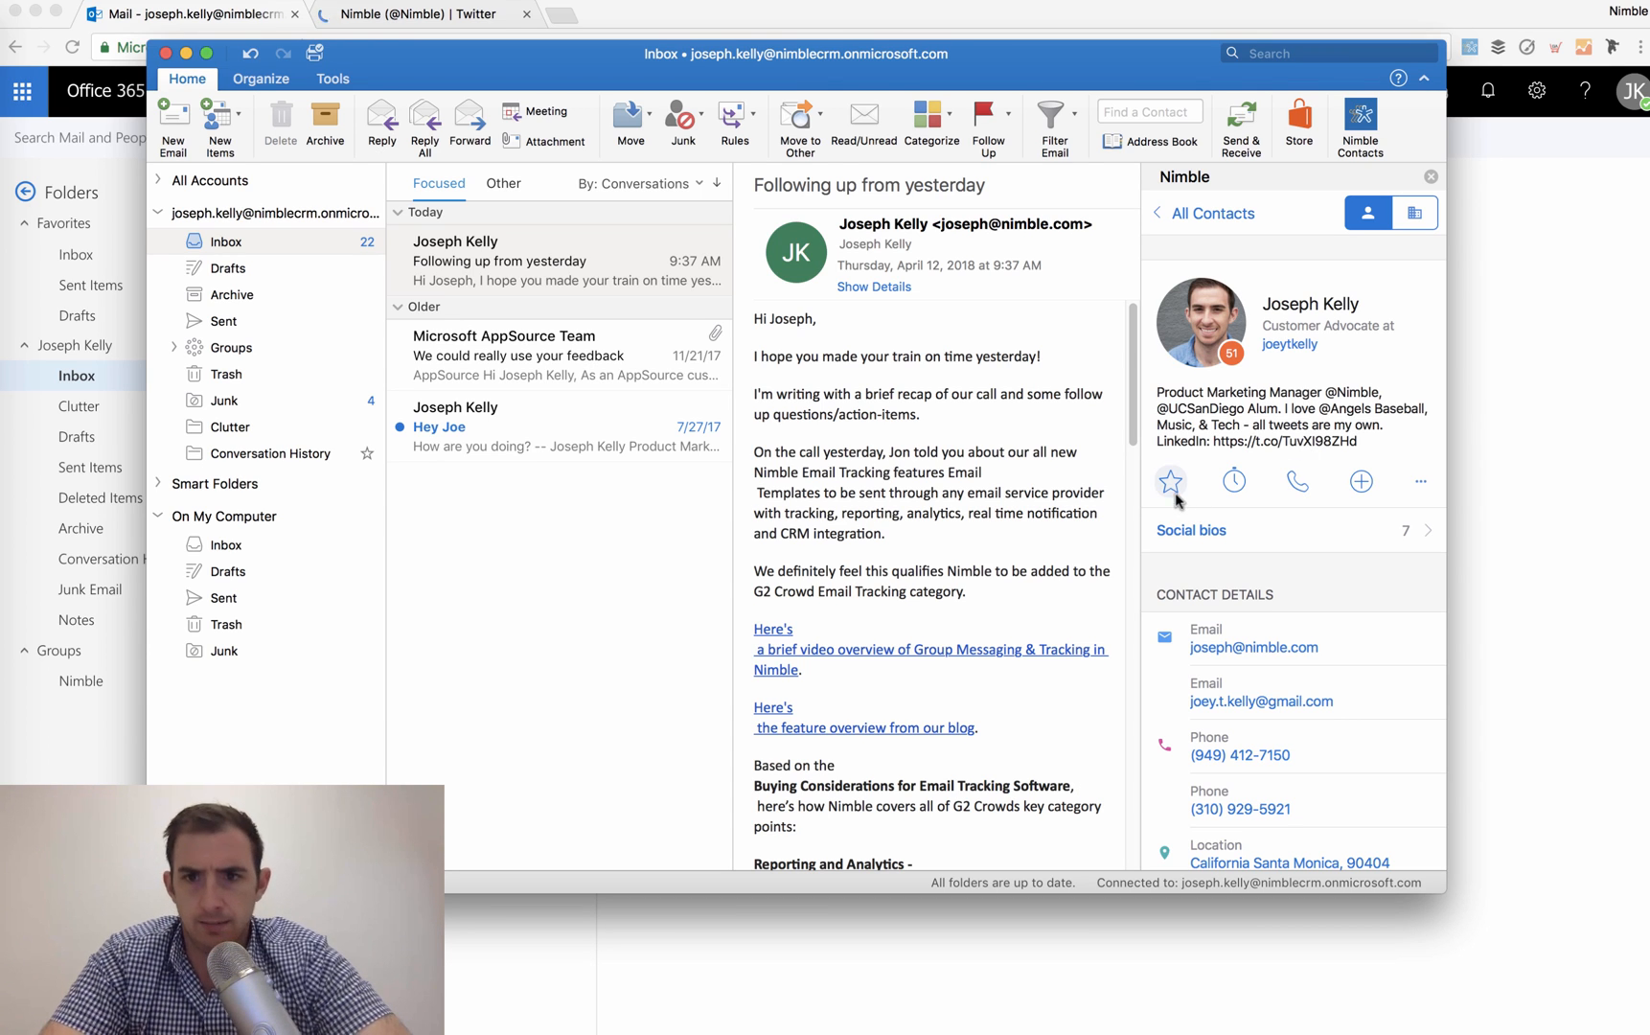
click(1172, 481)
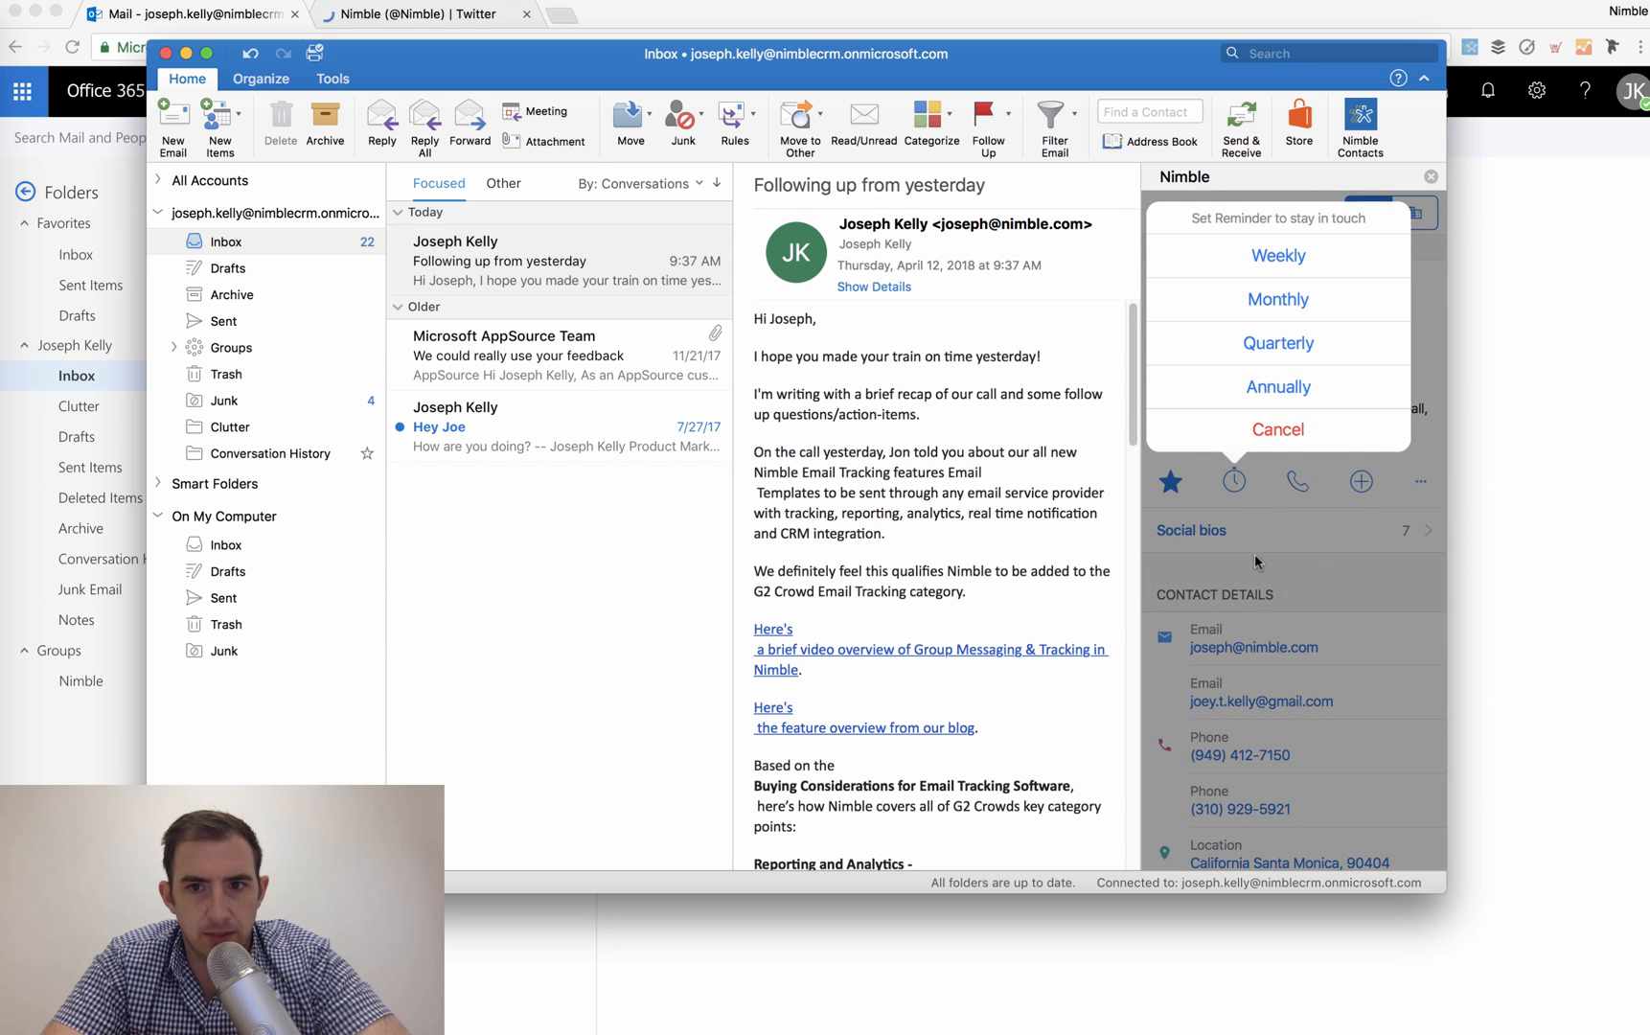
click(1295, 481)
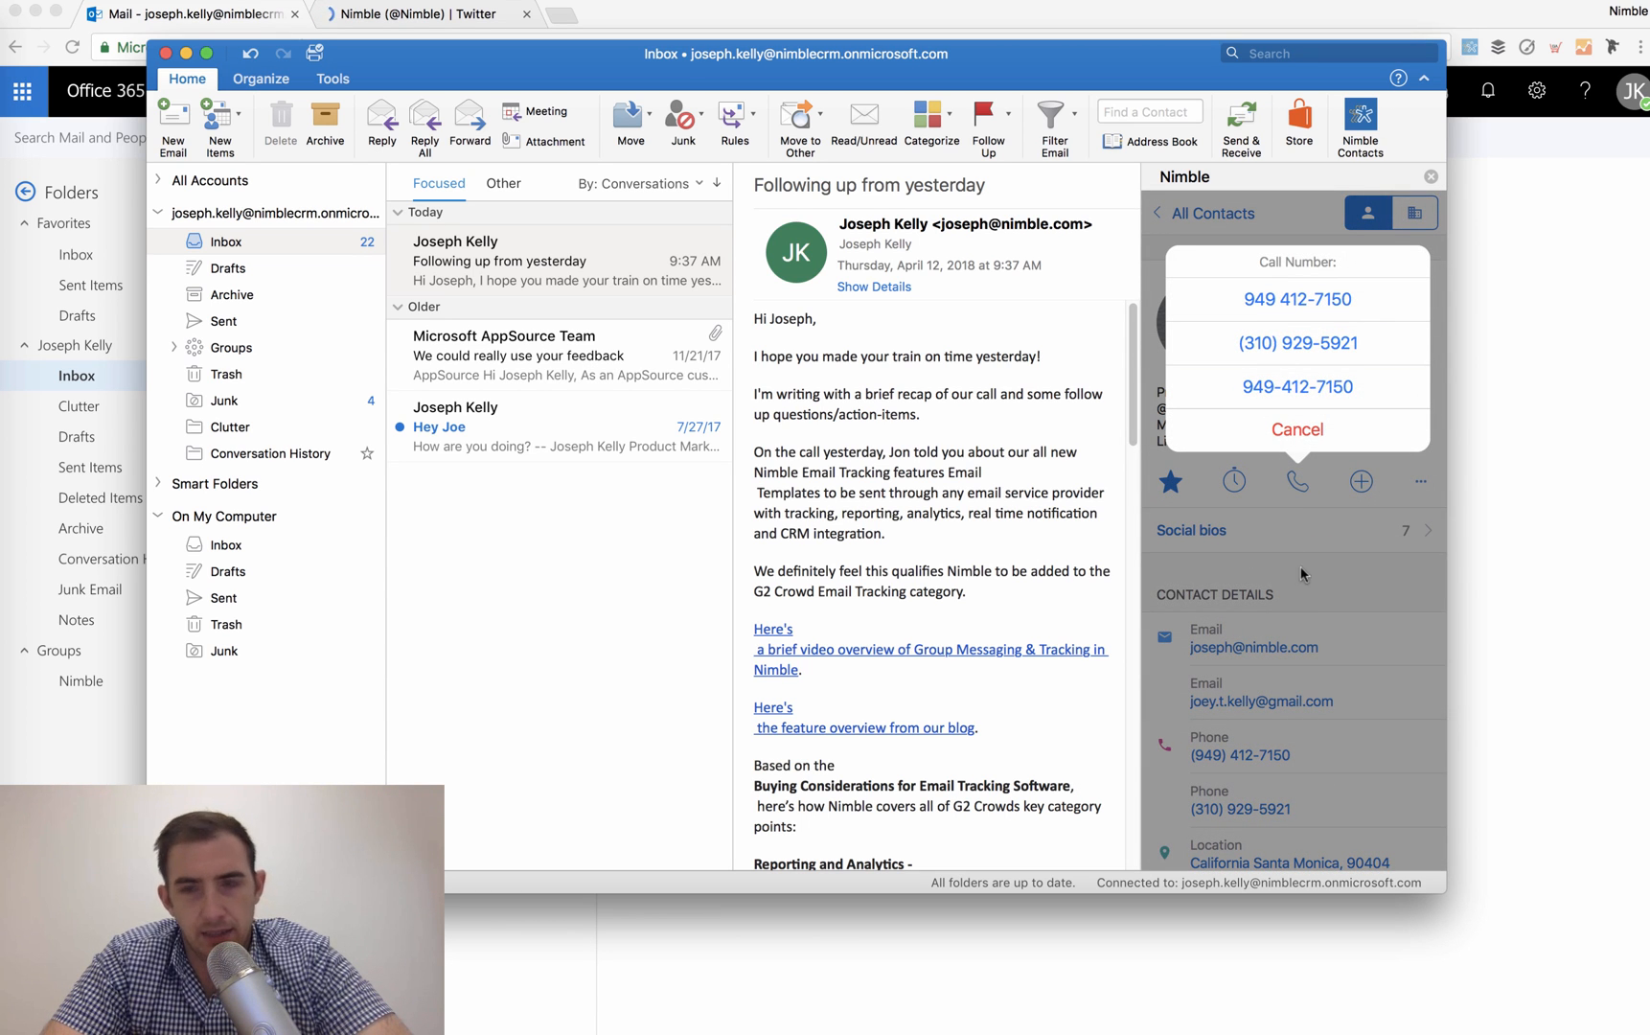
click(1296, 429)
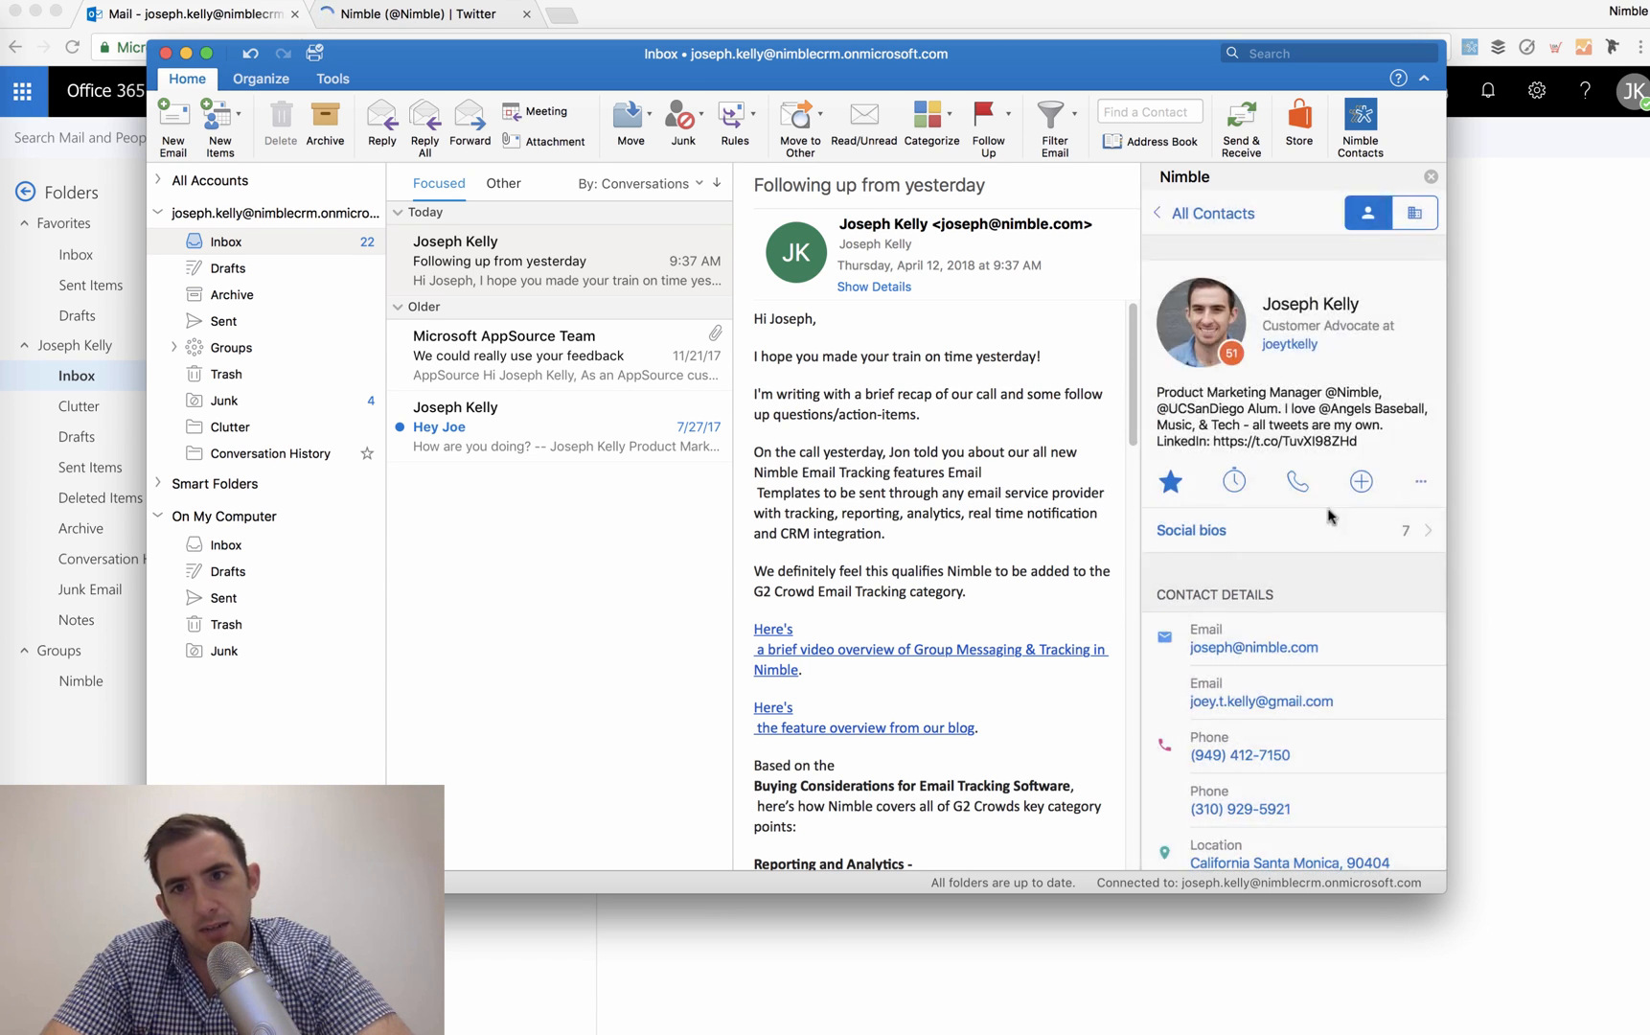
click(1361, 481)
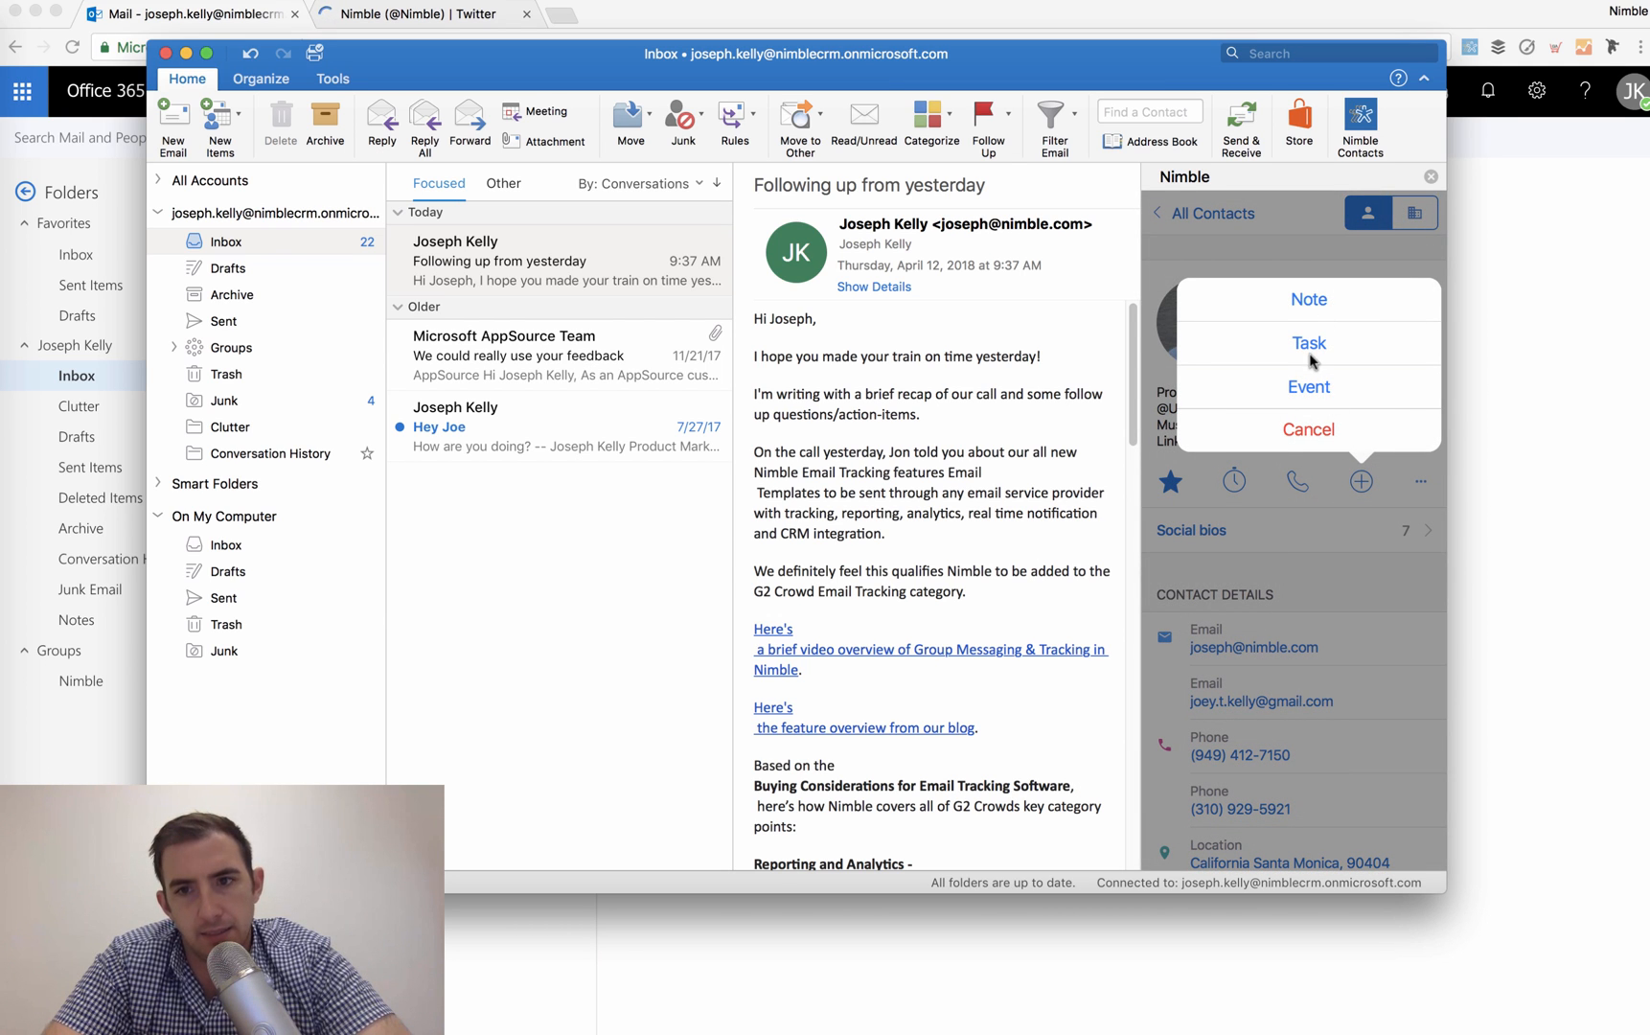
click(1309, 343)
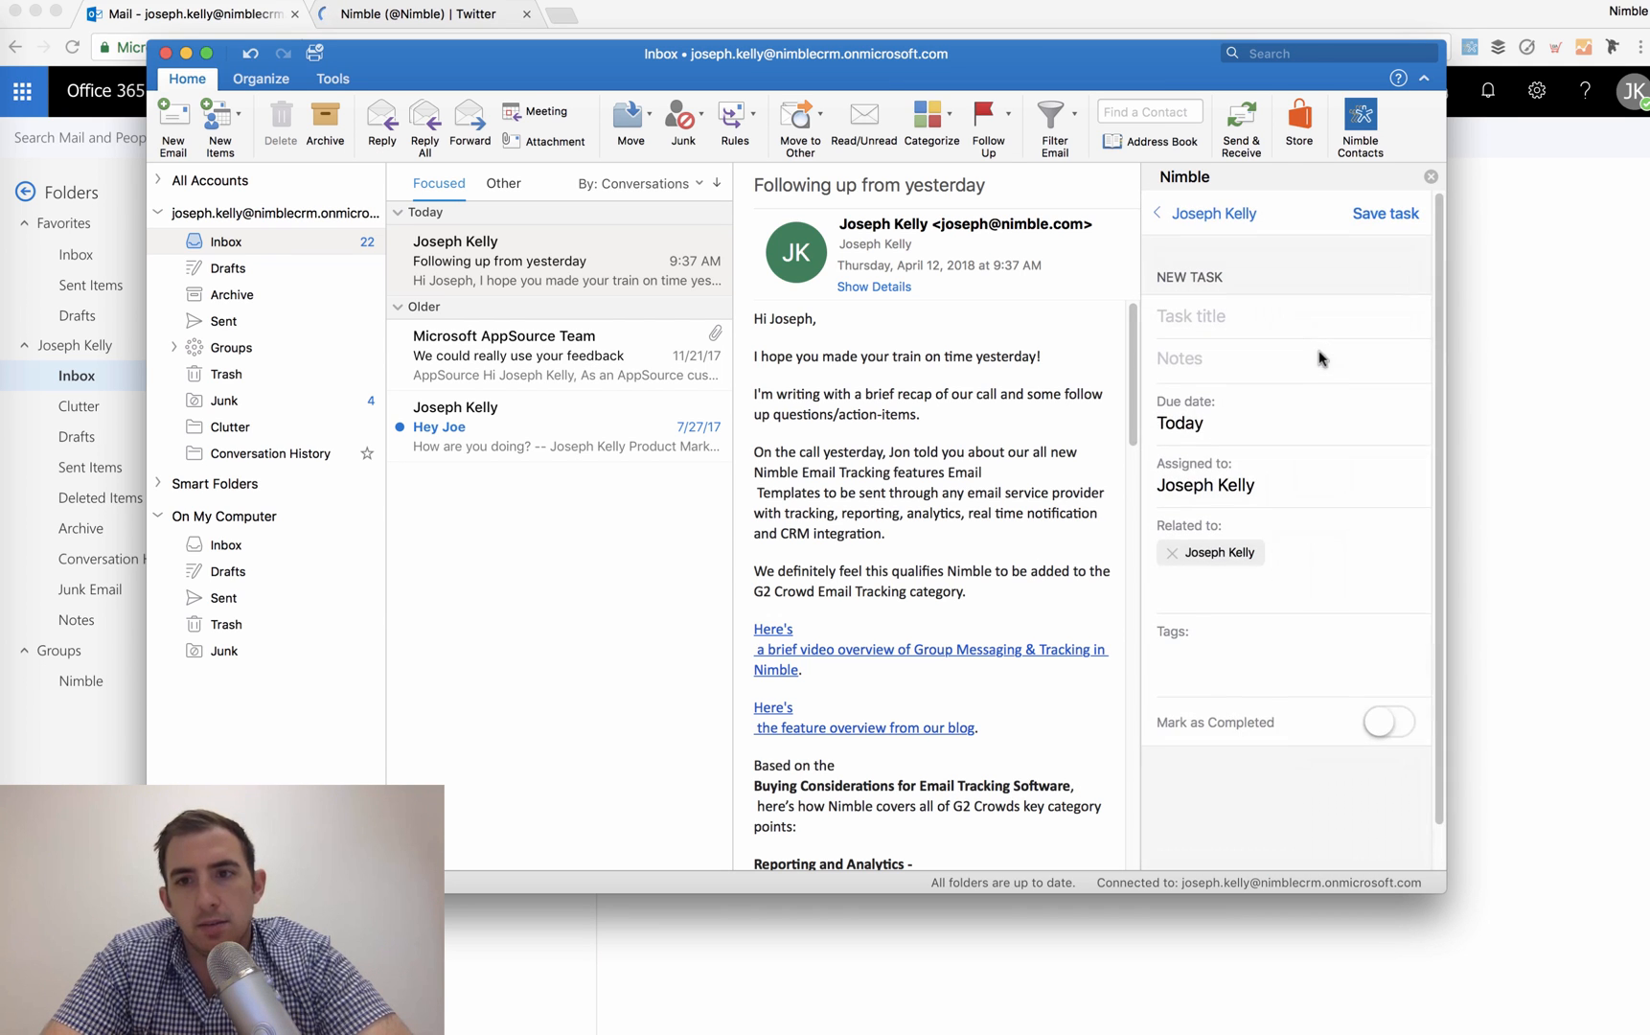
mouse_move(1280, 514)
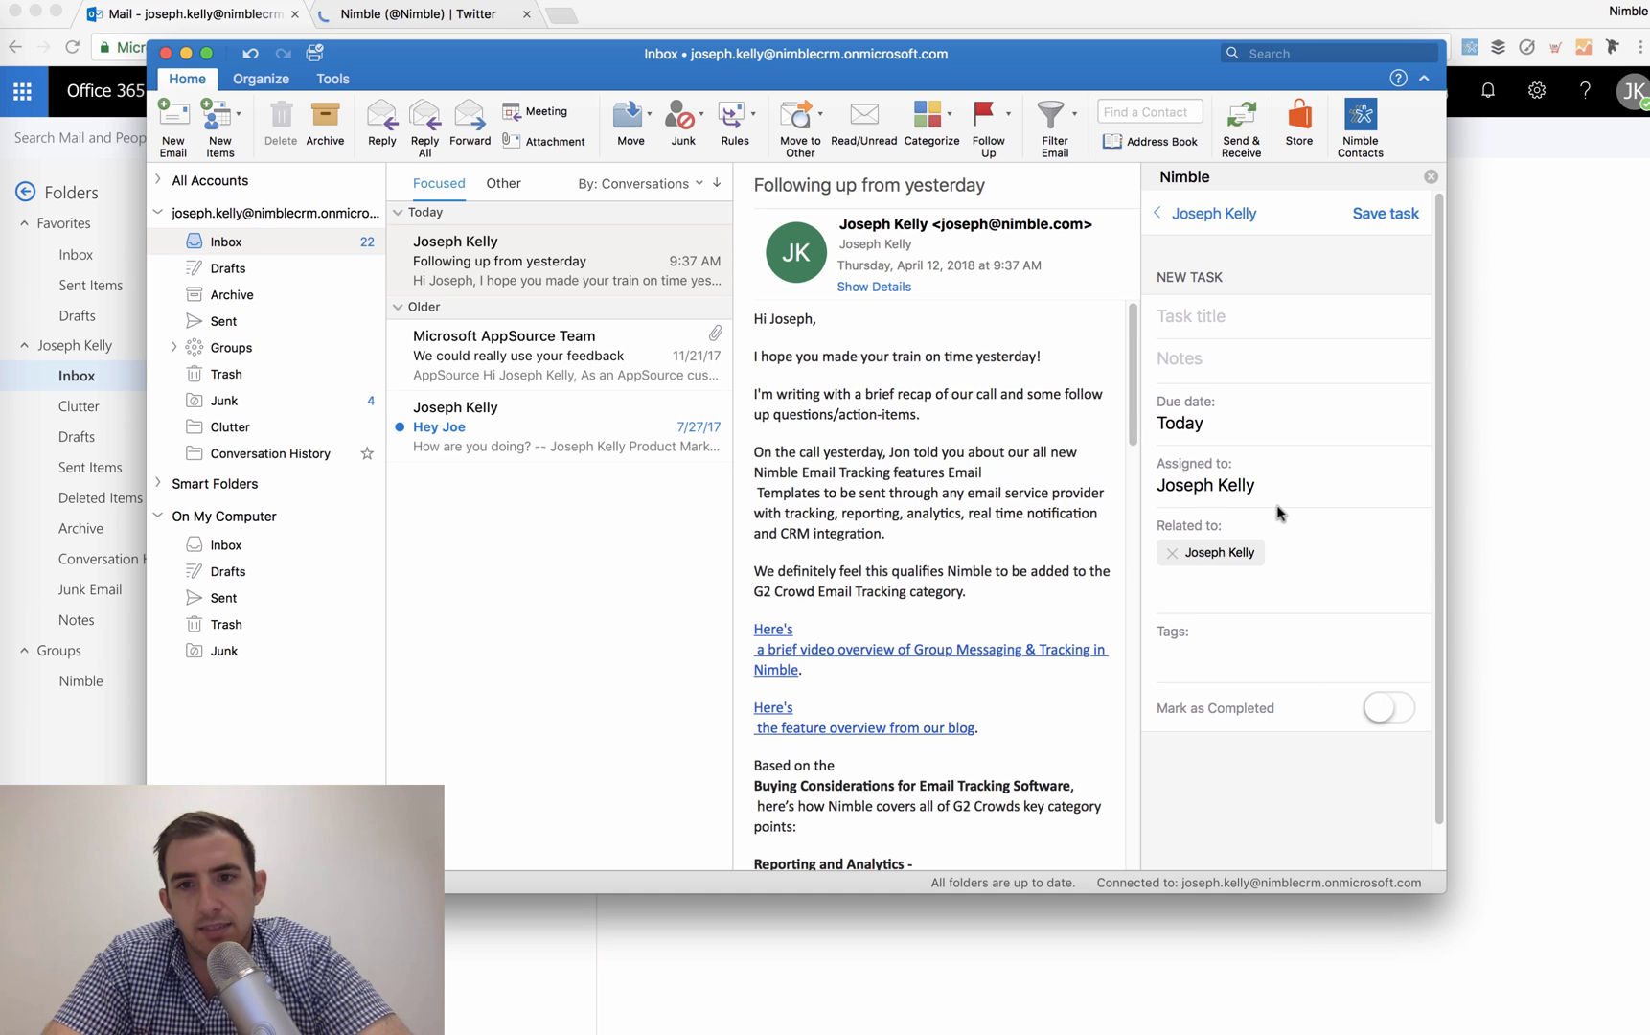
click(1204, 213)
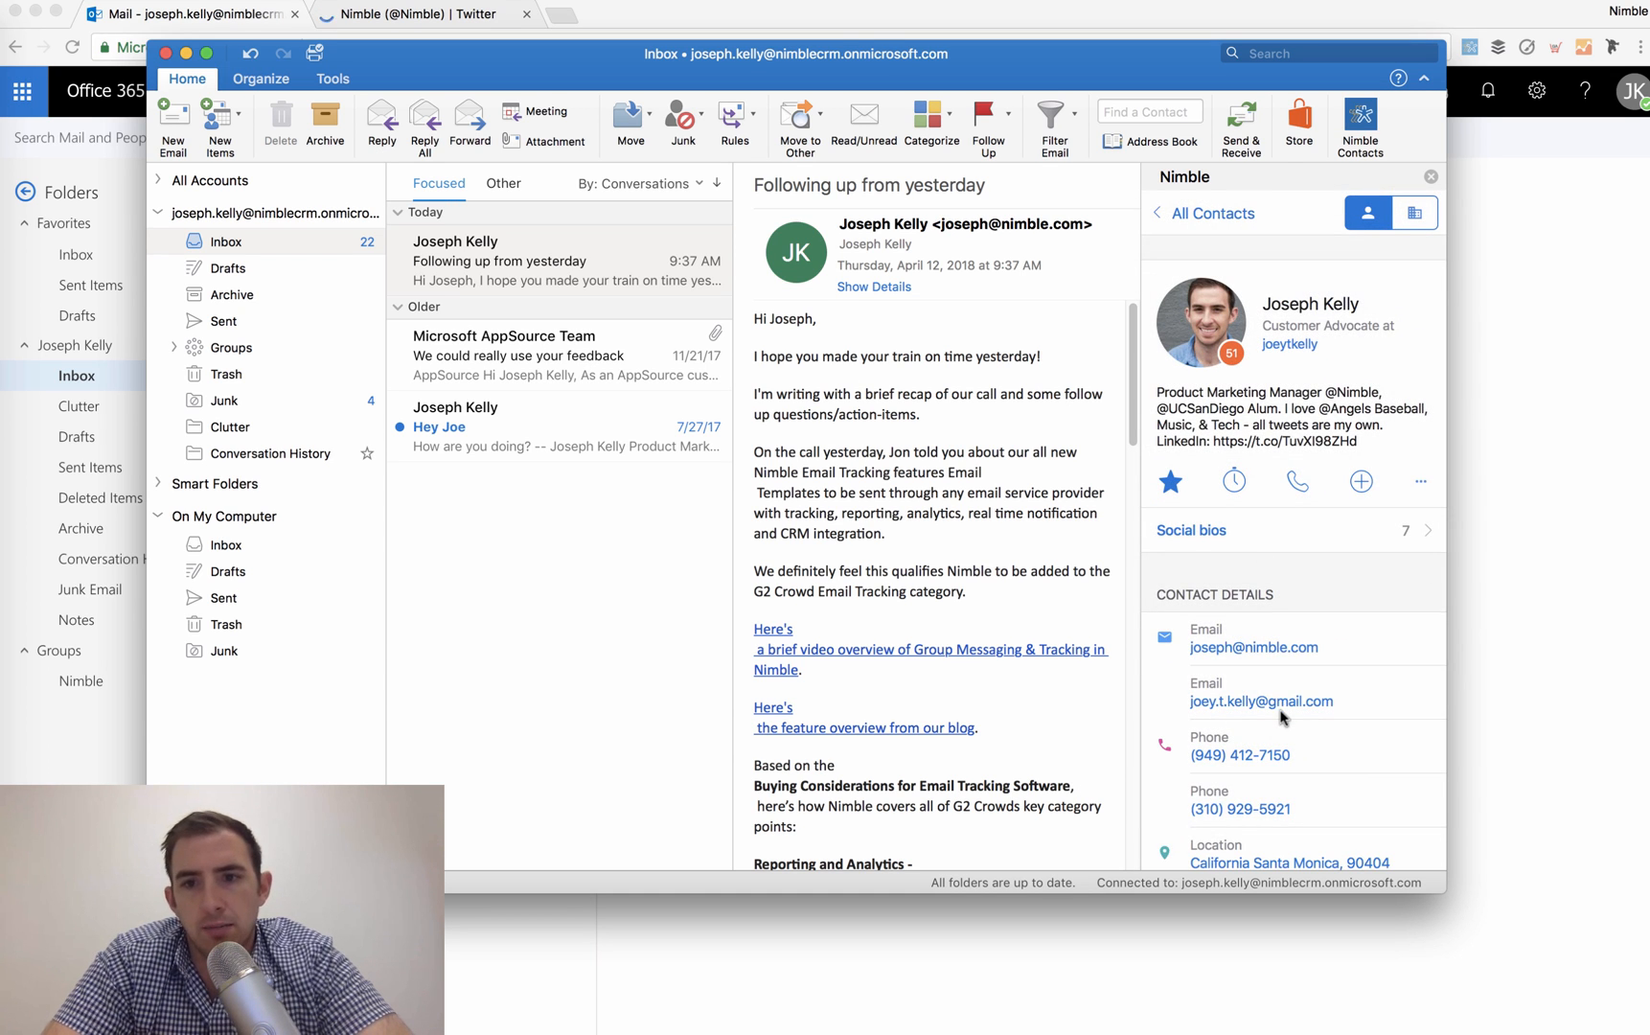
scroll(down, 3)
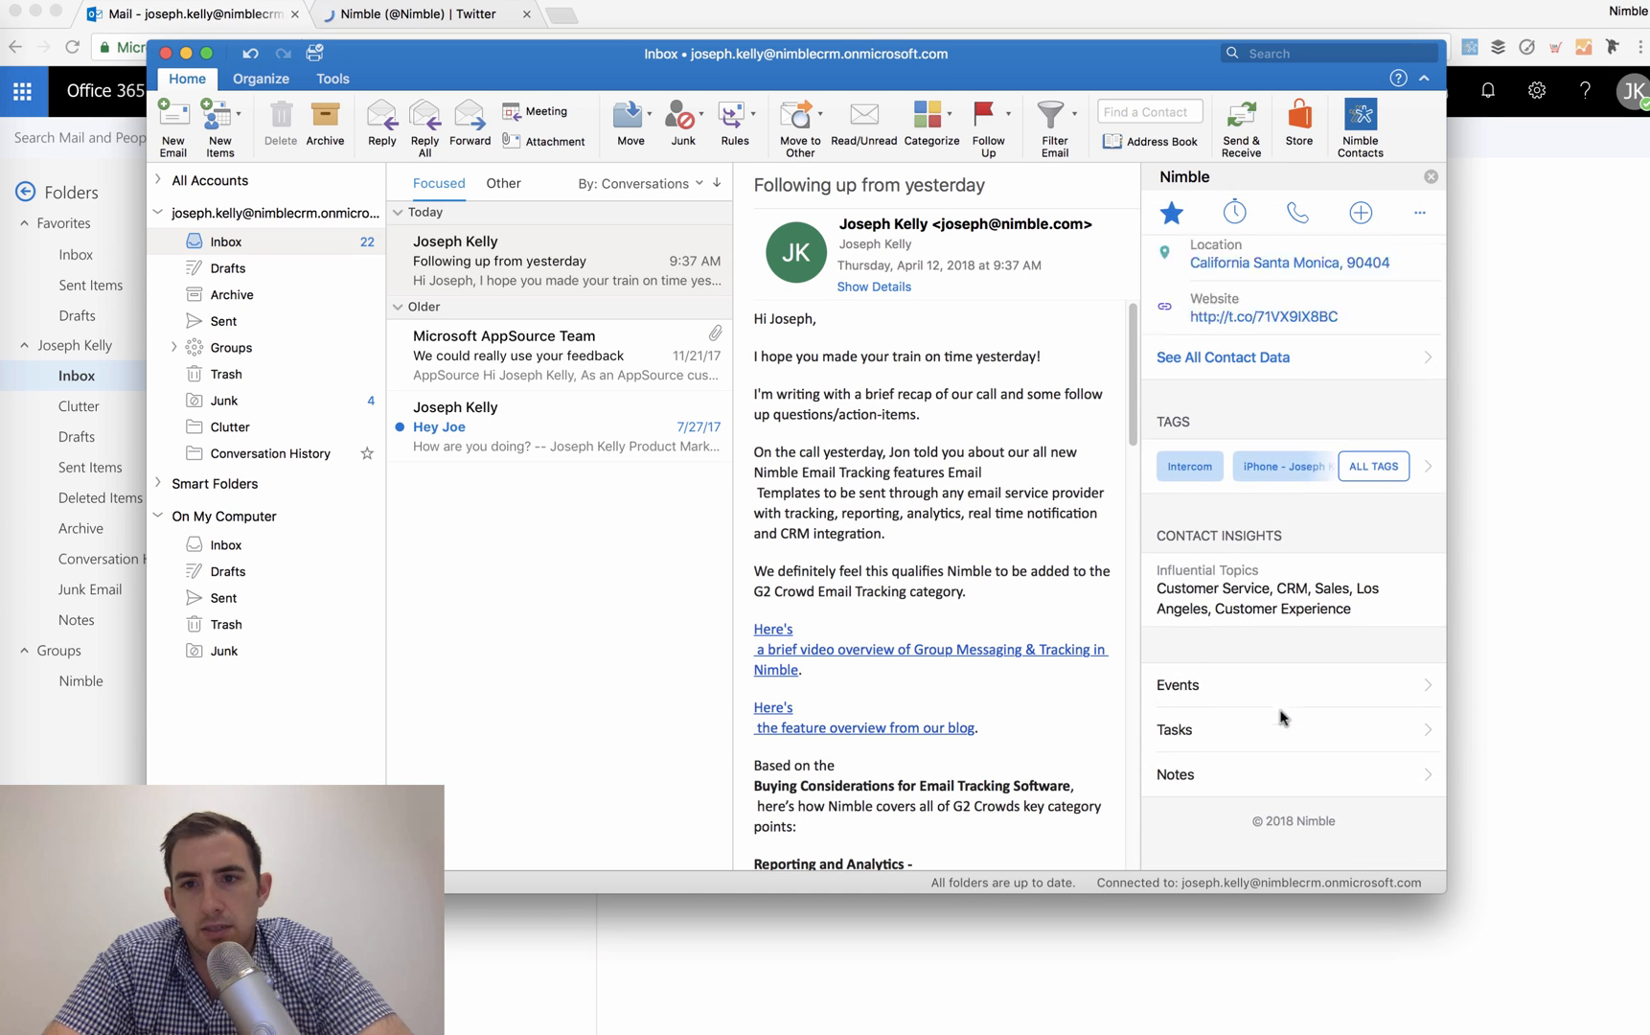
click(1223, 364)
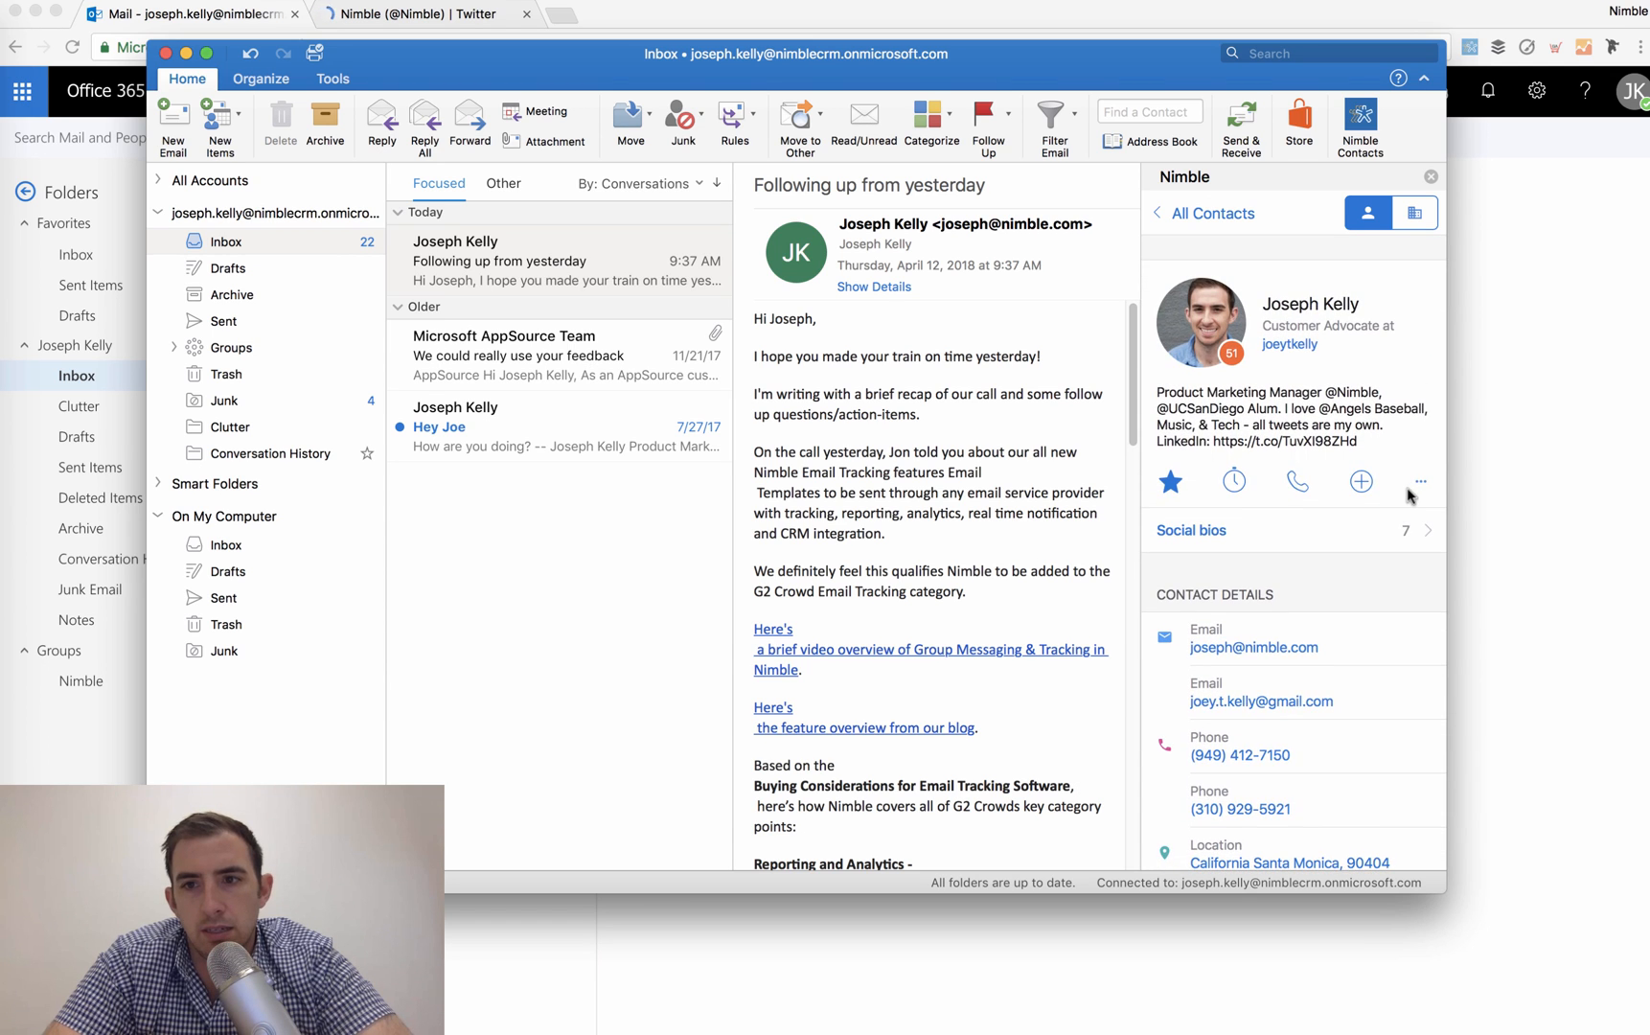
click(1420, 482)
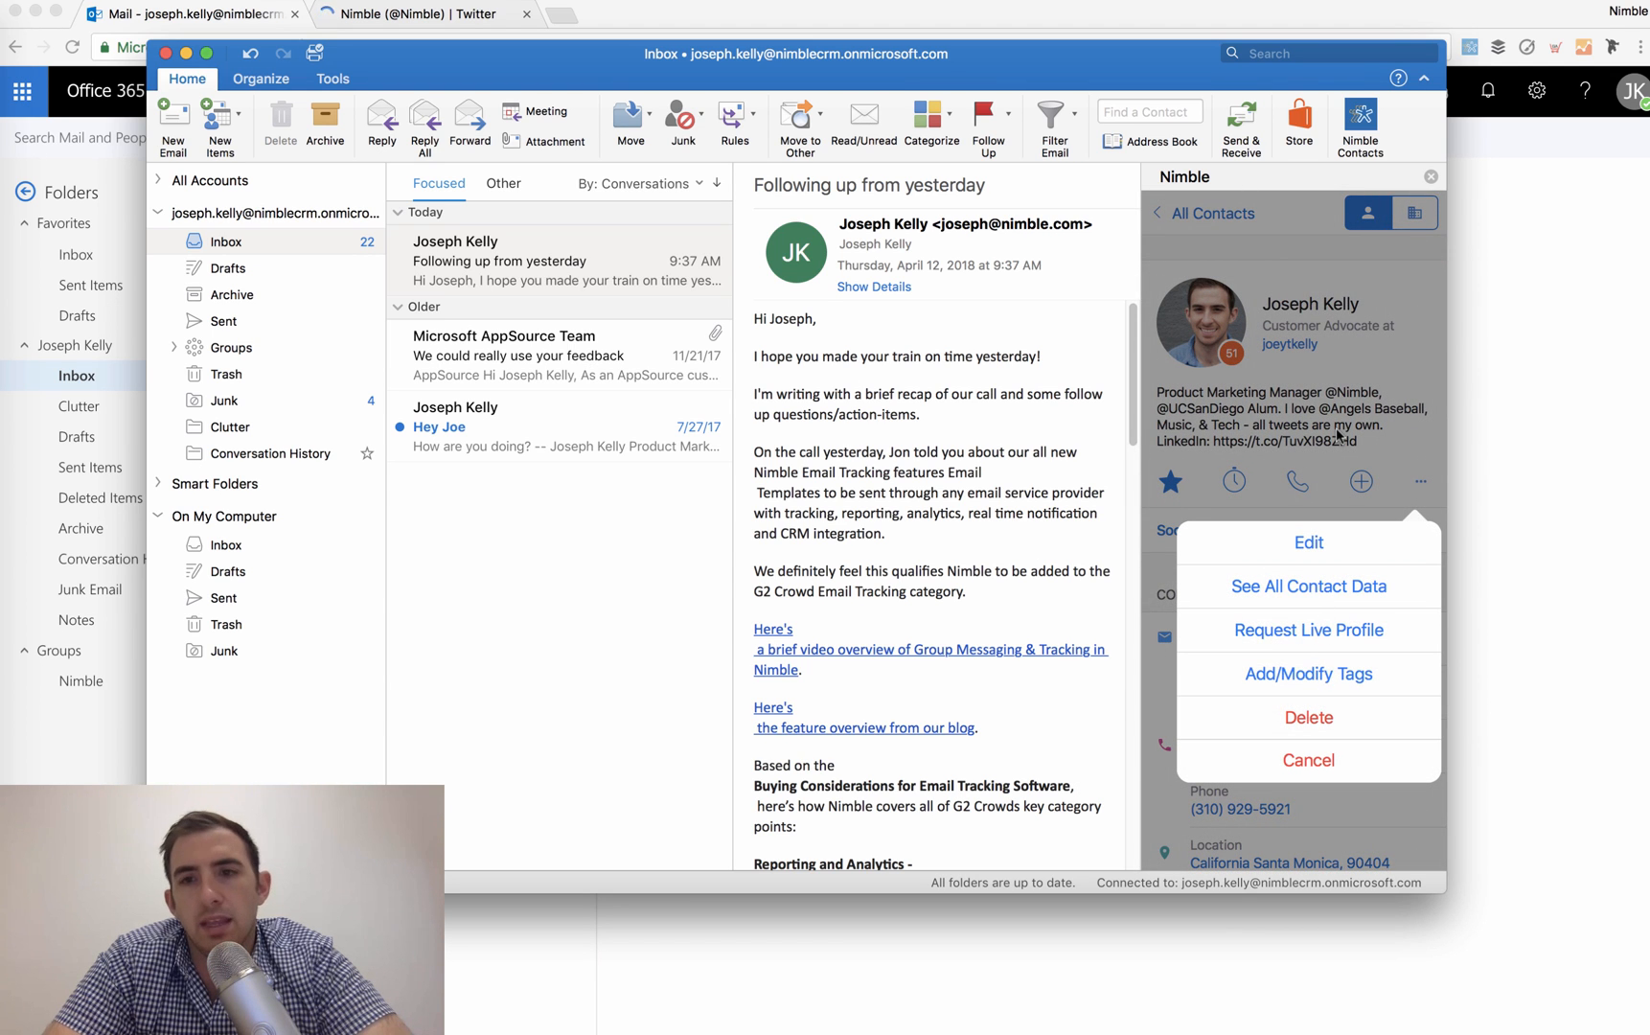
Dismiss the further contact actions before moving to Outlook on the web
click(1307, 761)
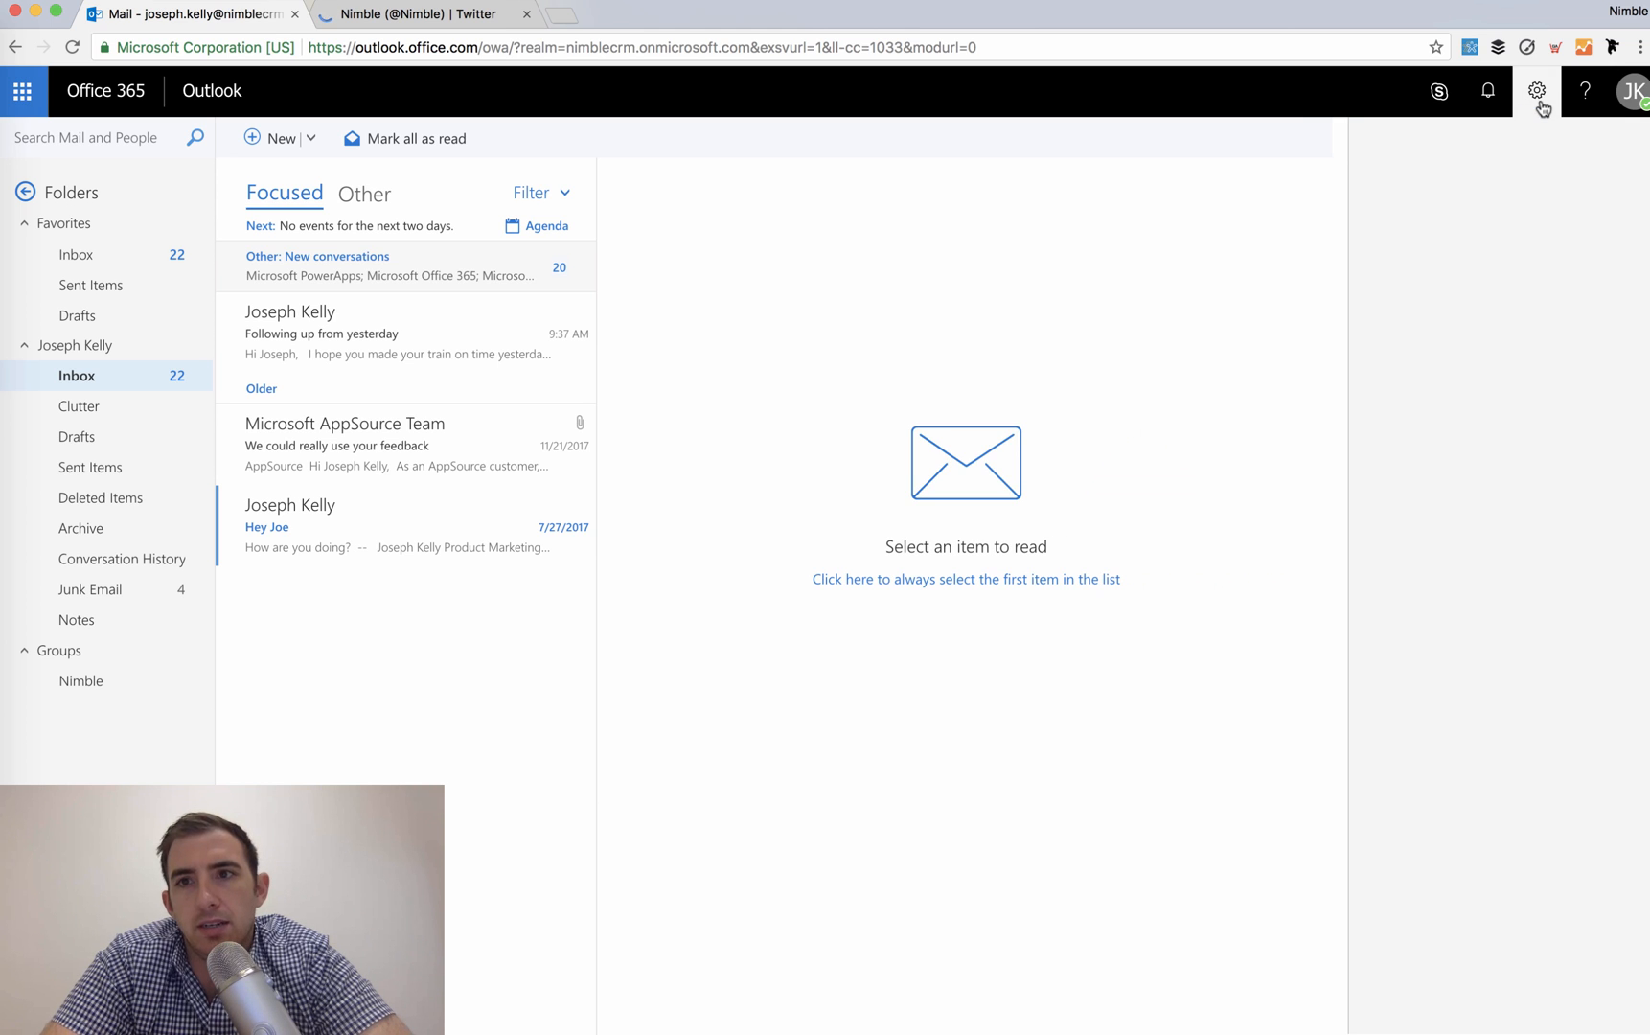
Reach Manage add-ins from the mailbox settings to list the add-ins catalog
click(1535, 90)
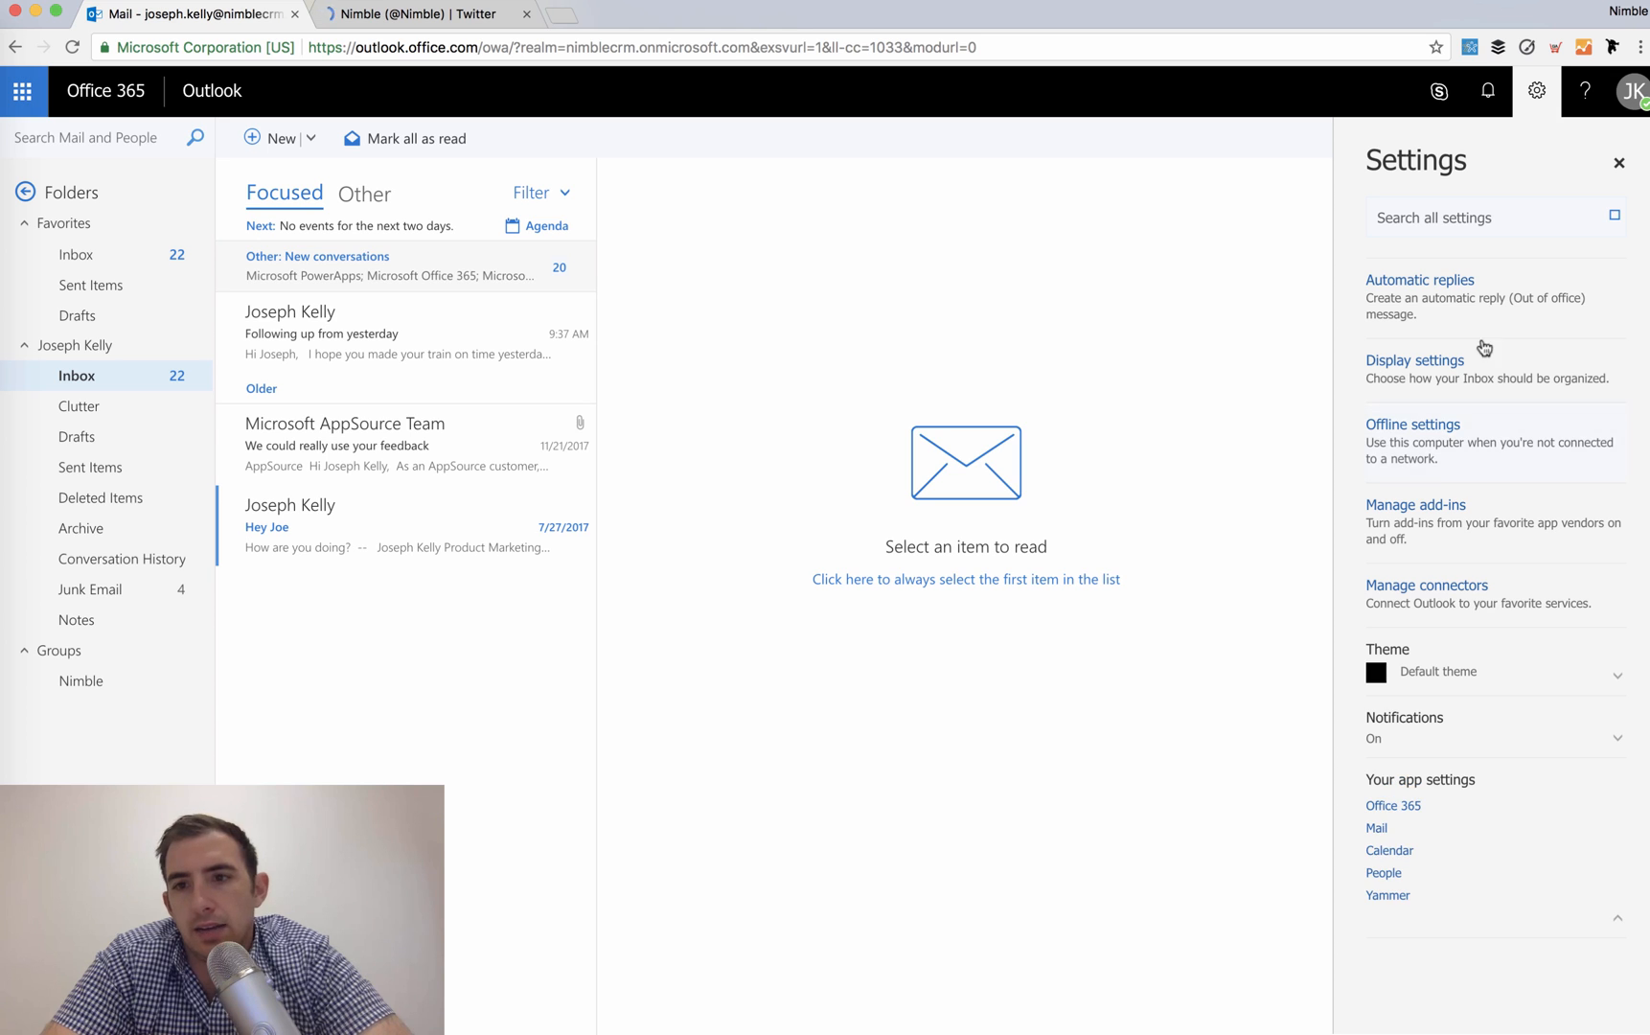
mouse_move(1439, 515)
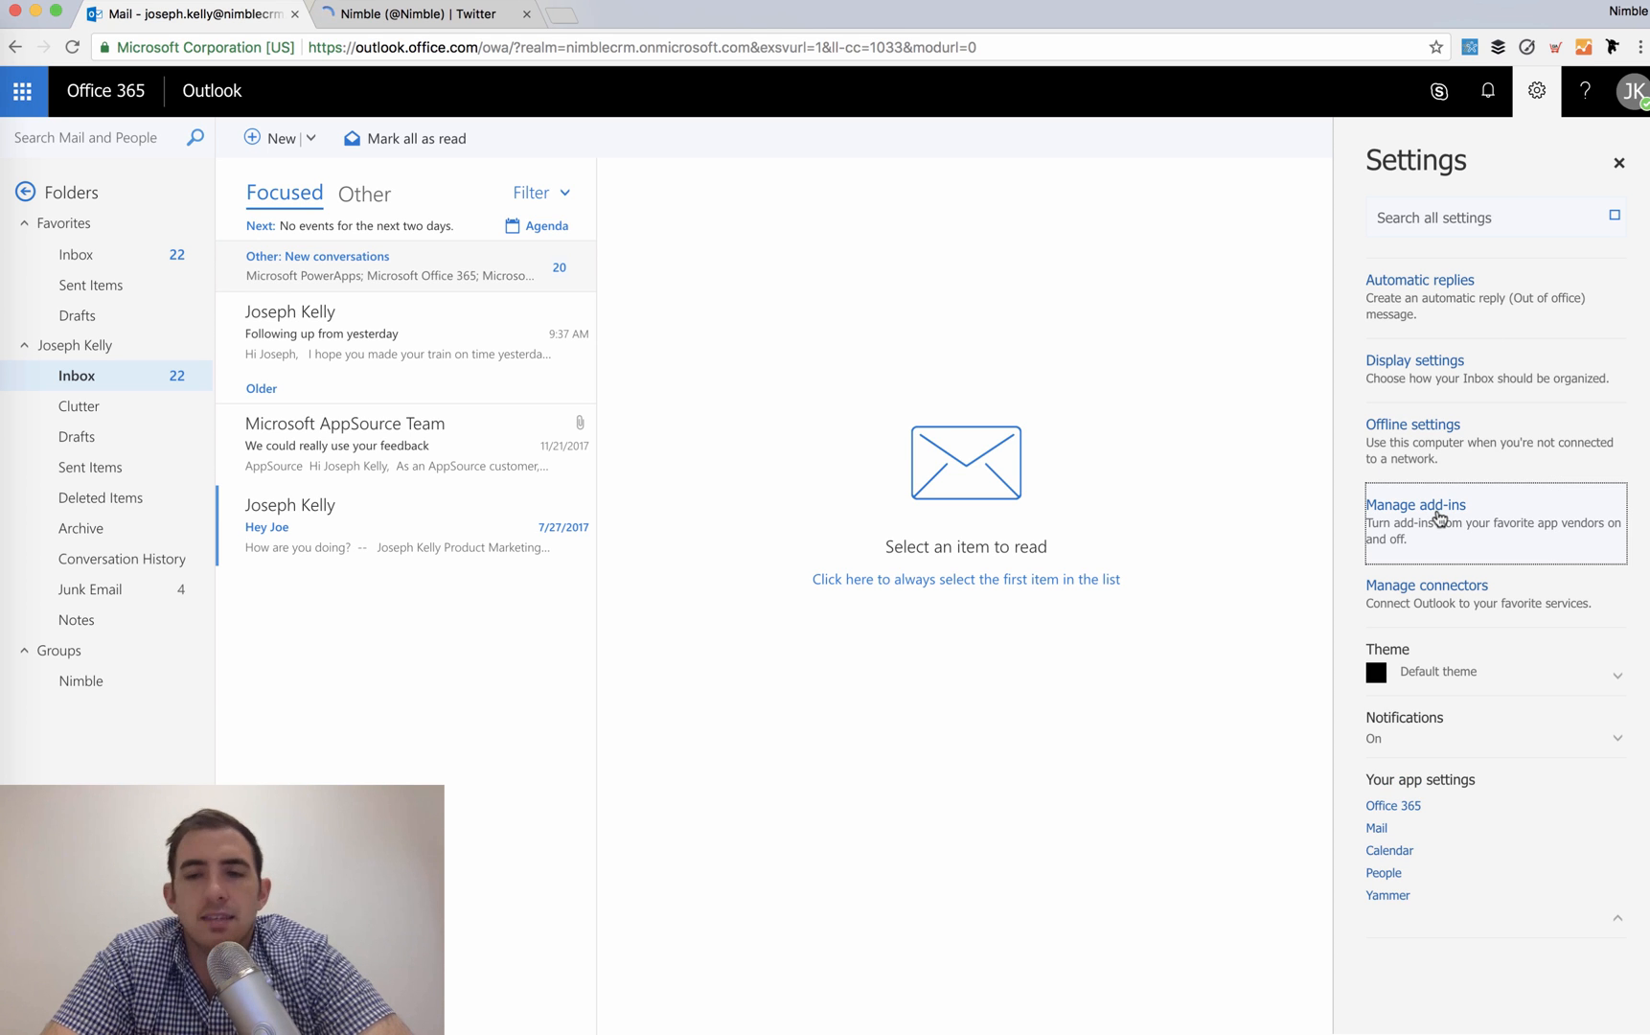
click(1417, 504)
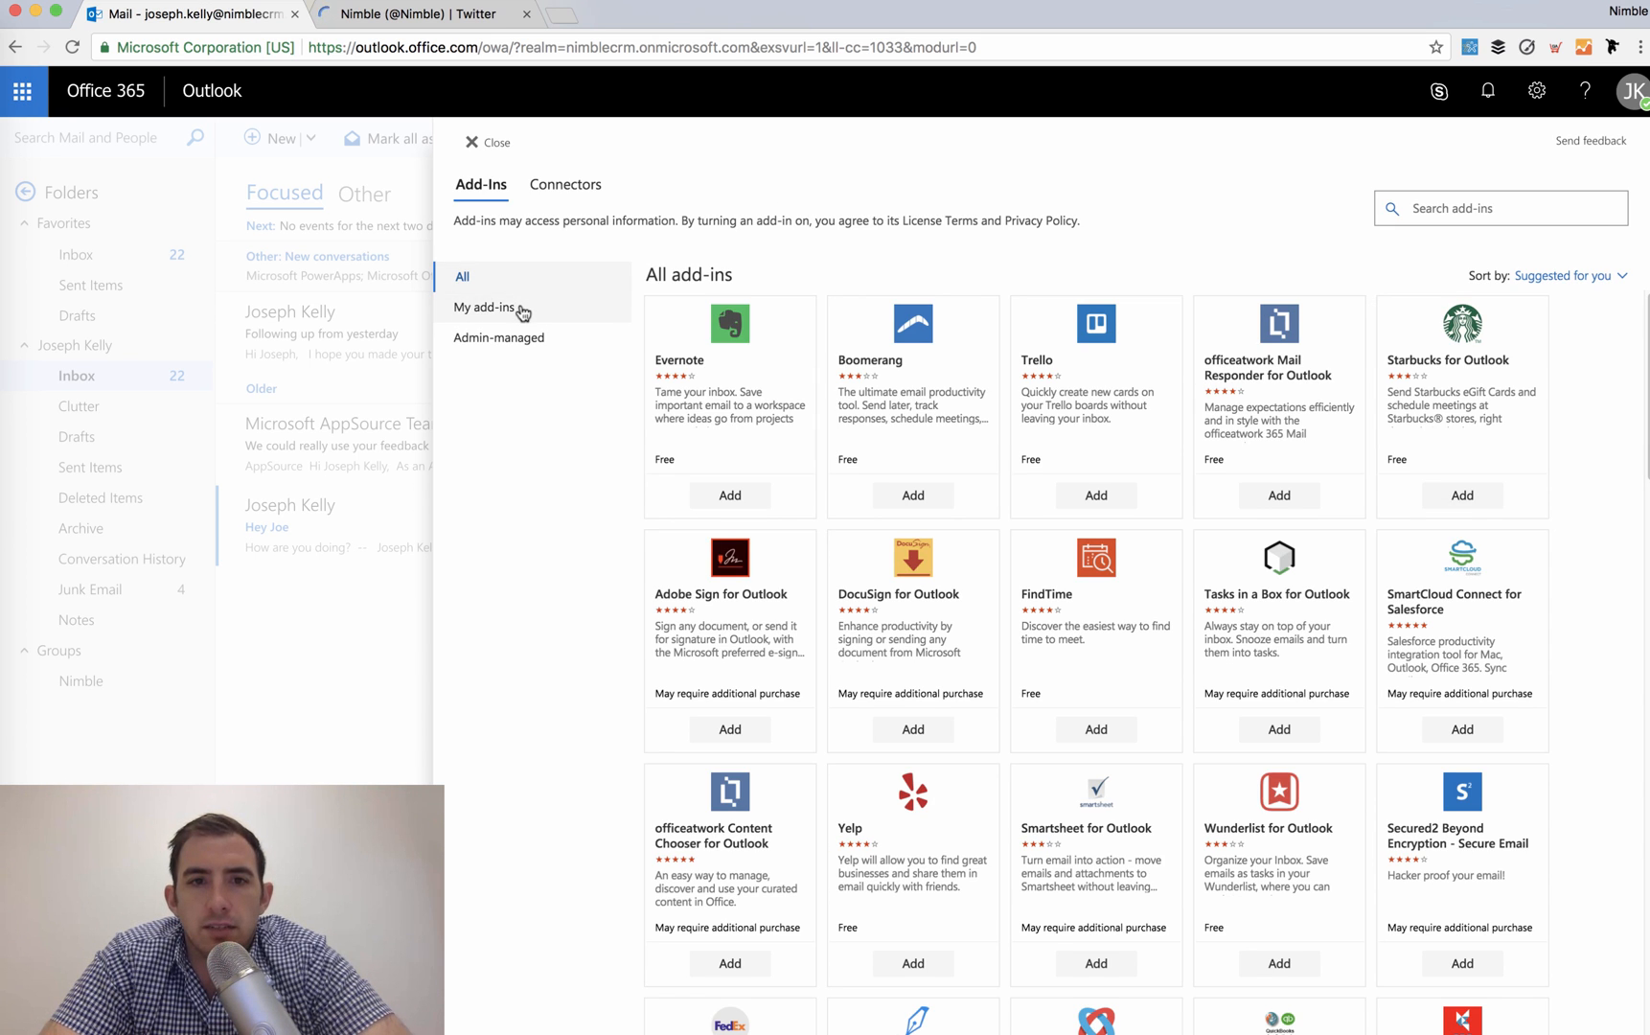
Confirm Nimble CRM under My add-ins as admin-added, then return to the inbox
click(487, 307)
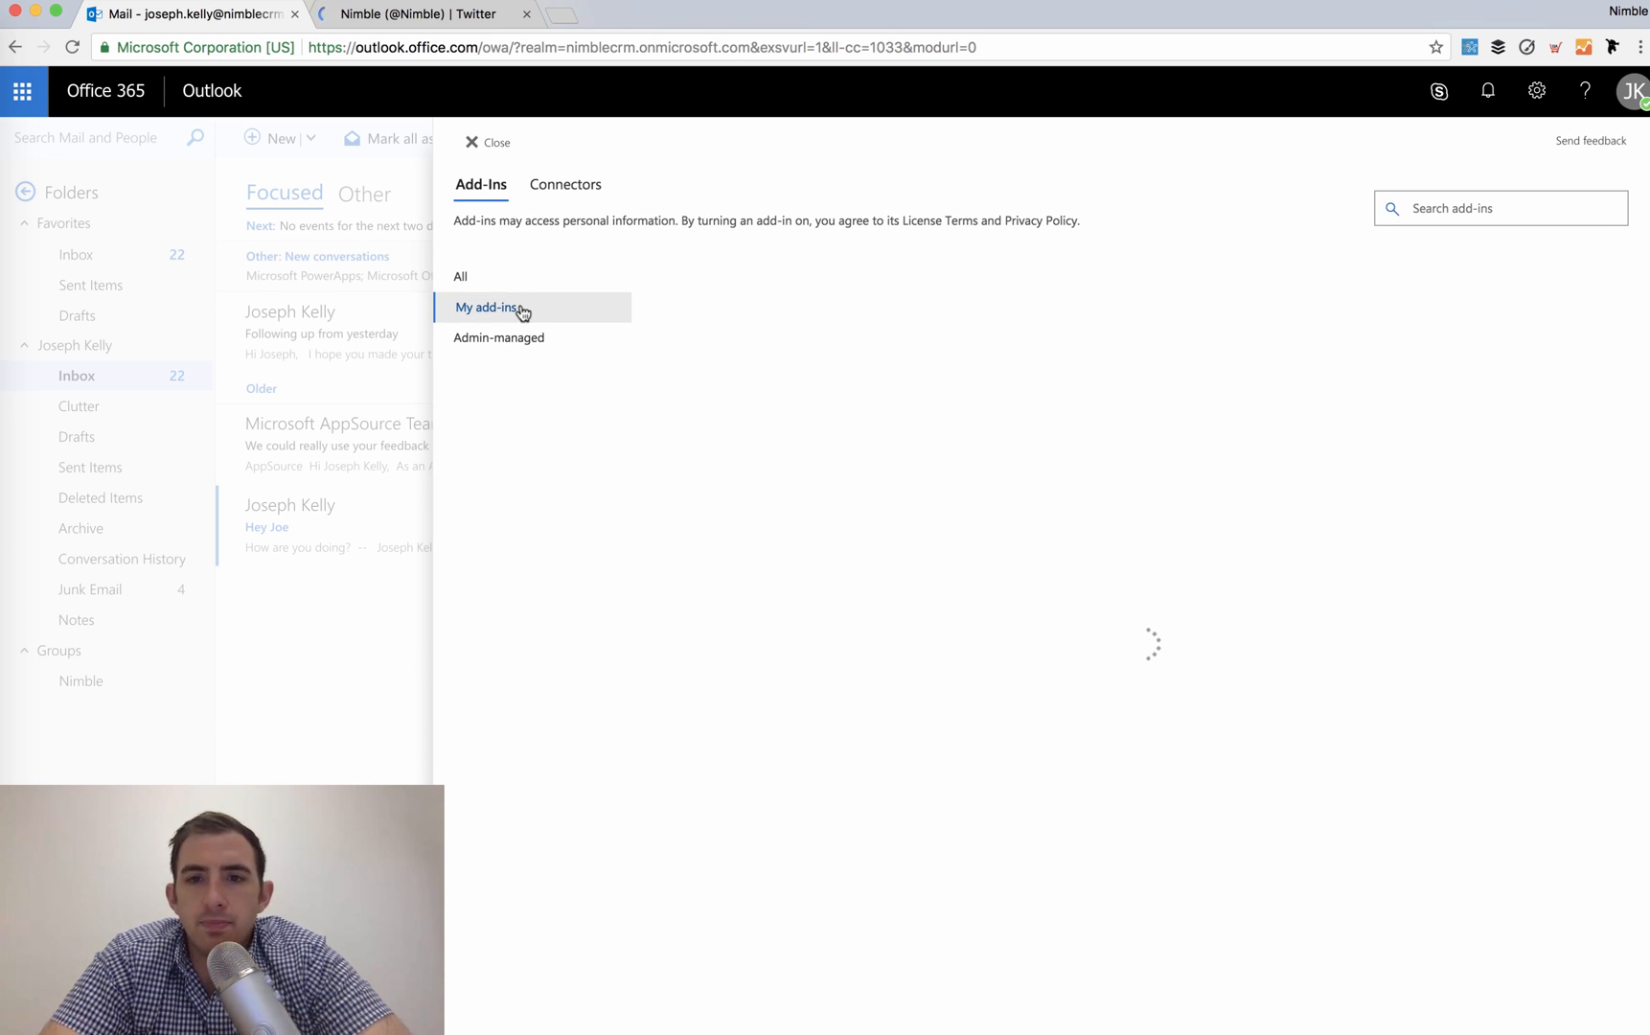
click(487, 306)
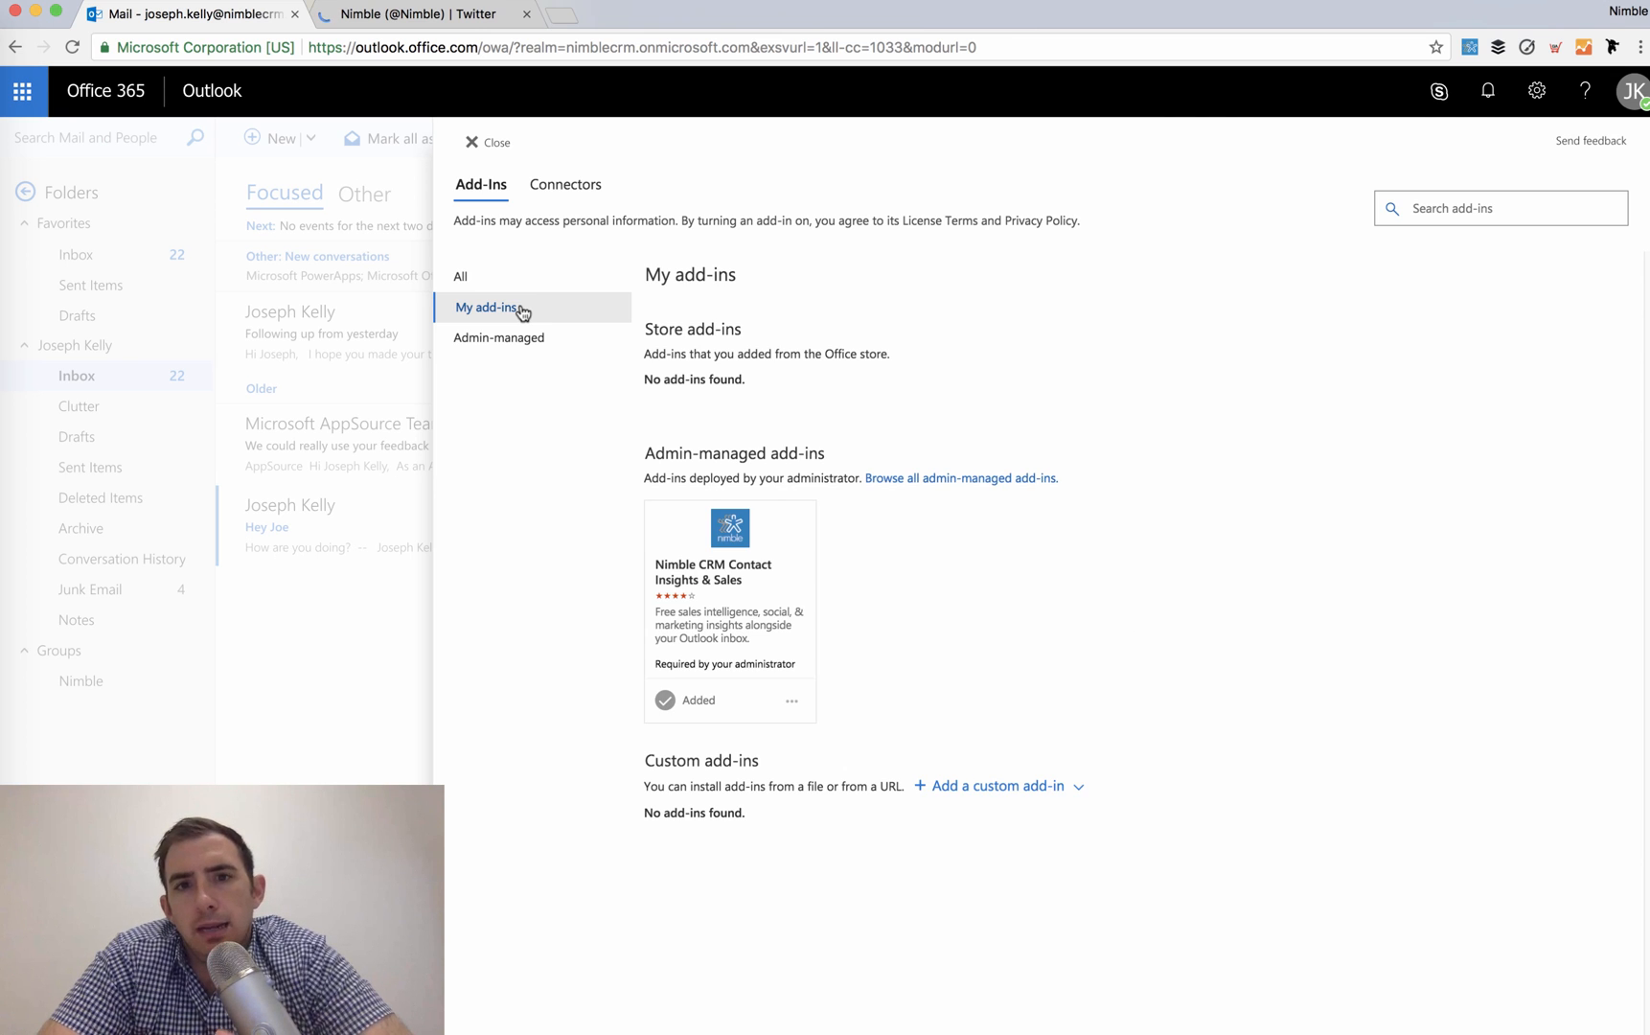
click(486, 142)
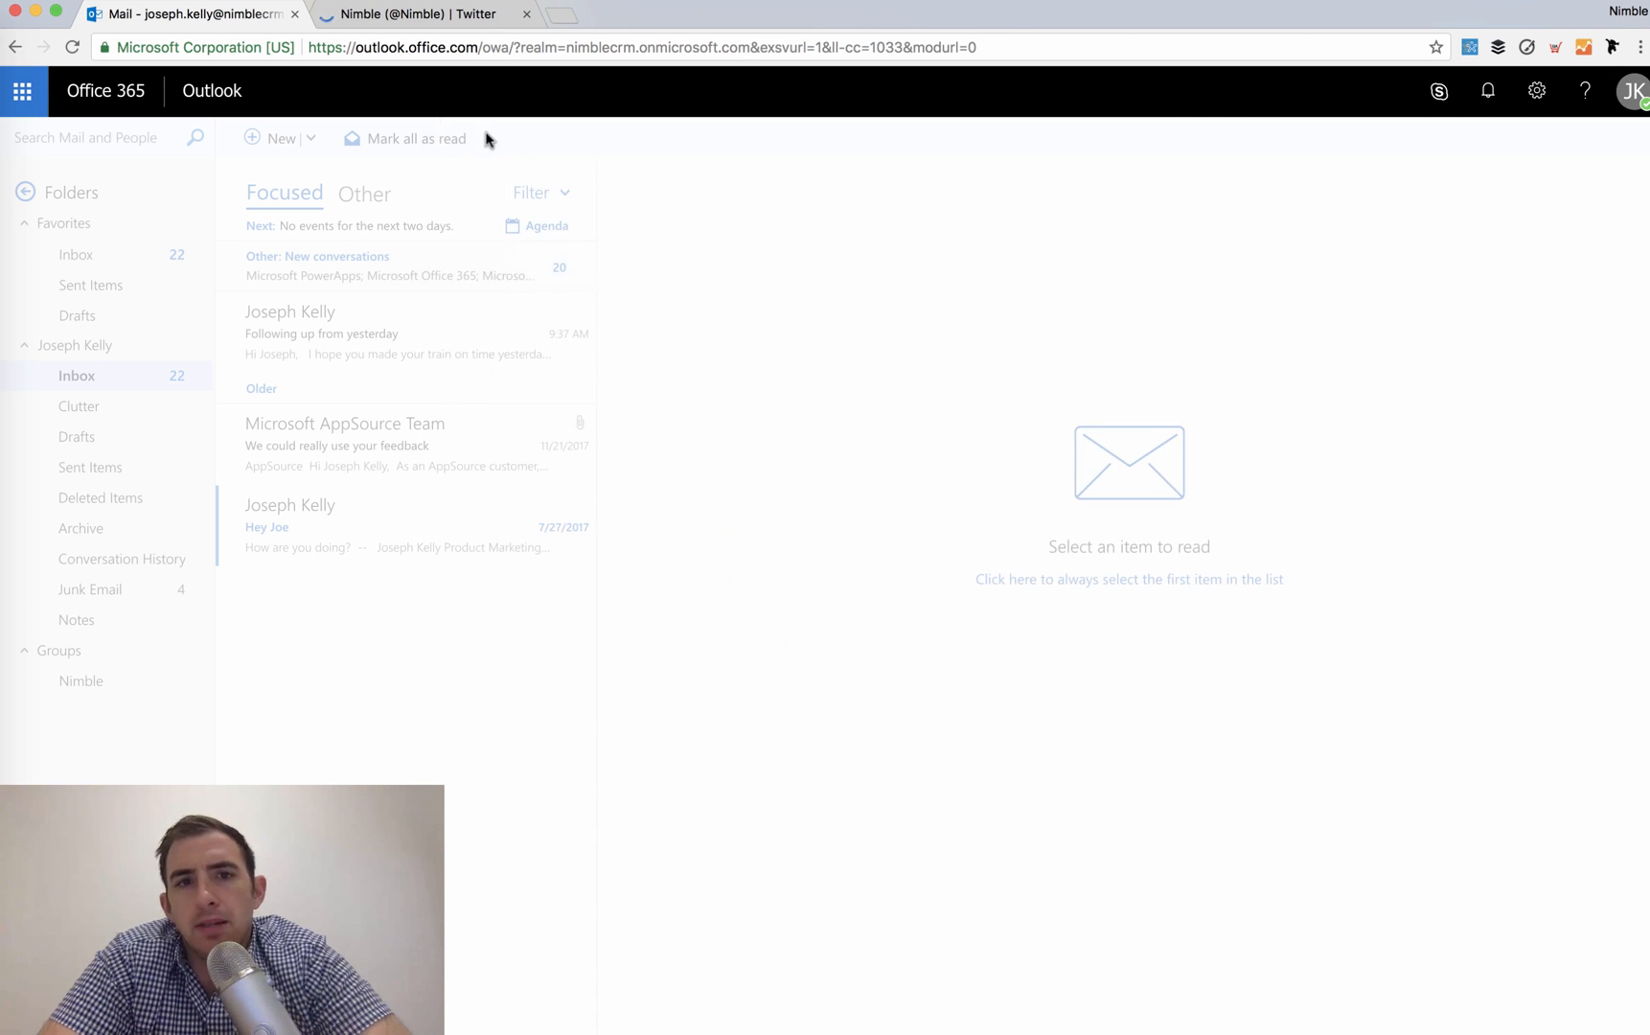
mouse_move(420, 343)
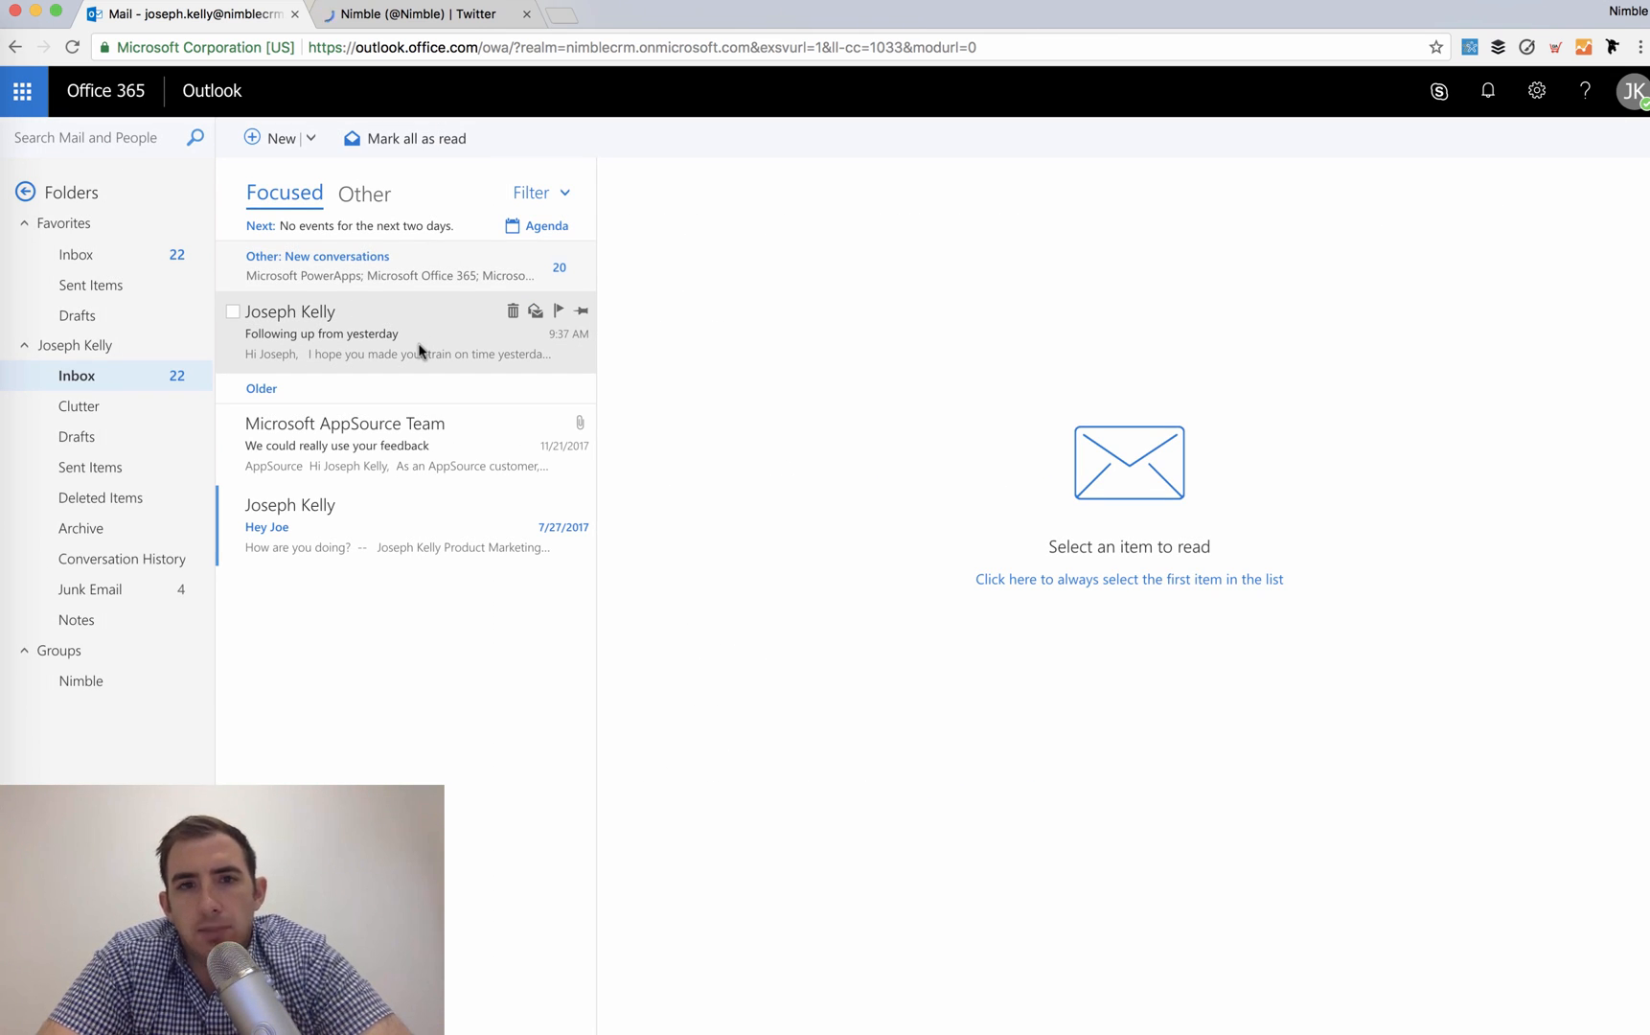
View the Following up from yesterday message in Outlook on the web with the Nimble pane beside it
click(368, 334)
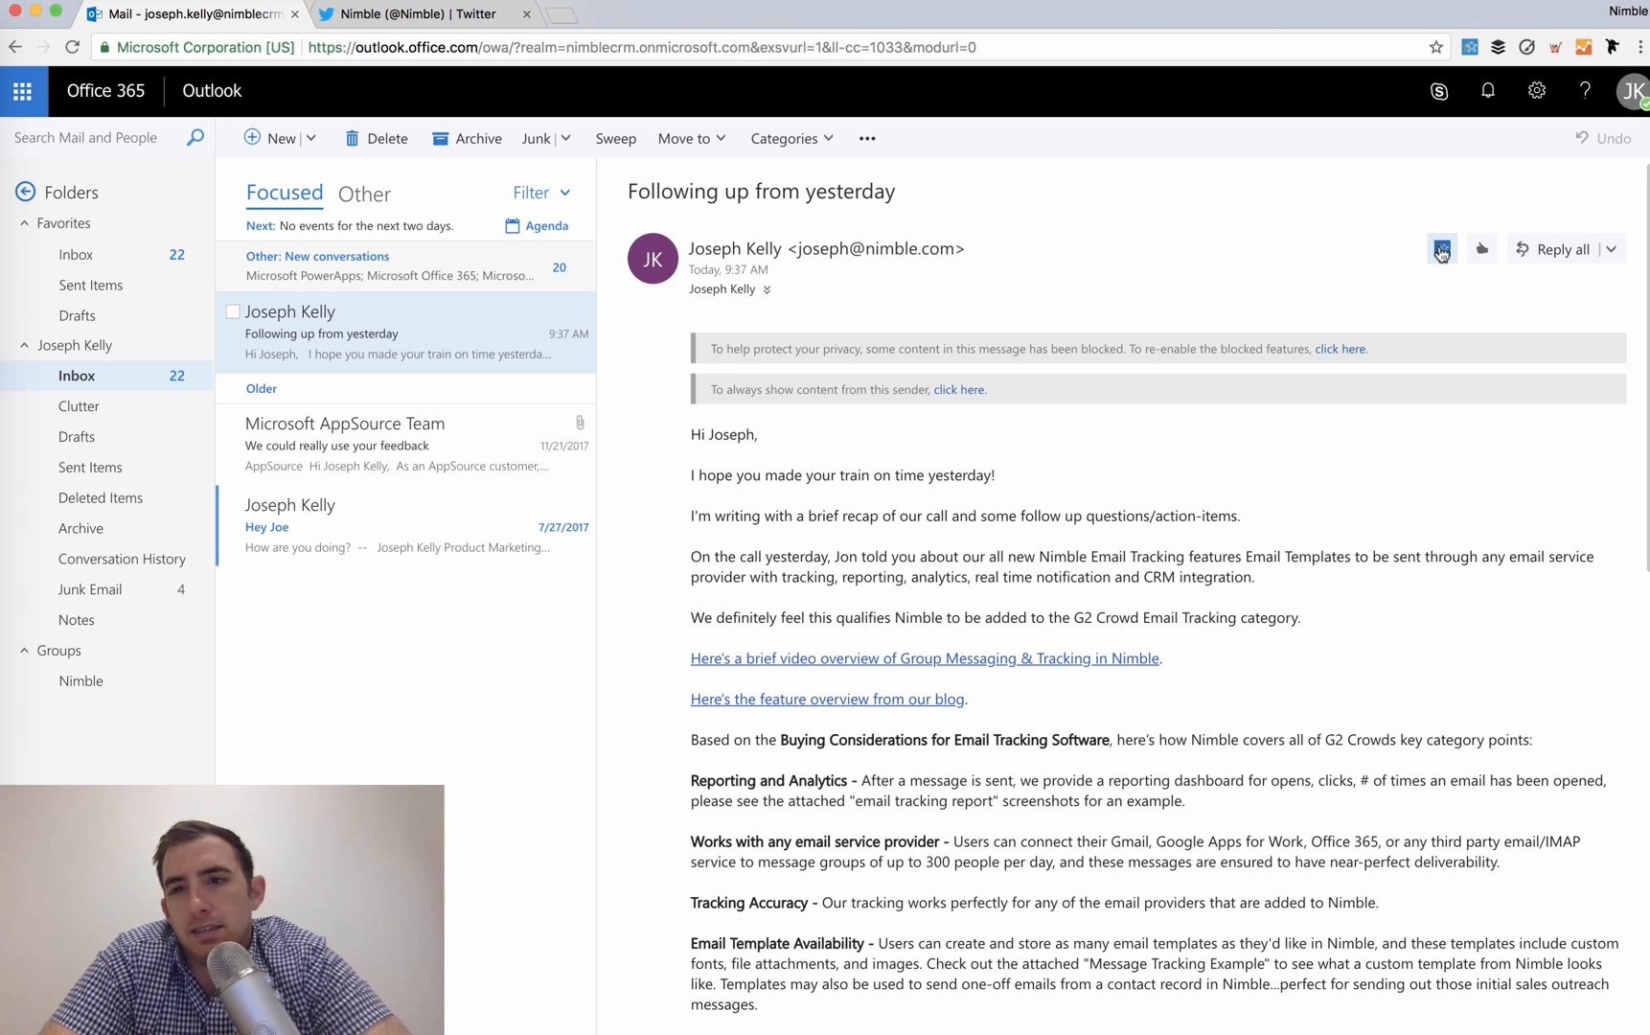
click(1441, 249)
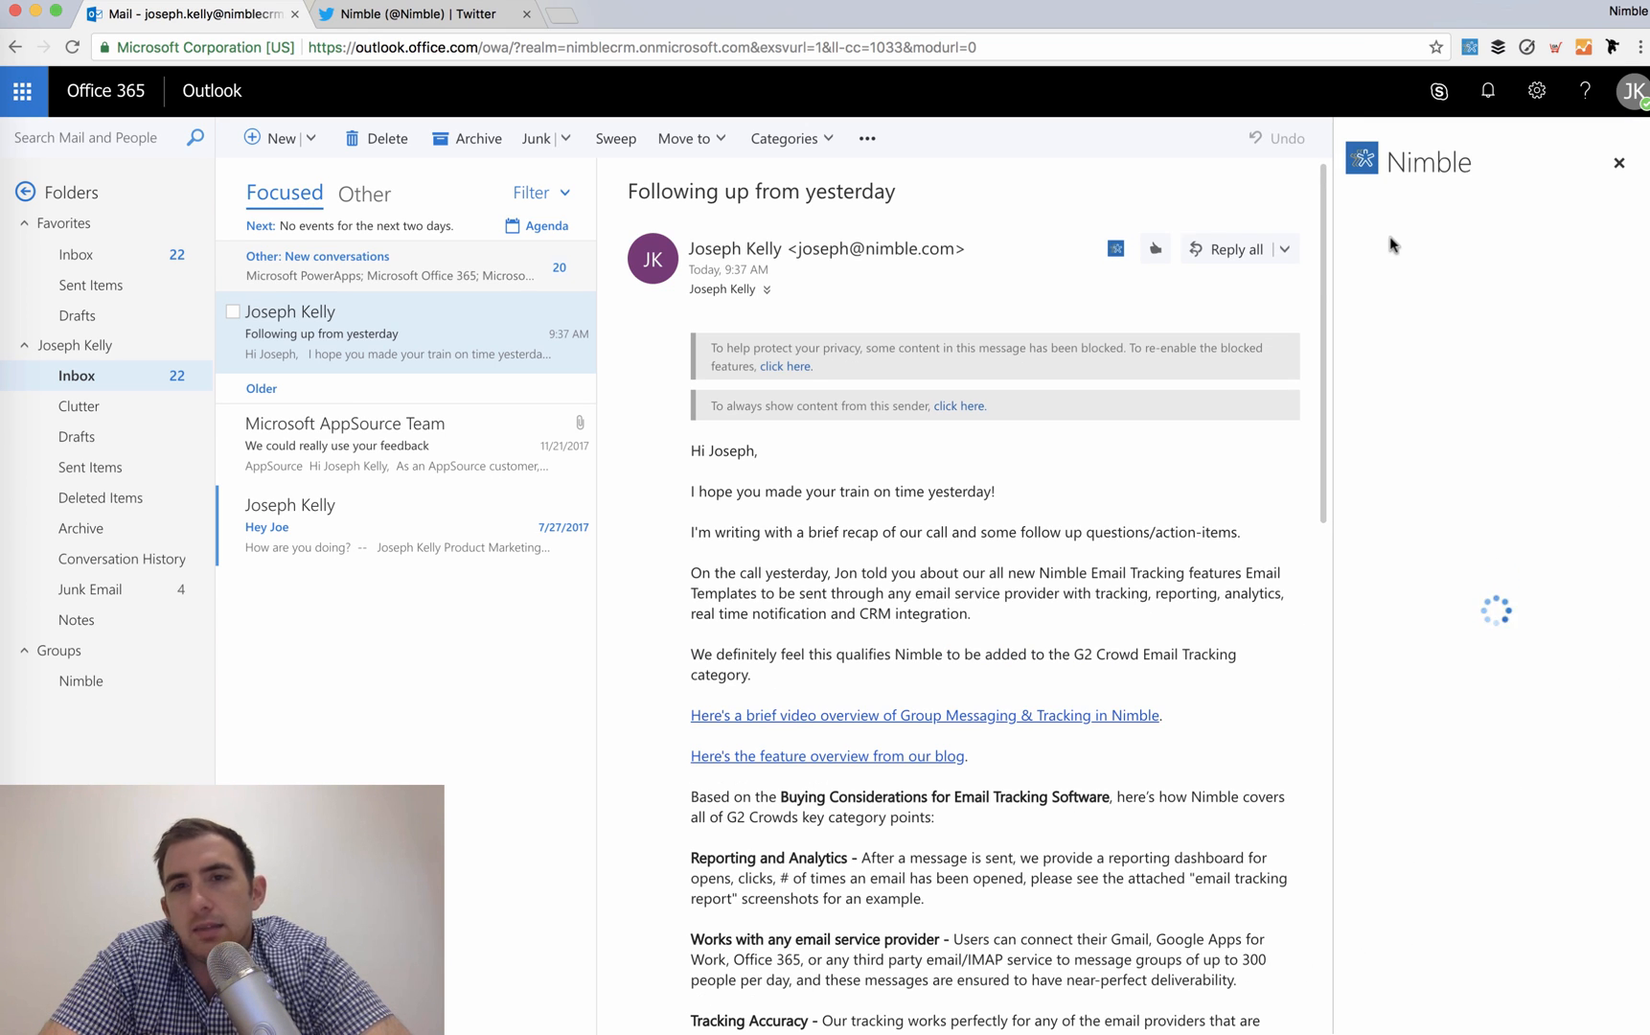